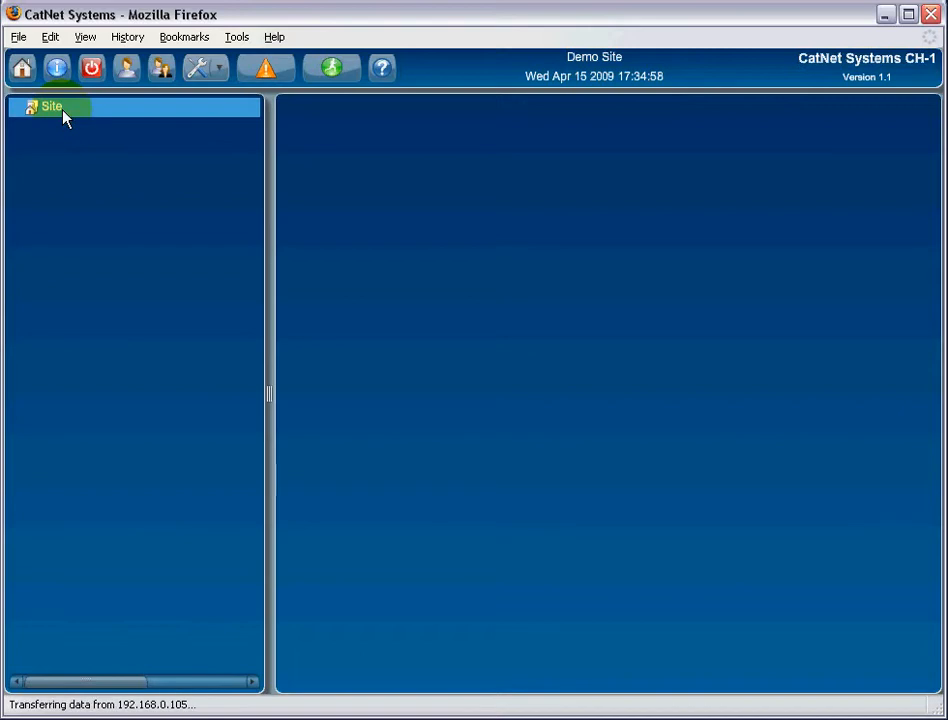
# Create a BACnet/IP driver under Site labelled 'BACnet Network'.
pyautogui.rightClick(50, 106)
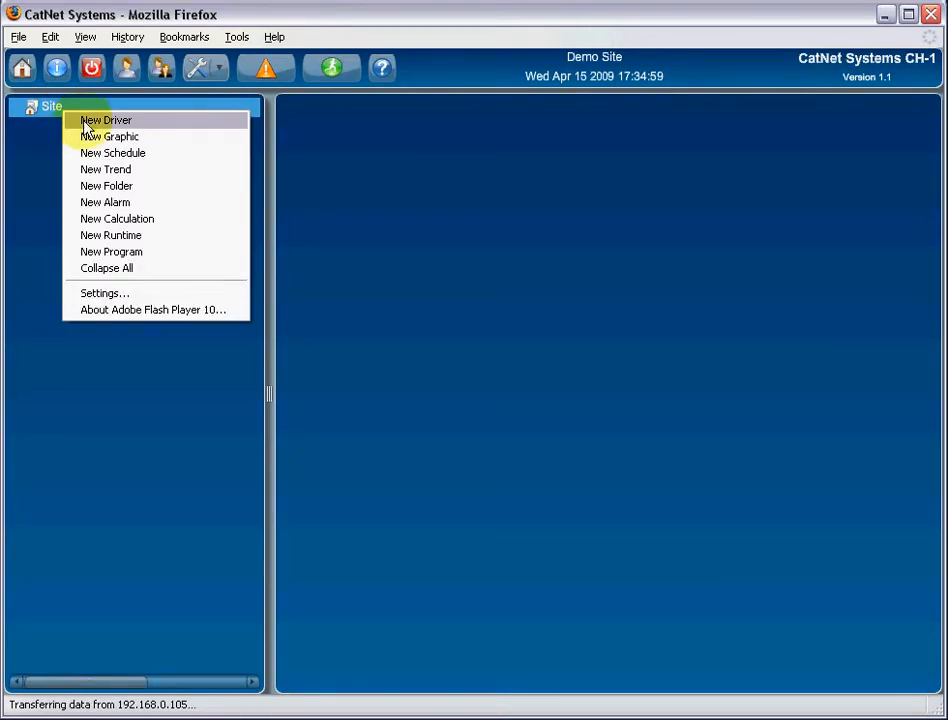
pyautogui.moveTo(122, 136)
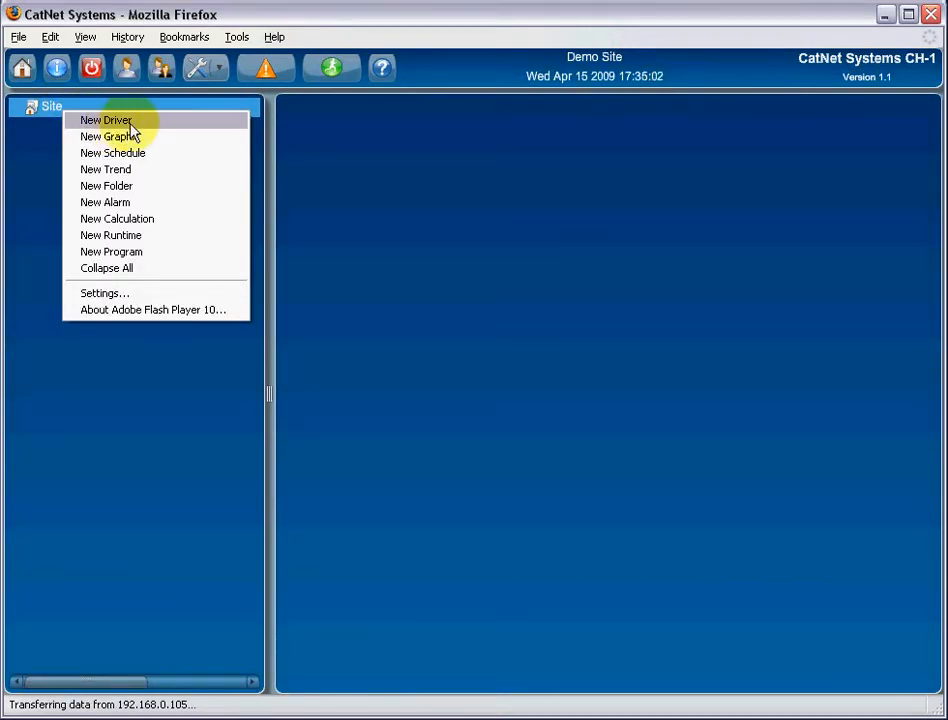
pyautogui.click(104, 120)
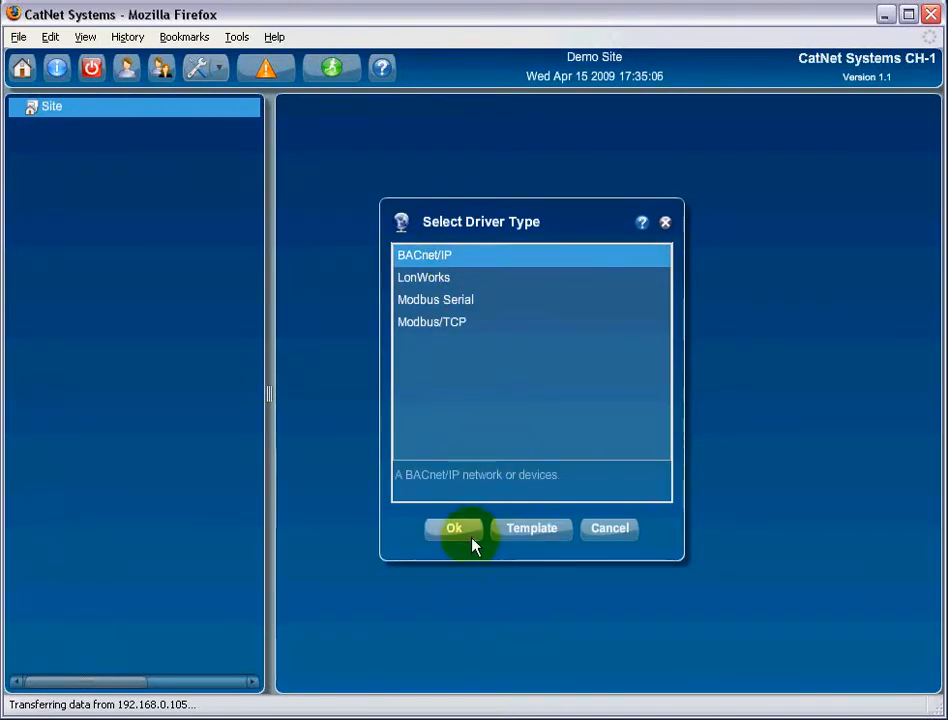
pyautogui.click(452, 528)
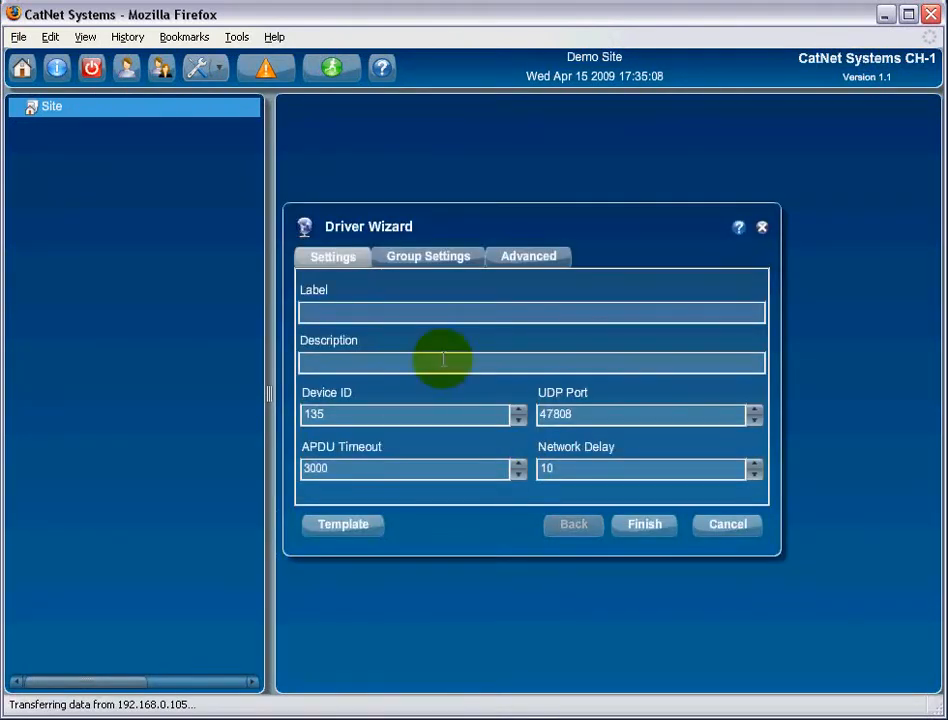
pyautogui.write('BACnet')
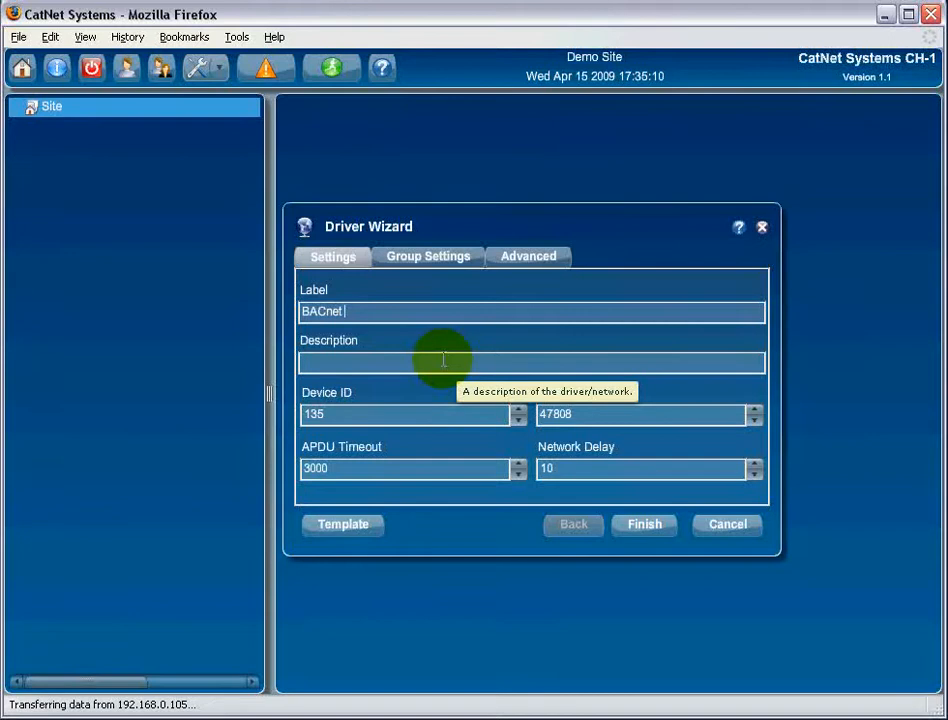
pyautogui.write('Network')
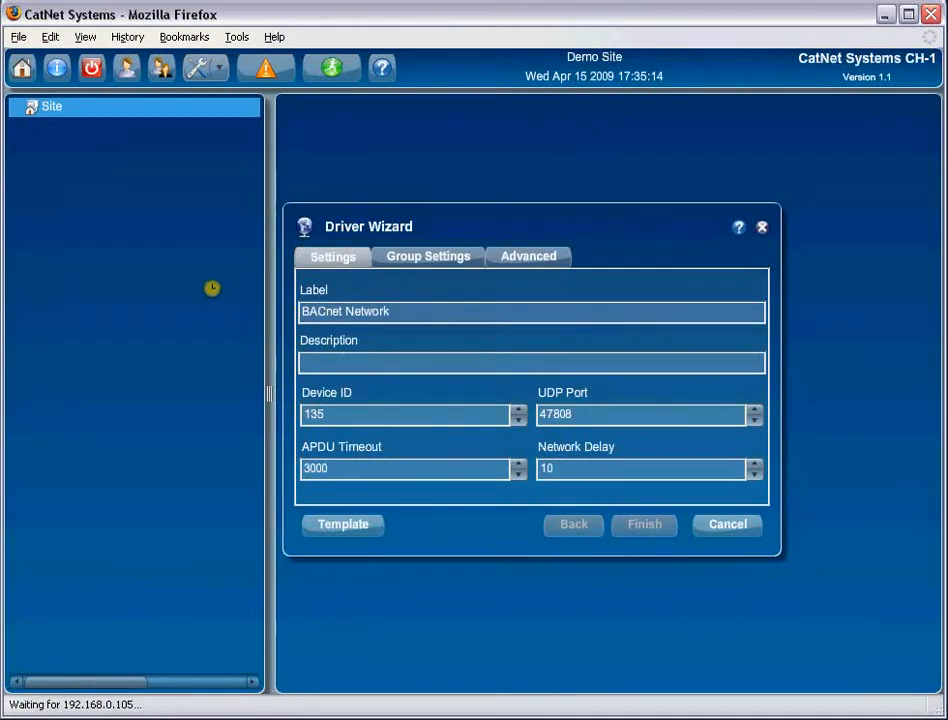
pyautogui.click(644, 524)
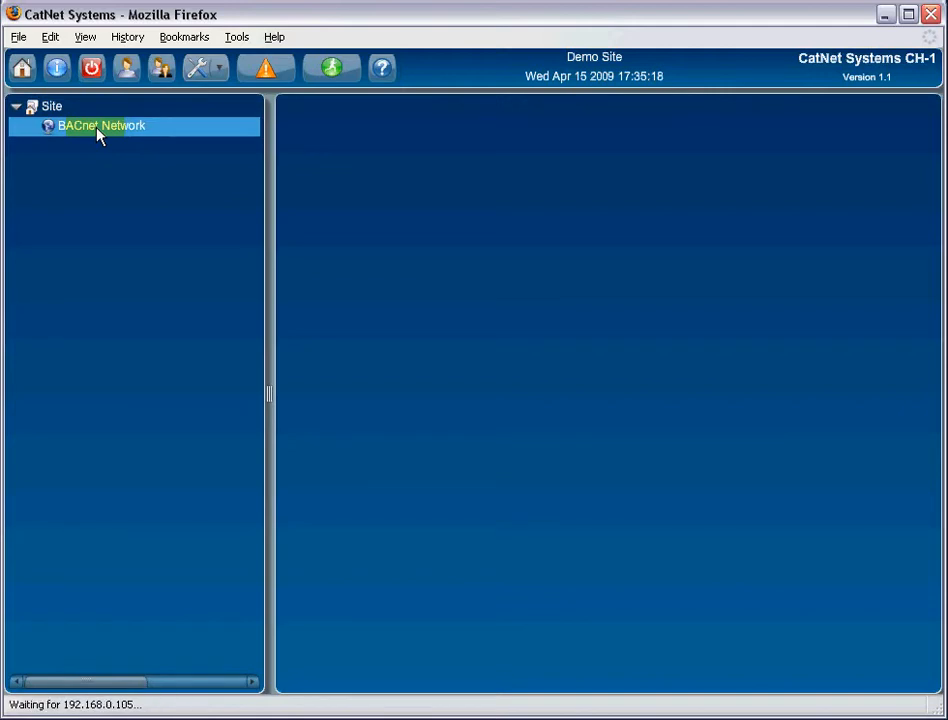
# Scan BACnet Network for devices with default limits and add the found DSC-T305.
pyautogui.rightClick(100, 124)
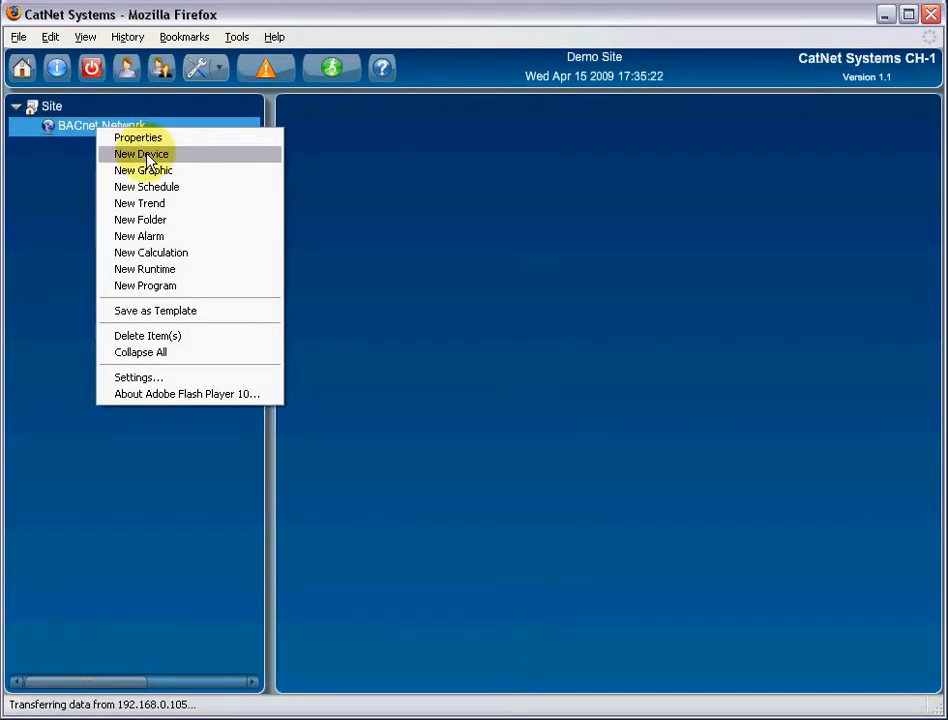
pyautogui.click(140, 154)
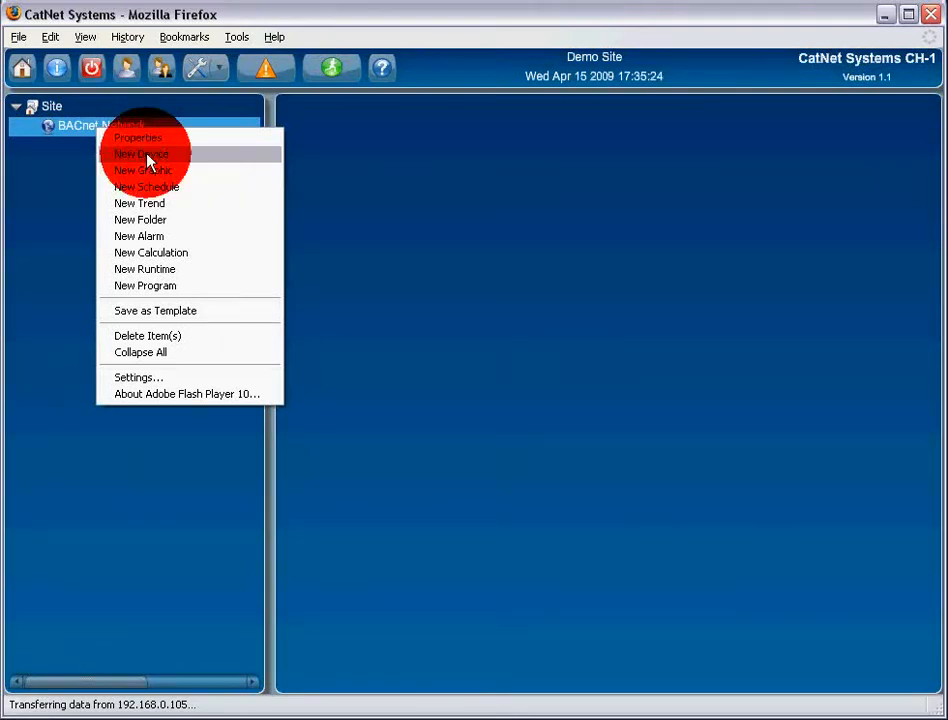
pyautogui.click(140, 152)
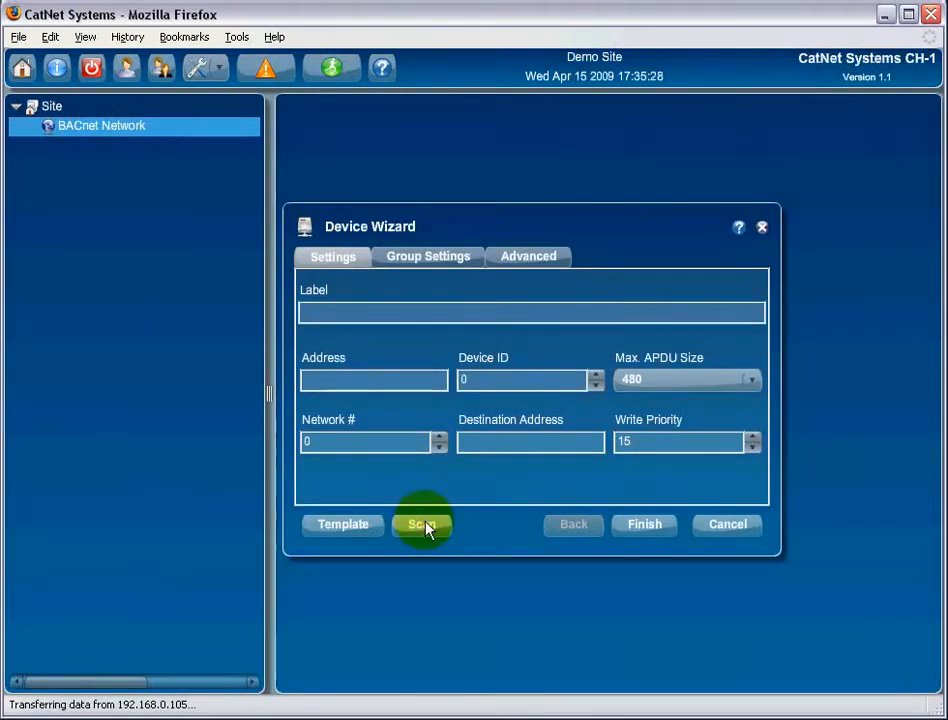
pyautogui.click(424, 524)
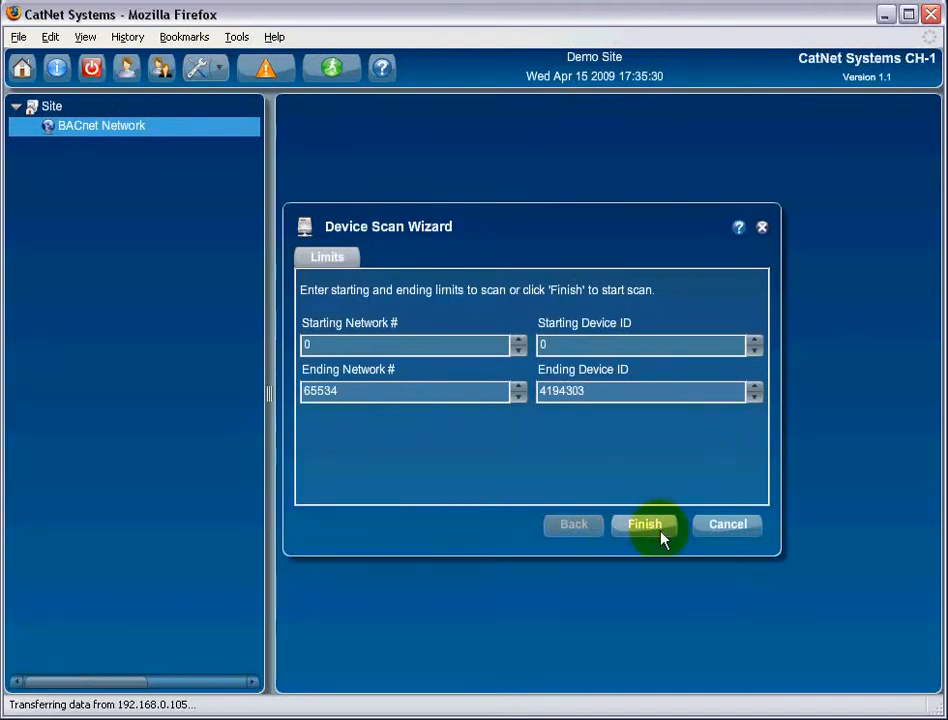
pyautogui.click(644, 524)
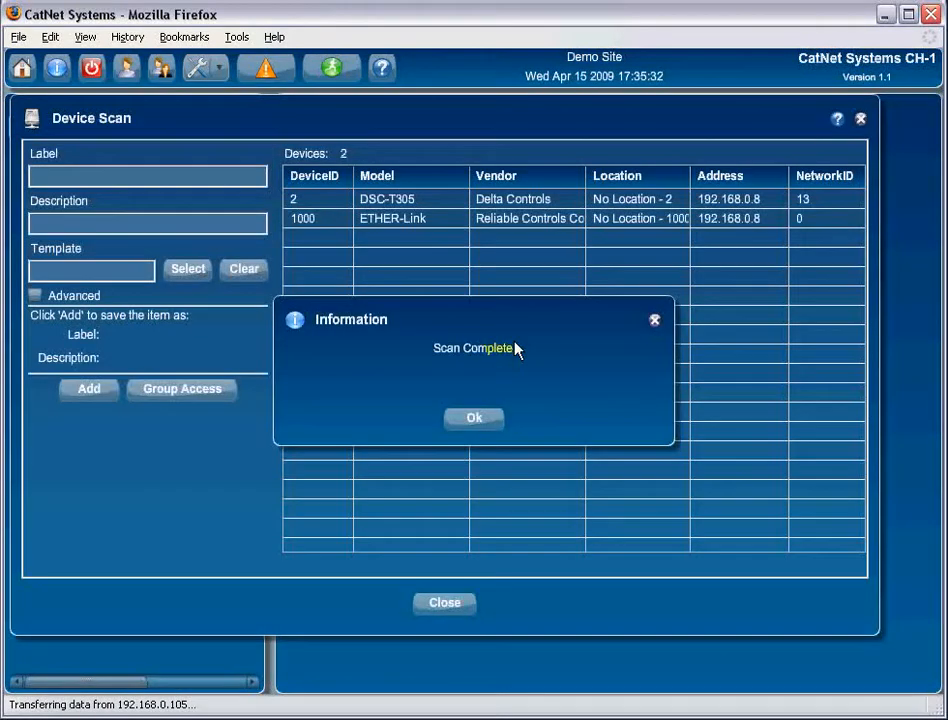
pyautogui.click(474, 418)
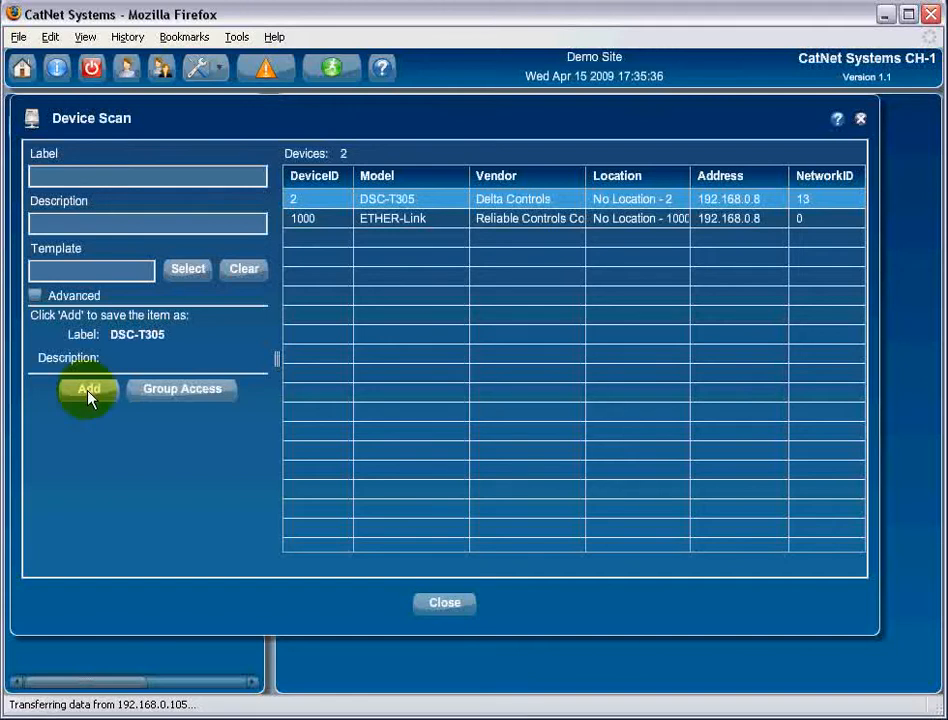
pyautogui.click(88, 388)
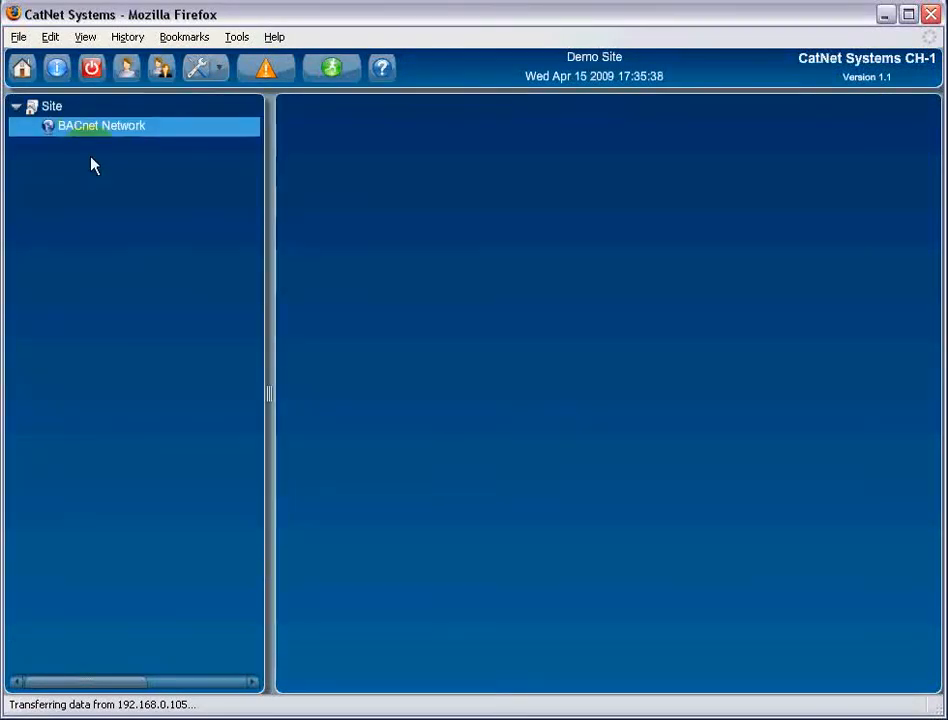
pyautogui.click(100, 124)
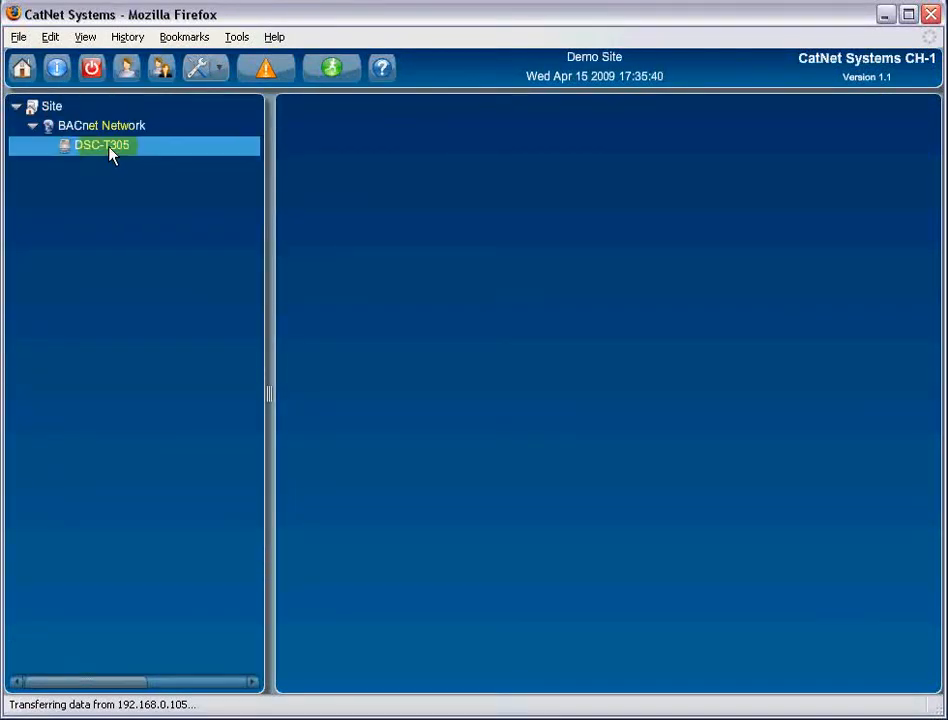
# Add a folder labelled 'Points' under the DSC-T305 device.
pyautogui.rightClick(100, 144)
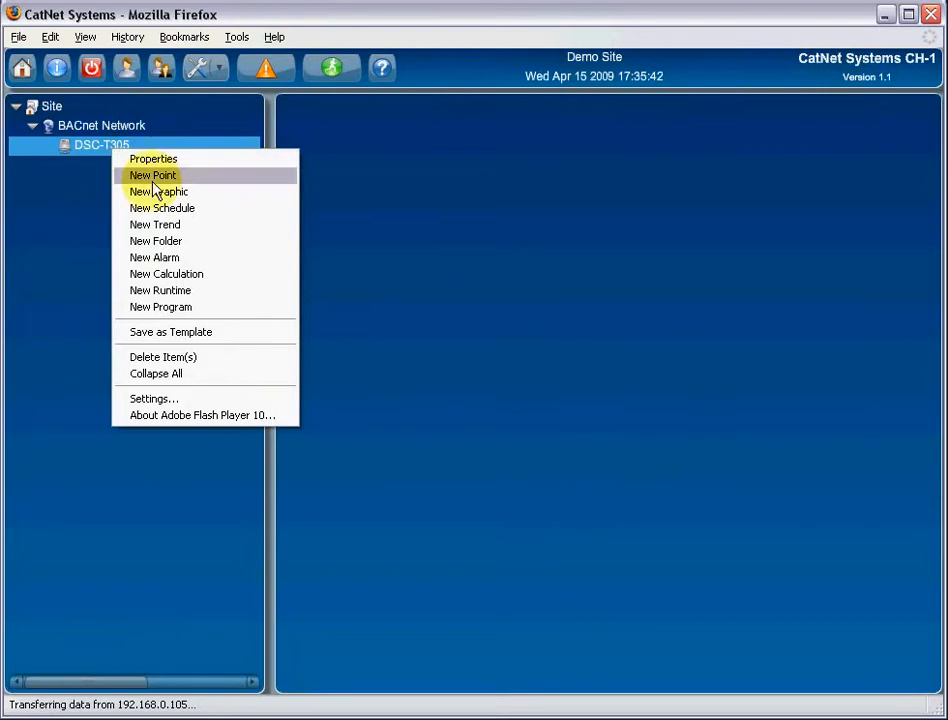
pyautogui.click(156, 240)
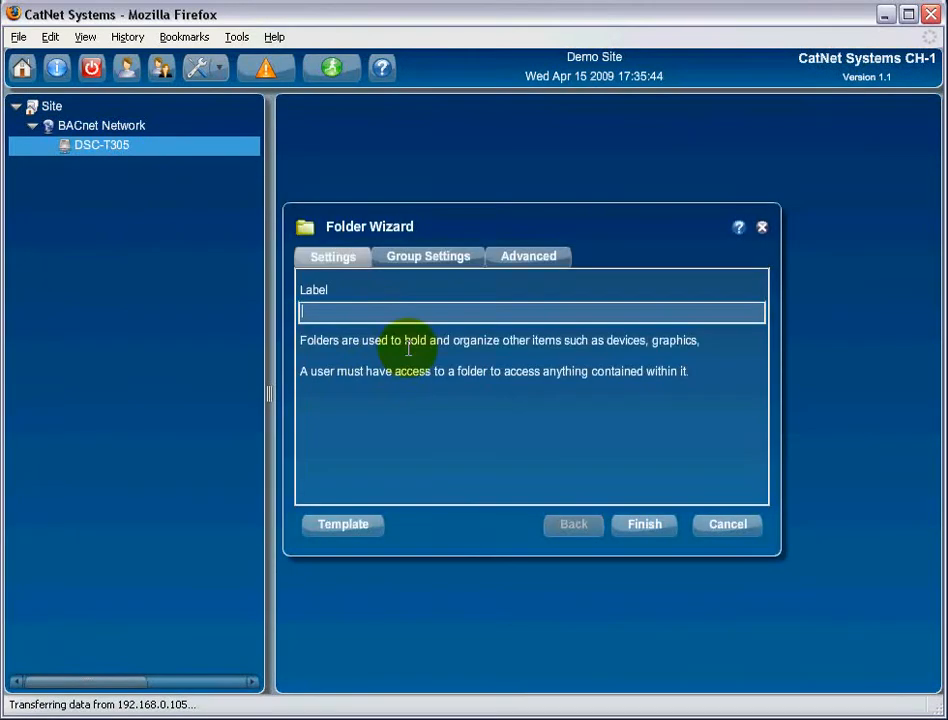
pyautogui.write('P')
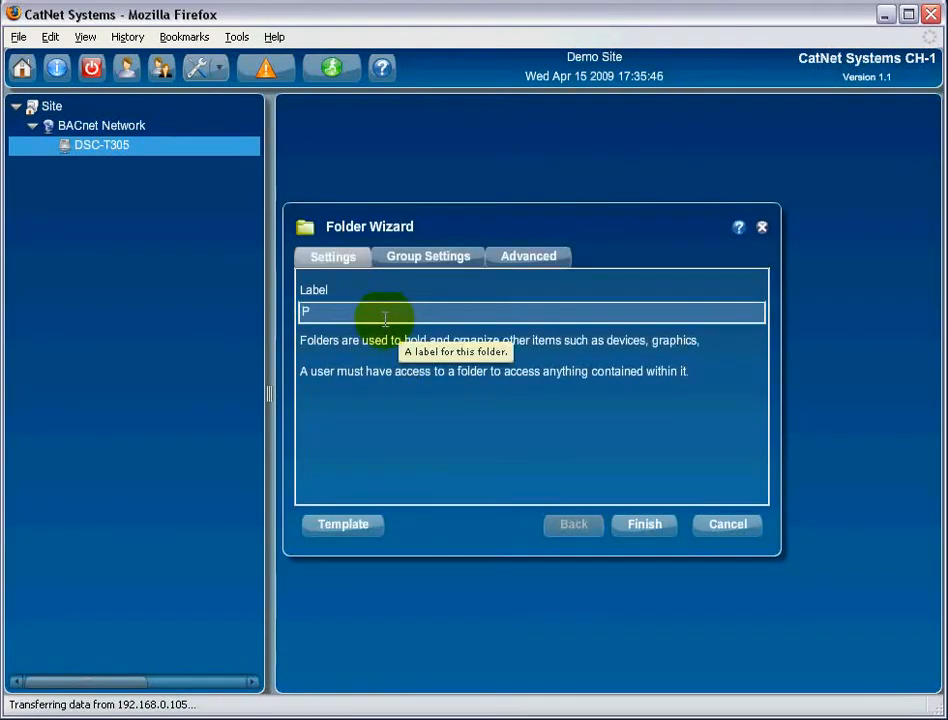
pyautogui.write('oints')
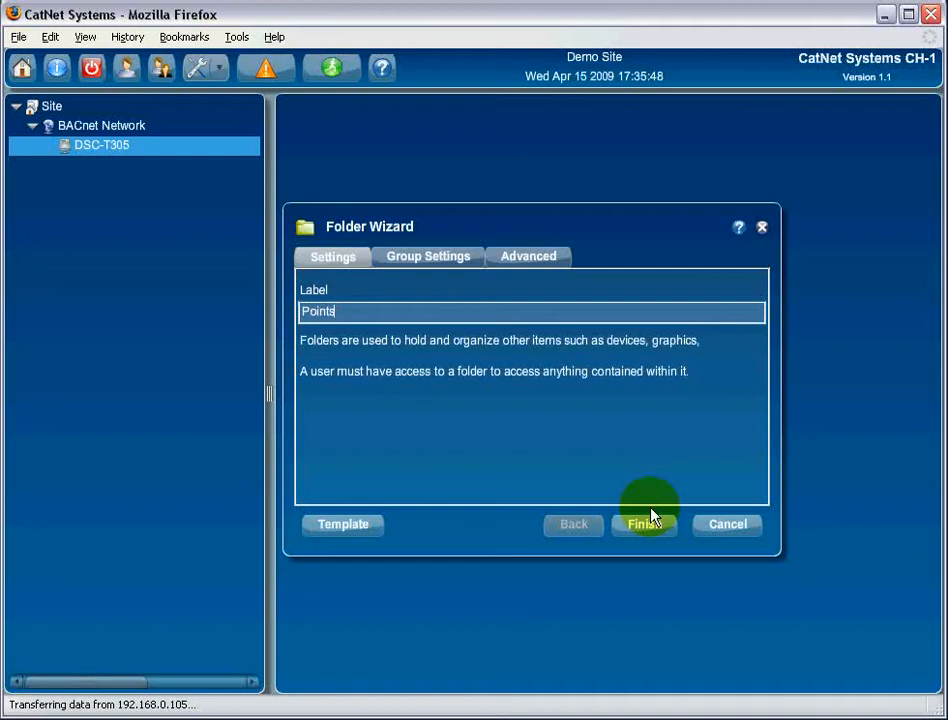
pyautogui.click(644, 524)
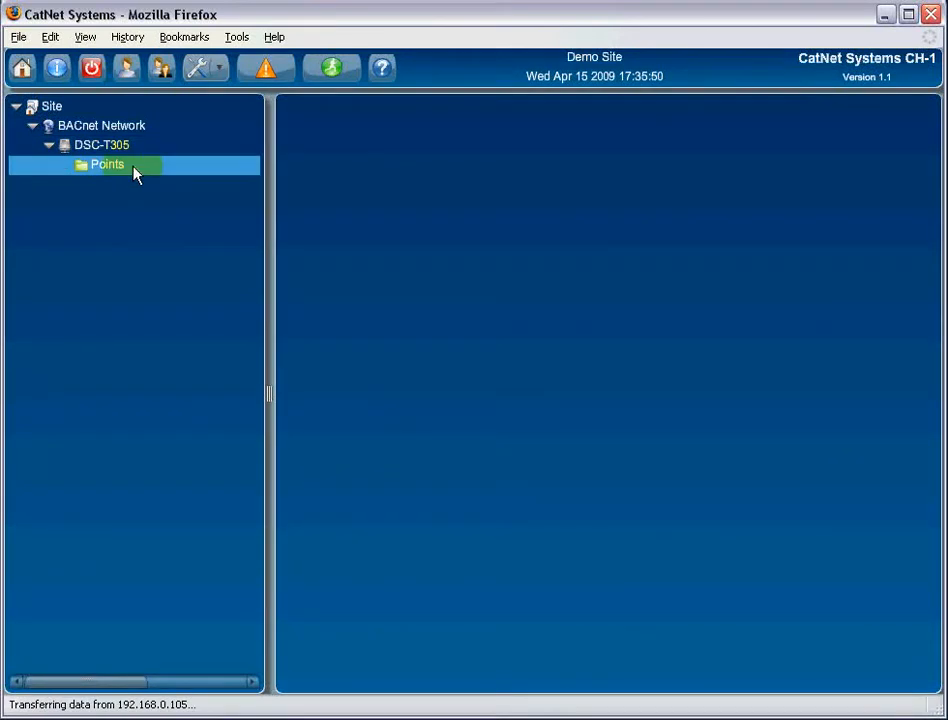
# Quick-scan DSC-T305 for points and add all 53 results into the Points folder.
pyautogui.rightClick(108, 164)
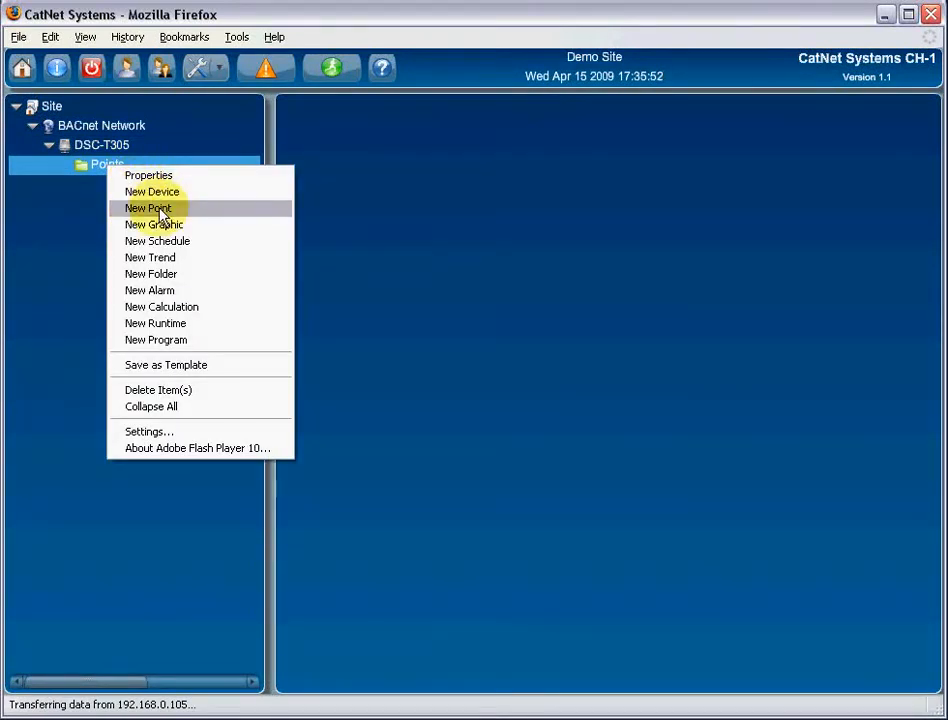
pyautogui.click(148, 208)
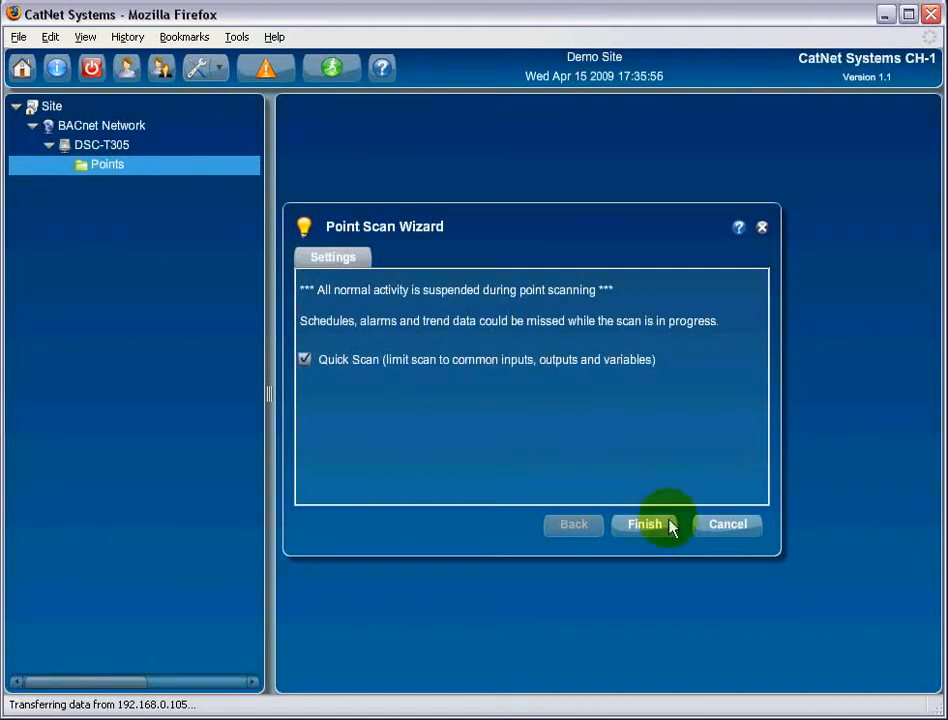
pyautogui.click(644, 524)
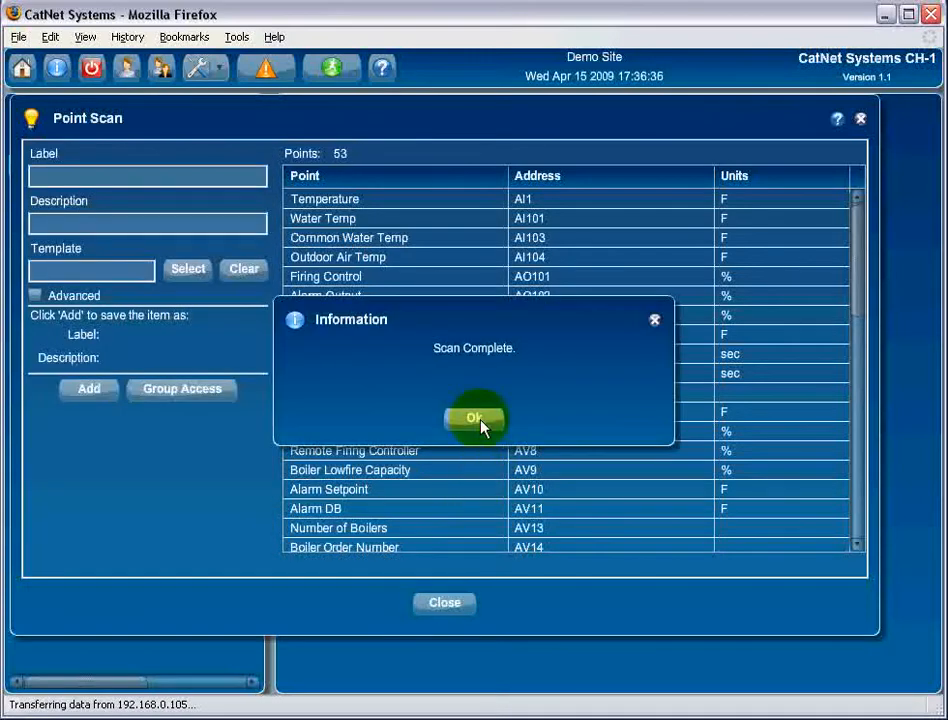
pyautogui.click(474, 418)
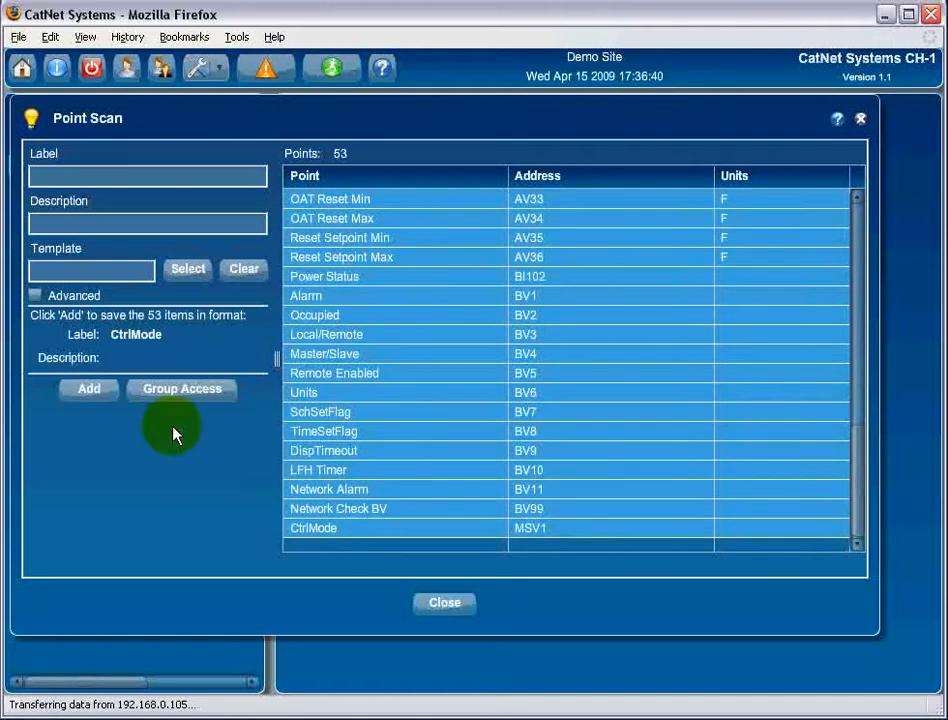
pyautogui.click(88, 388)
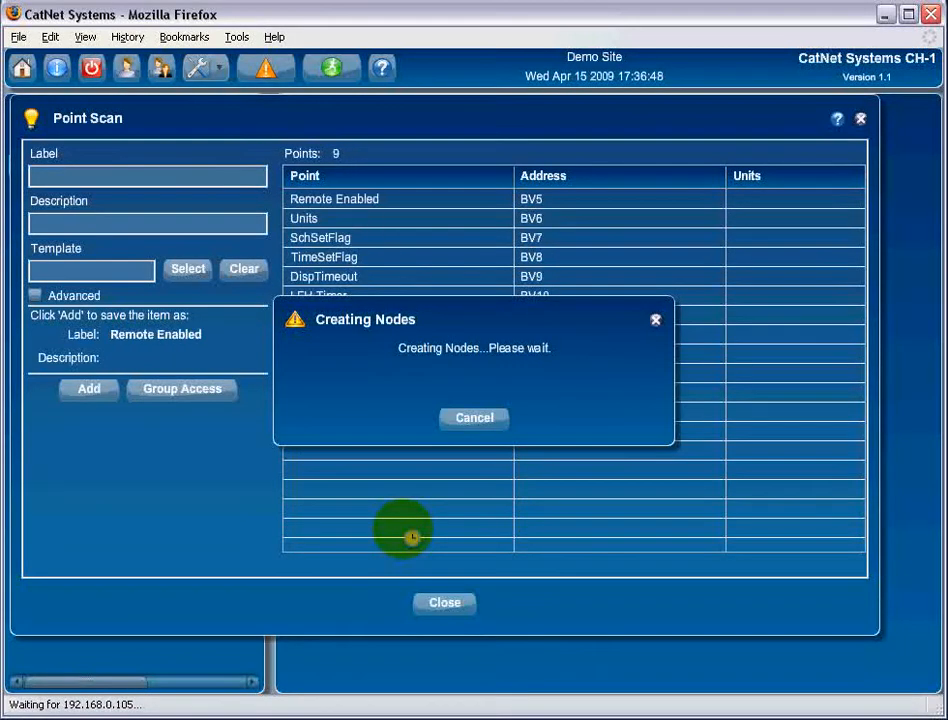
pyautogui.click(444, 604)
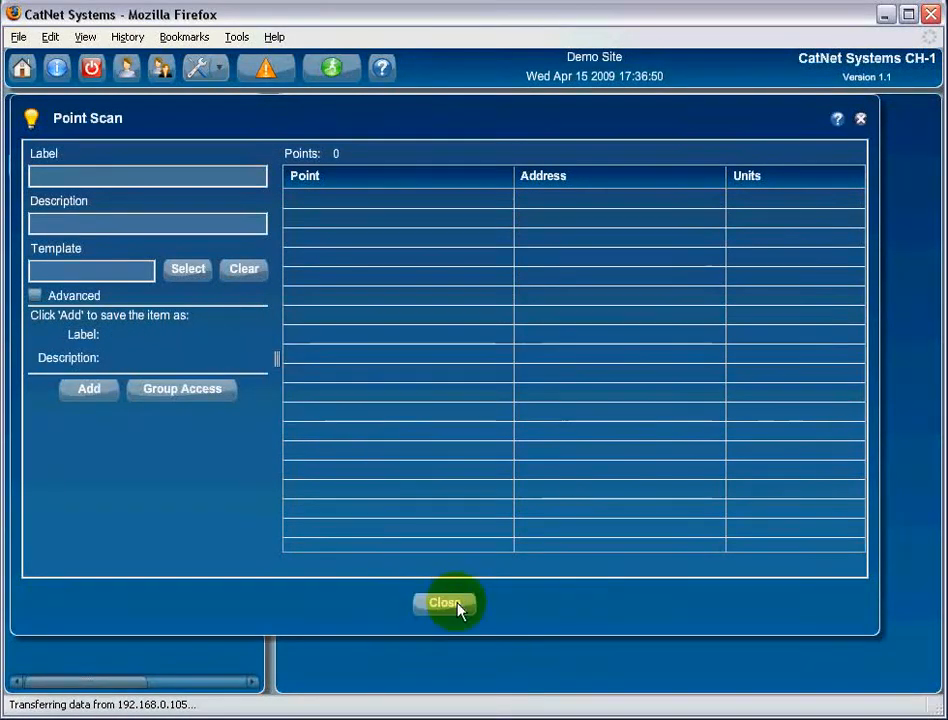
pyautogui.click(448, 604)
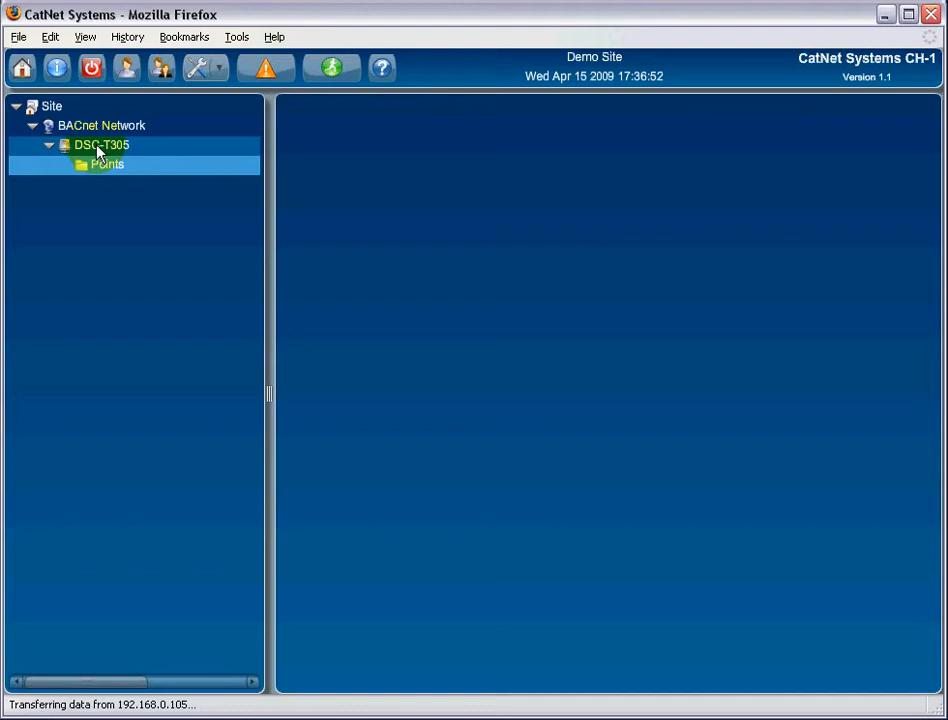
pyautogui.click(106, 164)
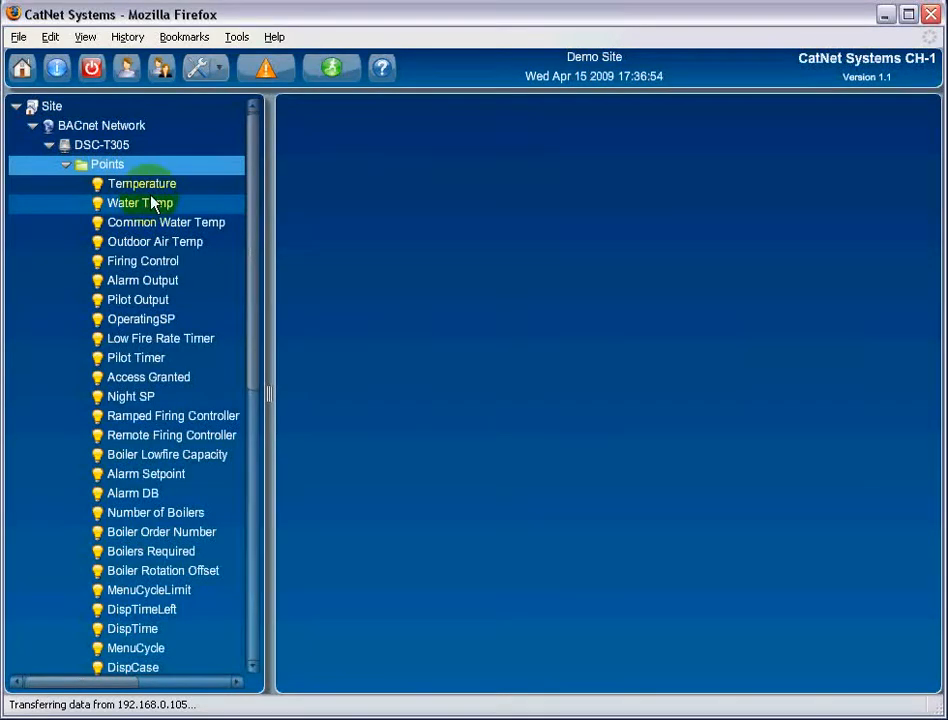
pyautogui.click(140, 184)
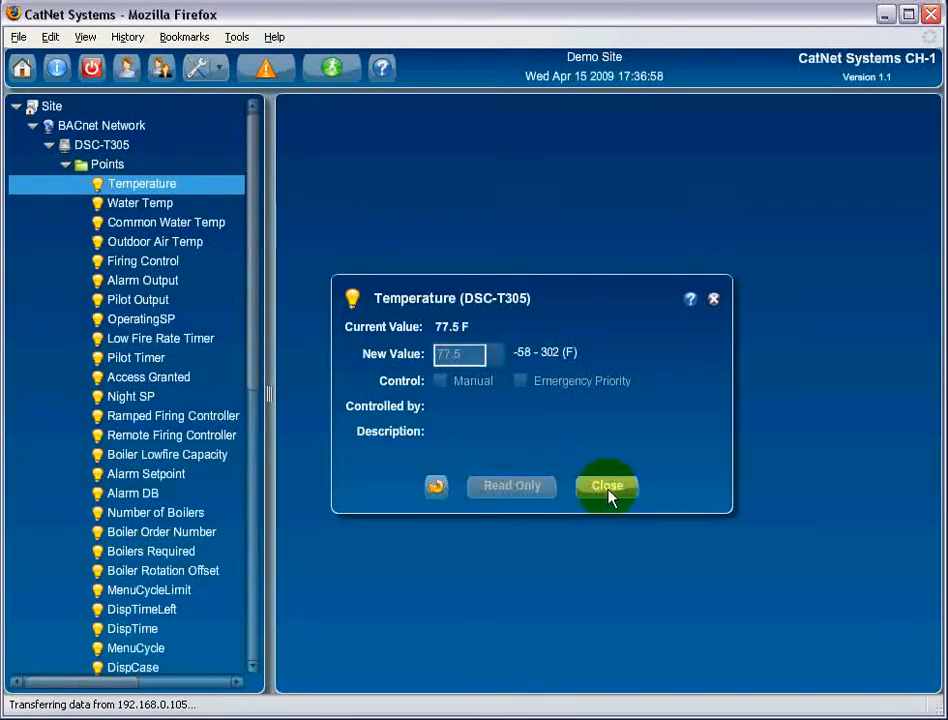
pyautogui.click(606, 486)
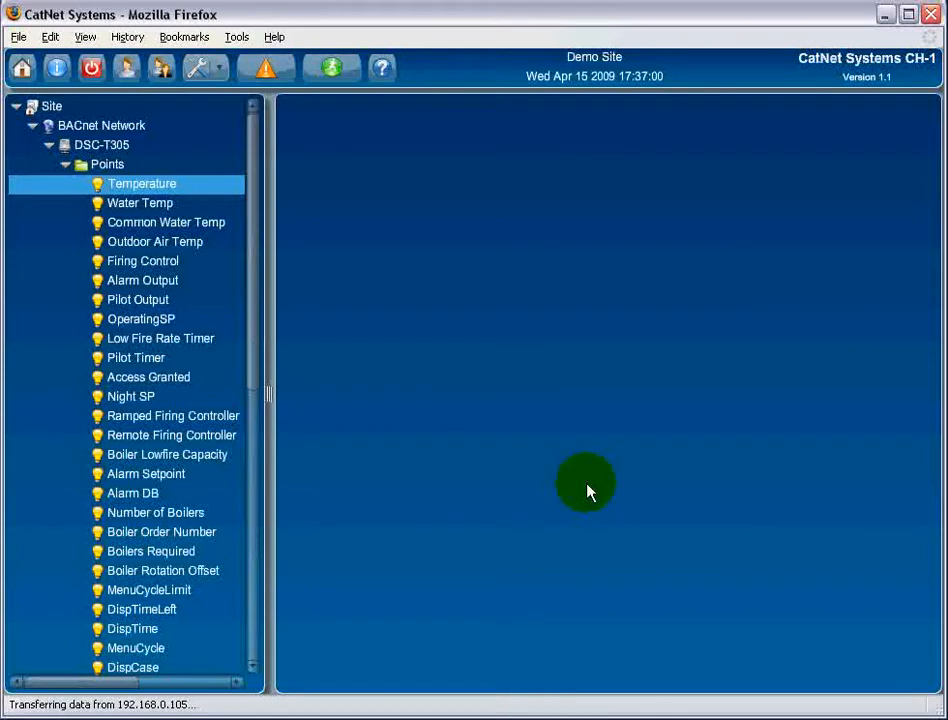
pyautogui.click(140, 202)
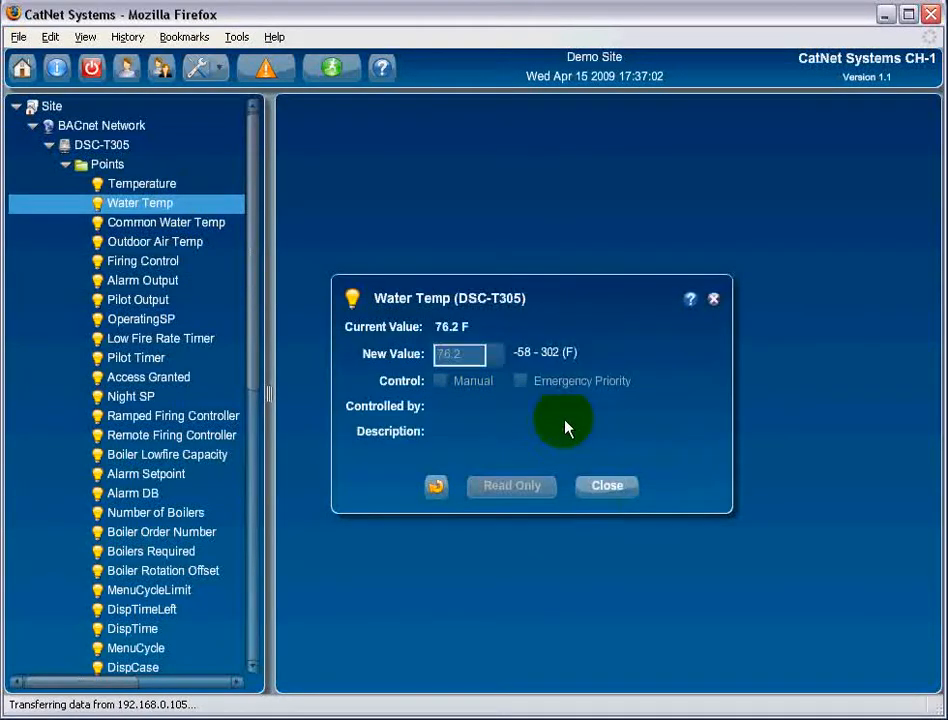
pyautogui.click(606, 486)
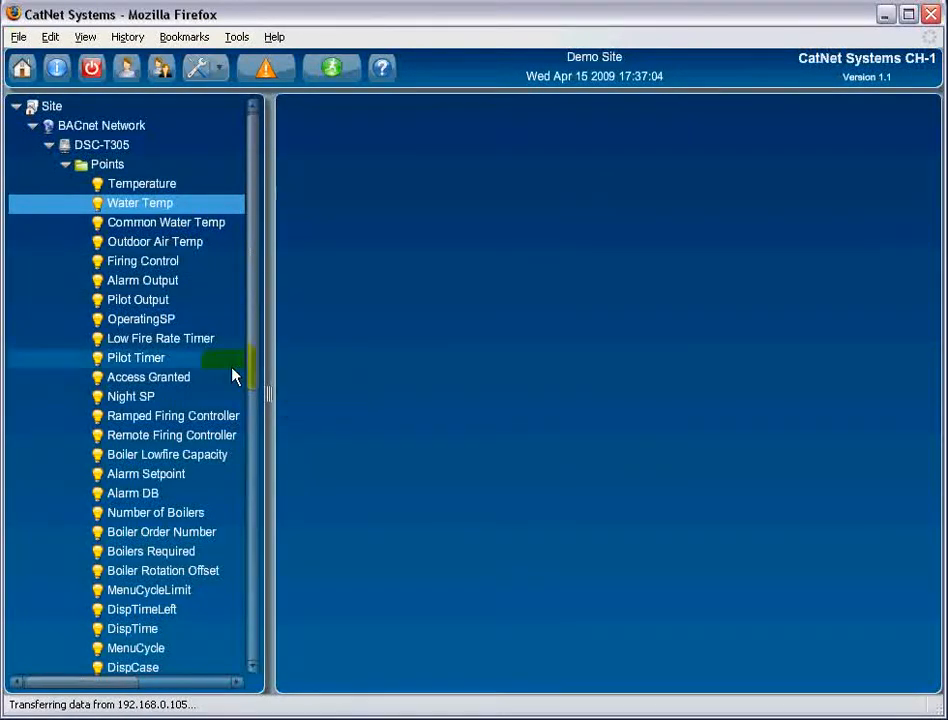
pyautogui.moveTo(150, 396)
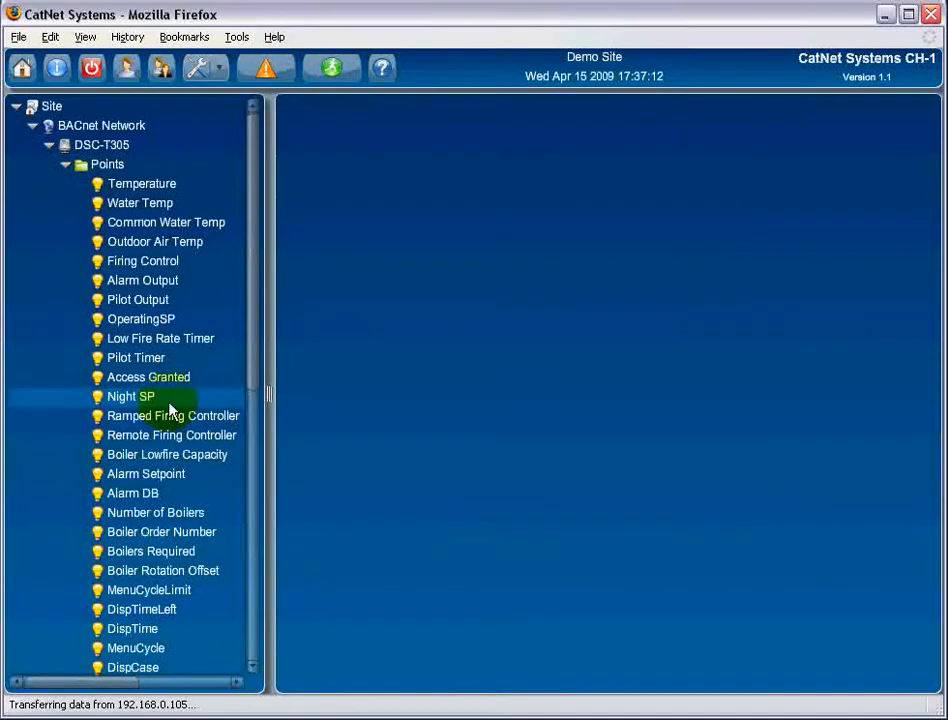
# Step through the Night SP and Occupied point settings without changing them.
pyautogui.doubleClick(130, 396)
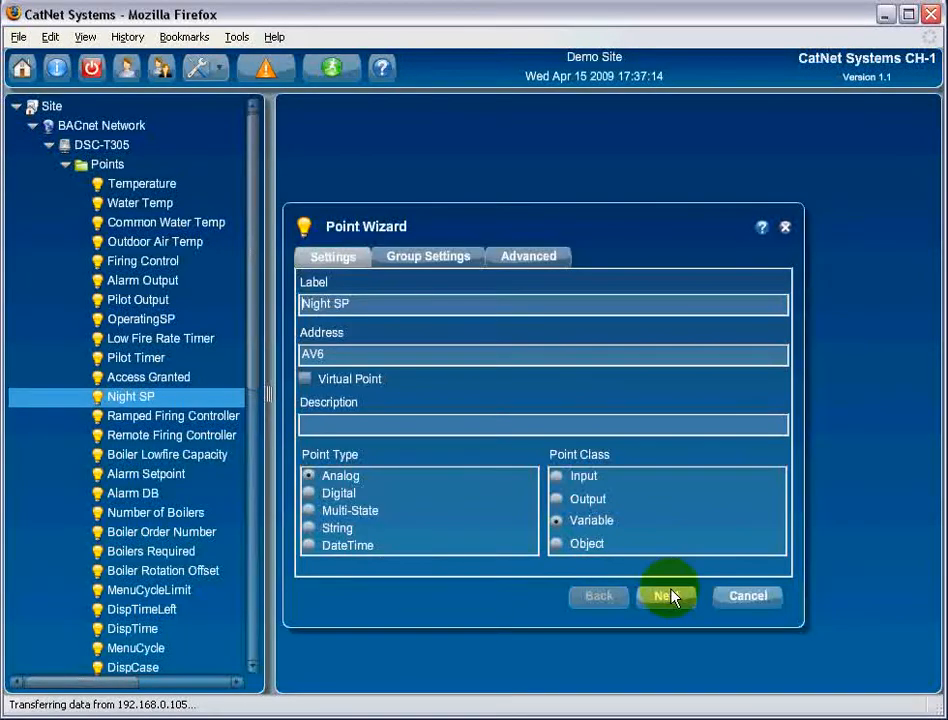
pyautogui.click(666, 596)
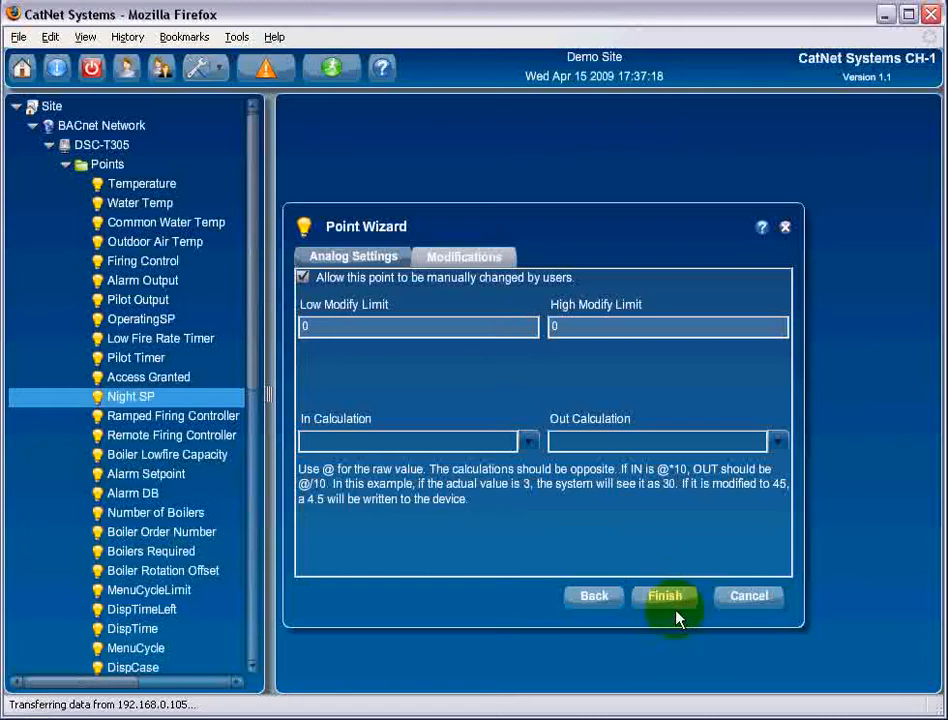
pyautogui.click(664, 596)
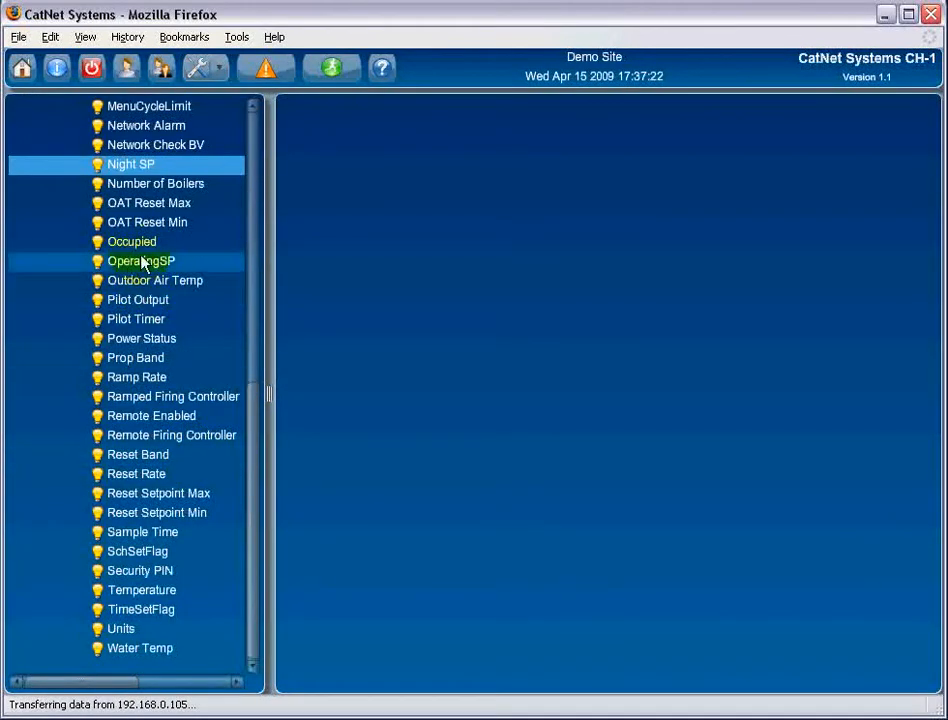
pyautogui.doubleClick(132, 240)
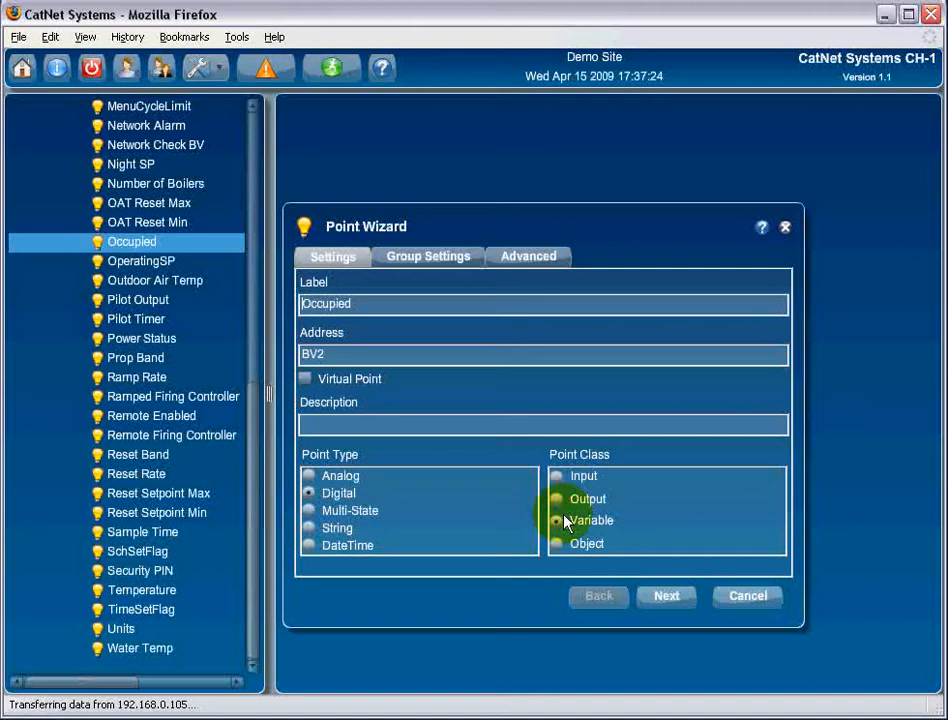
pyautogui.click(664, 596)
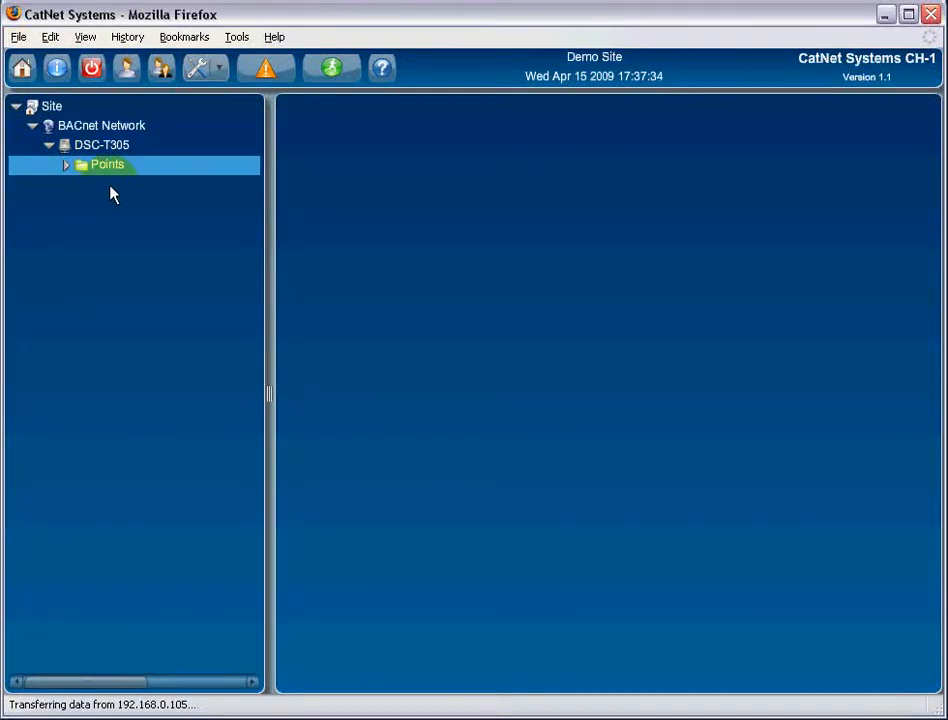
# Bring up the DSC-T305 device's actions for adding new items.
pyautogui.click(100, 144)
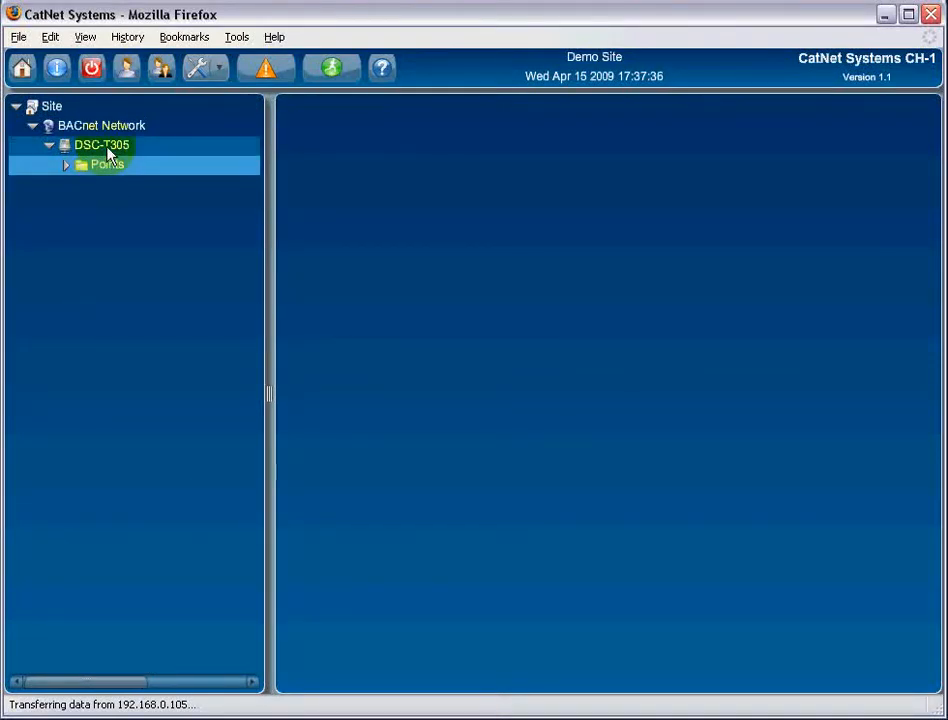
pyautogui.rightClick(100, 144)
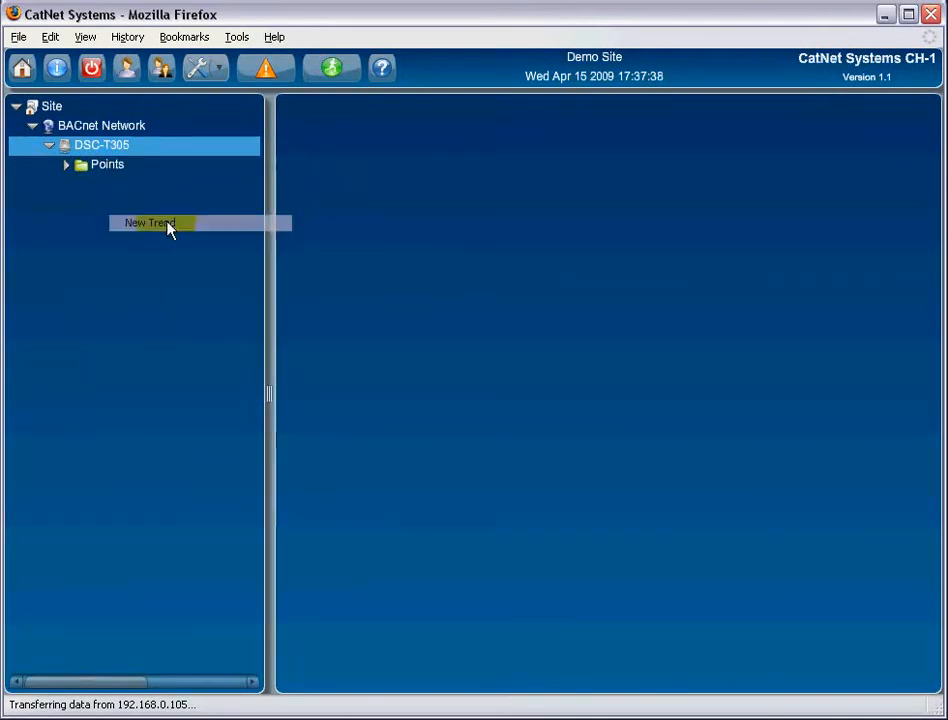
# Create a trend with default label and assign Occupied, Night SP and Temperature as its points.
pyautogui.click(148, 222)
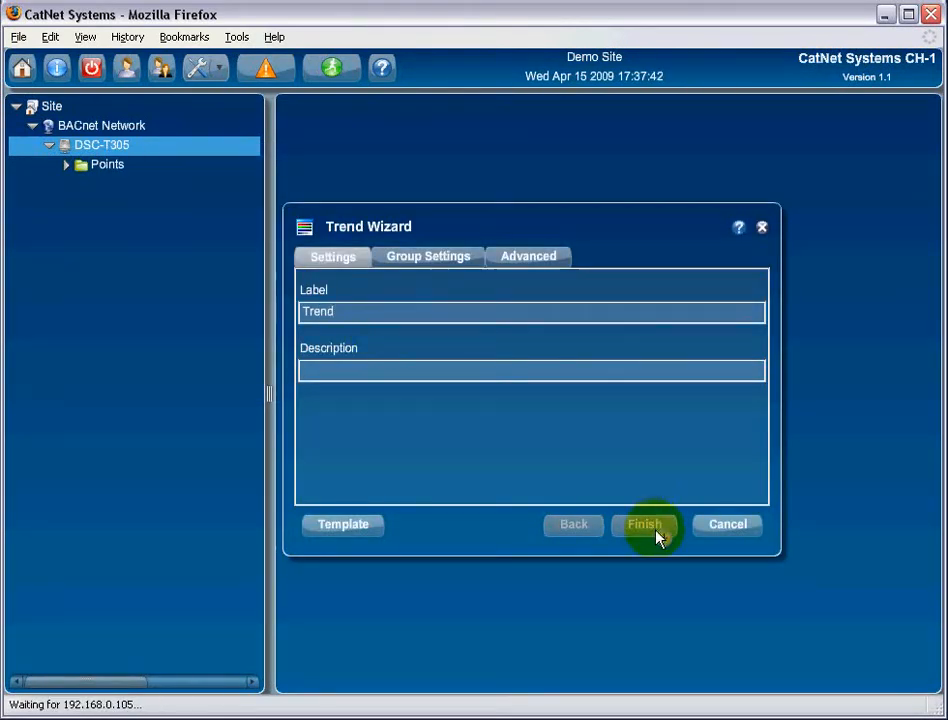
pyautogui.click(644, 524)
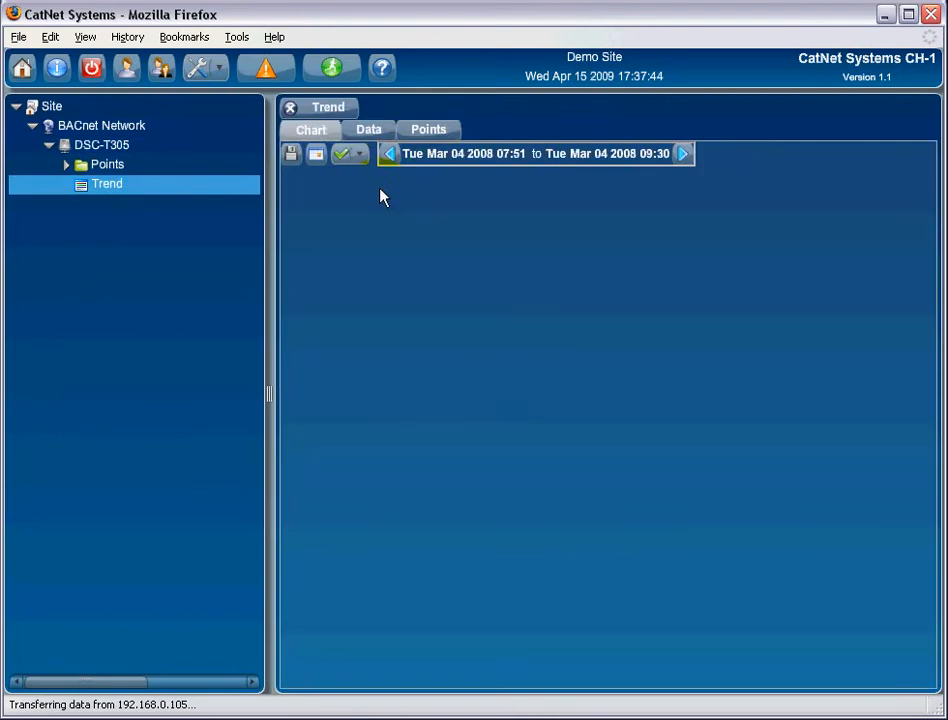
pyautogui.click(428, 128)
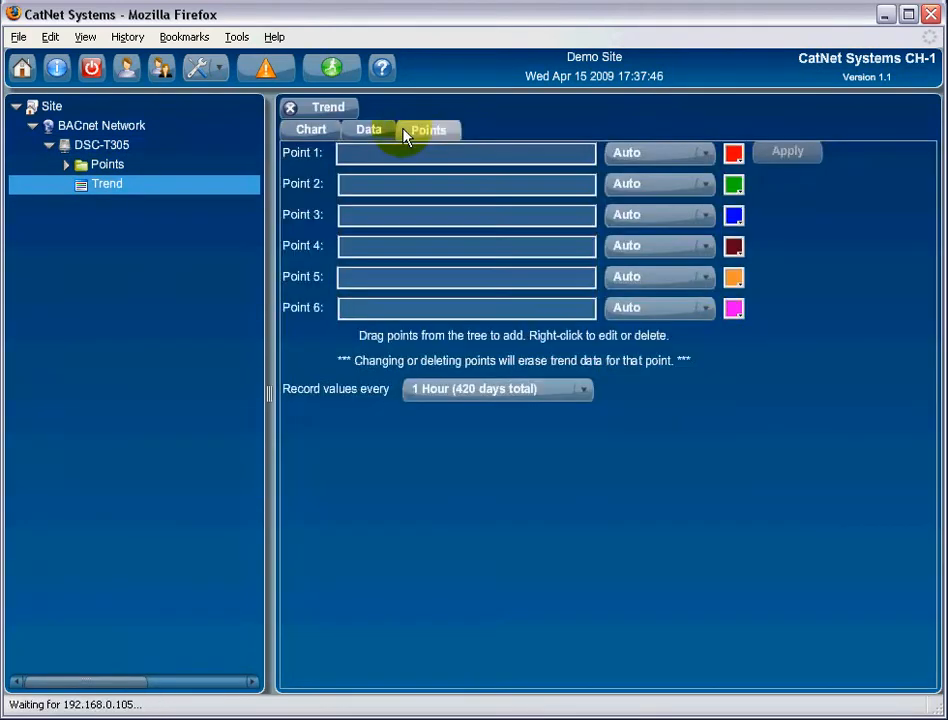
pyautogui.click(66, 164)
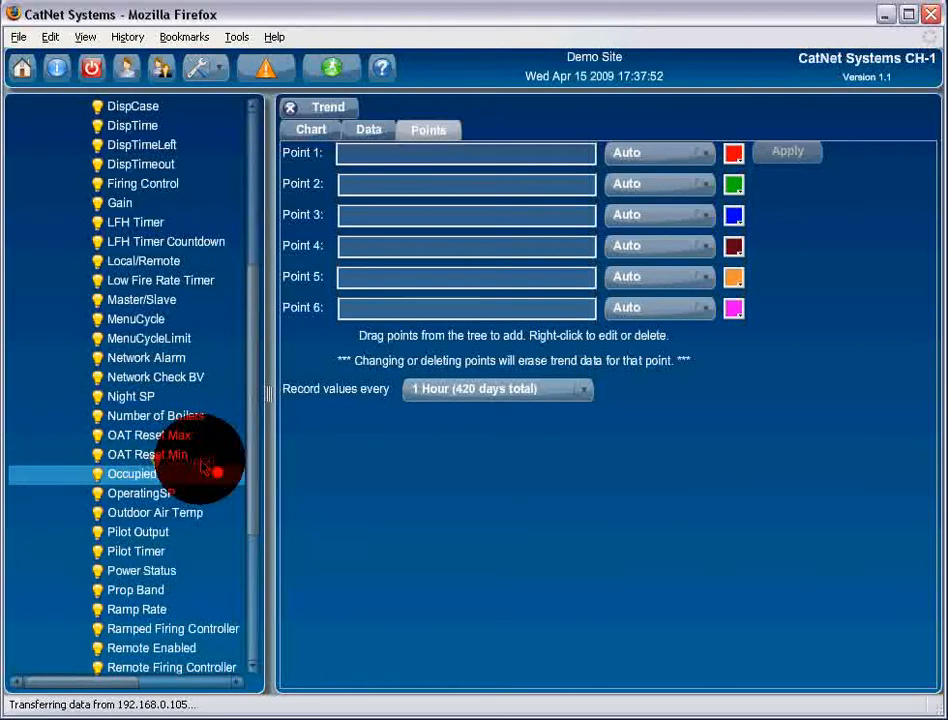
pyautogui.moveTo(132, 472); pyautogui.dragTo(464, 152)
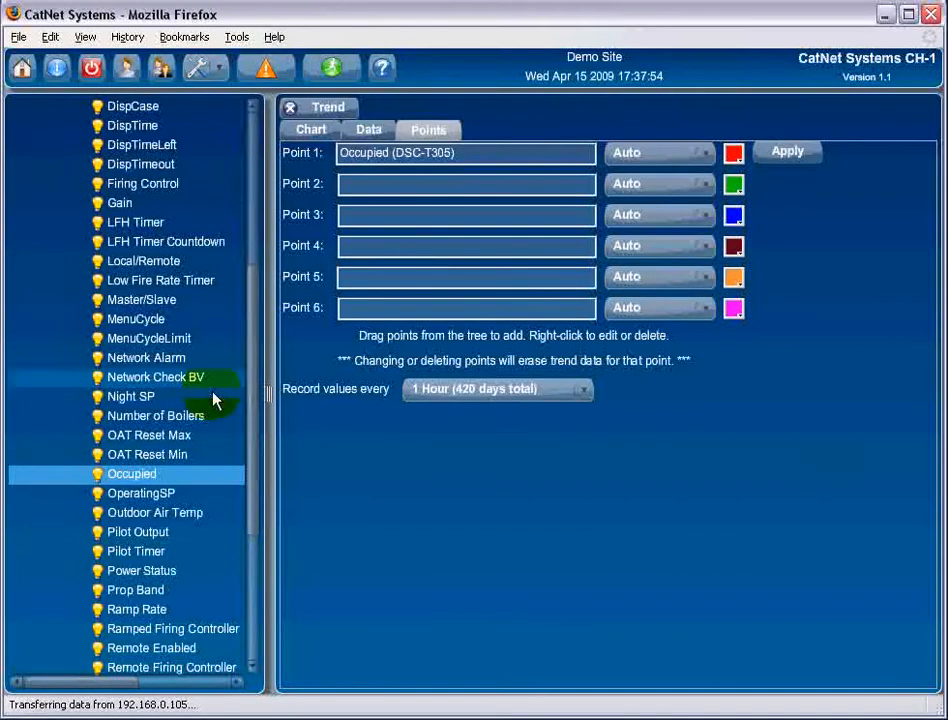
pyautogui.scroll(-3)
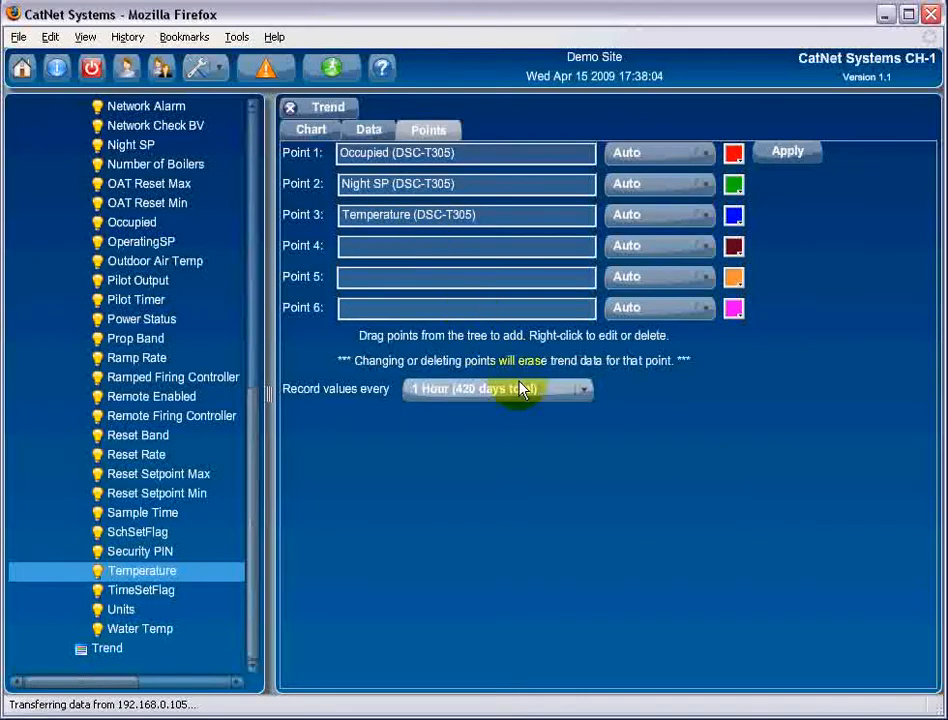
pyautogui.click(496, 388)
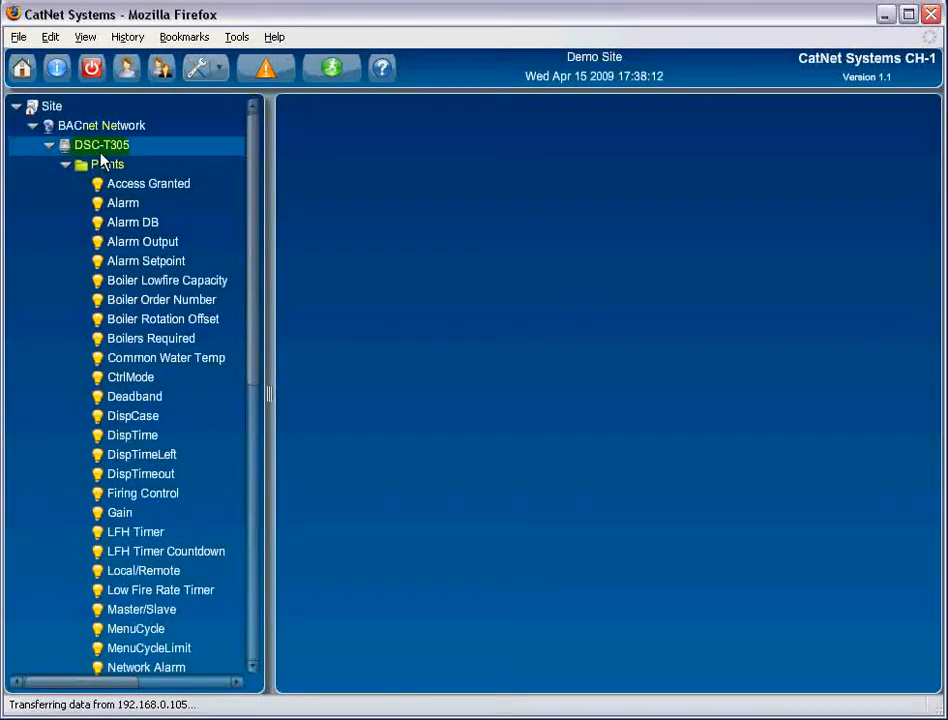
# Create a schedule labelled 'Sched' under DSC-T305 and show its controlled points.
pyautogui.rightClick(108, 164)
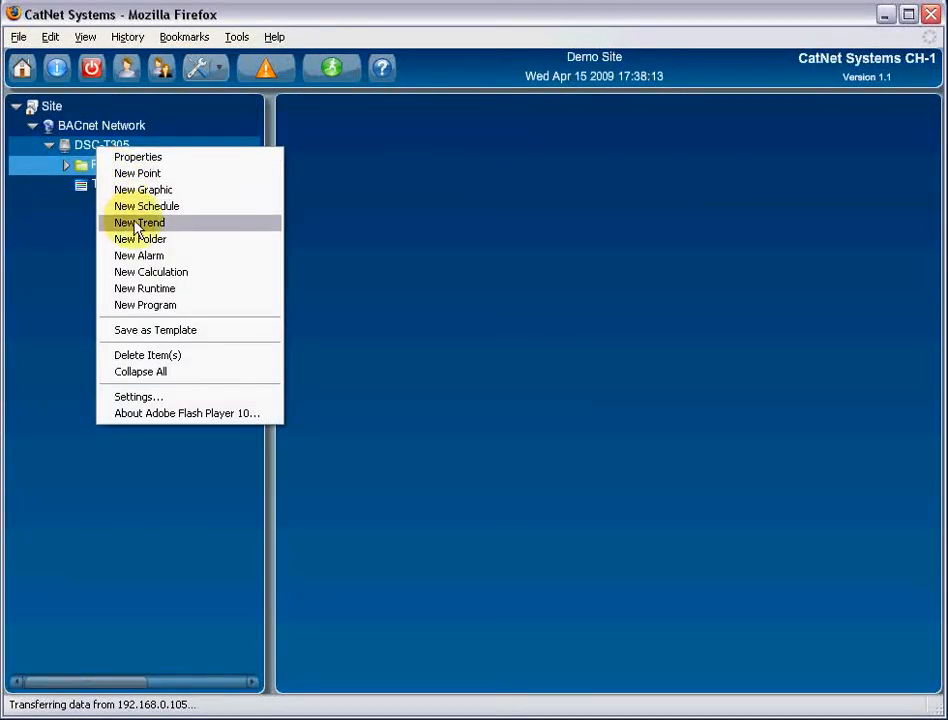
pyautogui.click(146, 204)
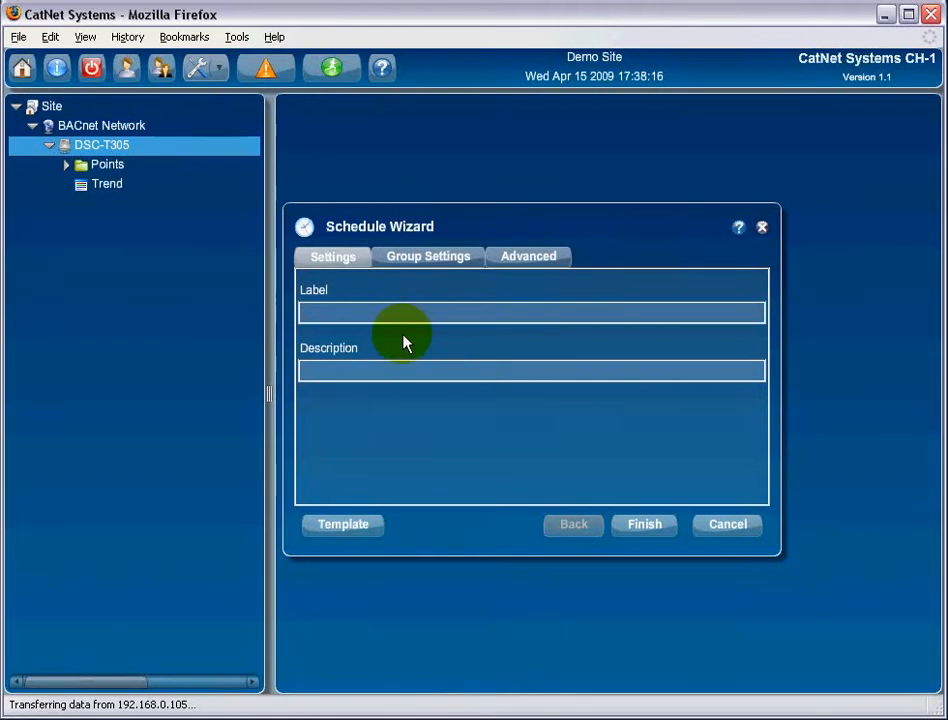
pyautogui.write('Sched')
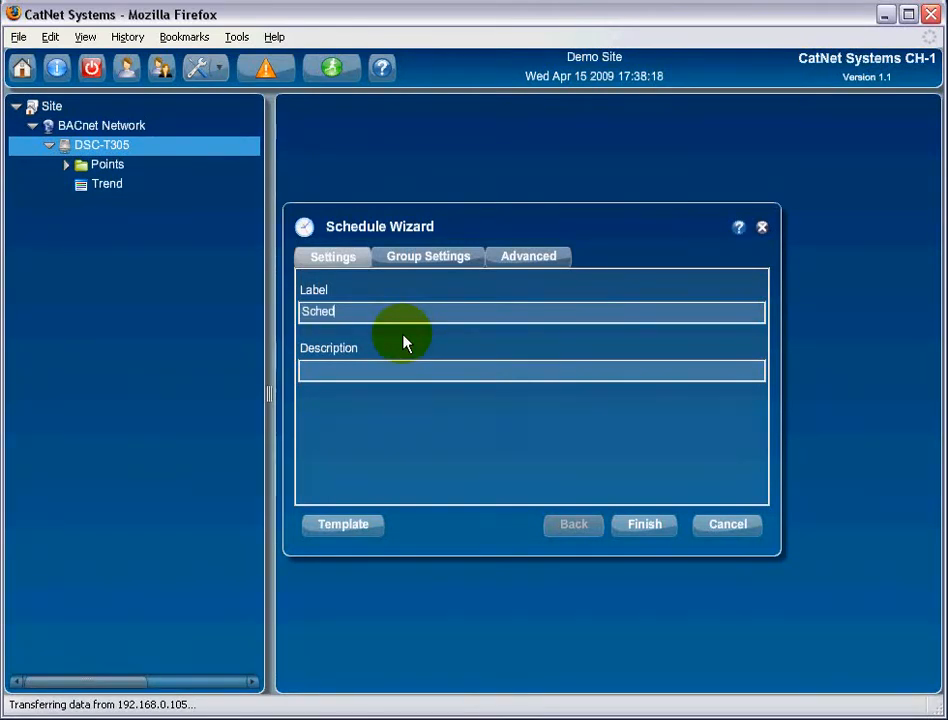
pyautogui.click(644, 524)
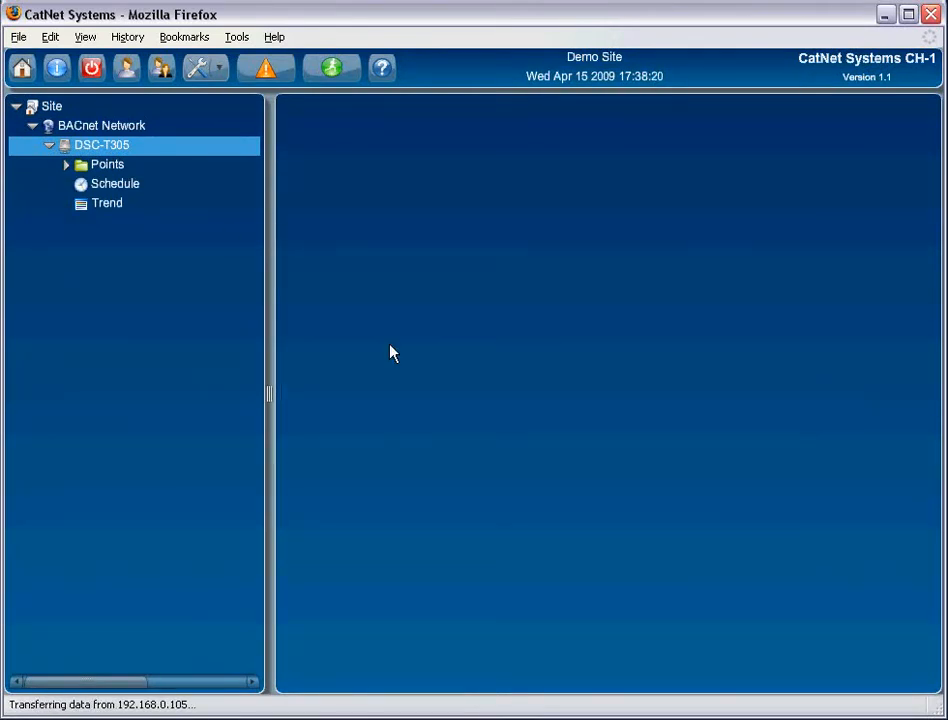
pyautogui.click(116, 184)
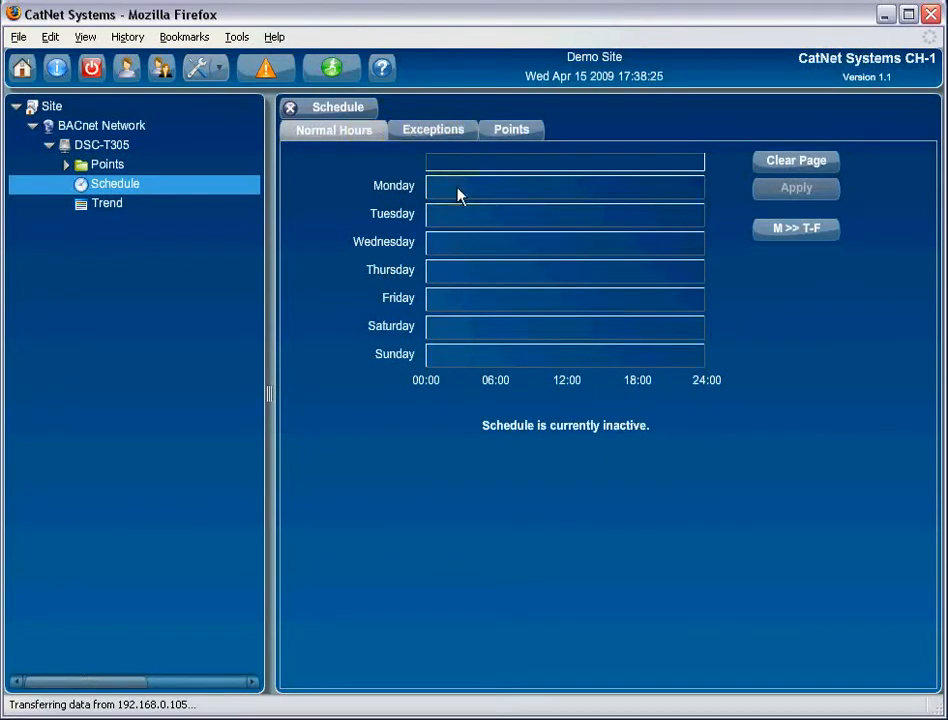
pyautogui.click(512, 128)
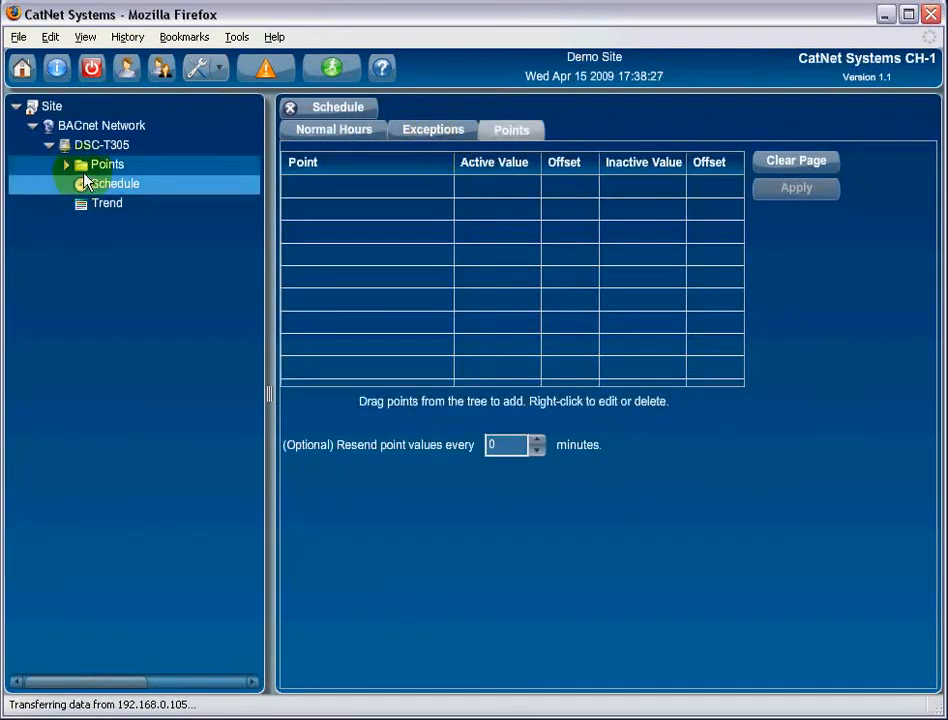
pyautogui.click(106, 164)
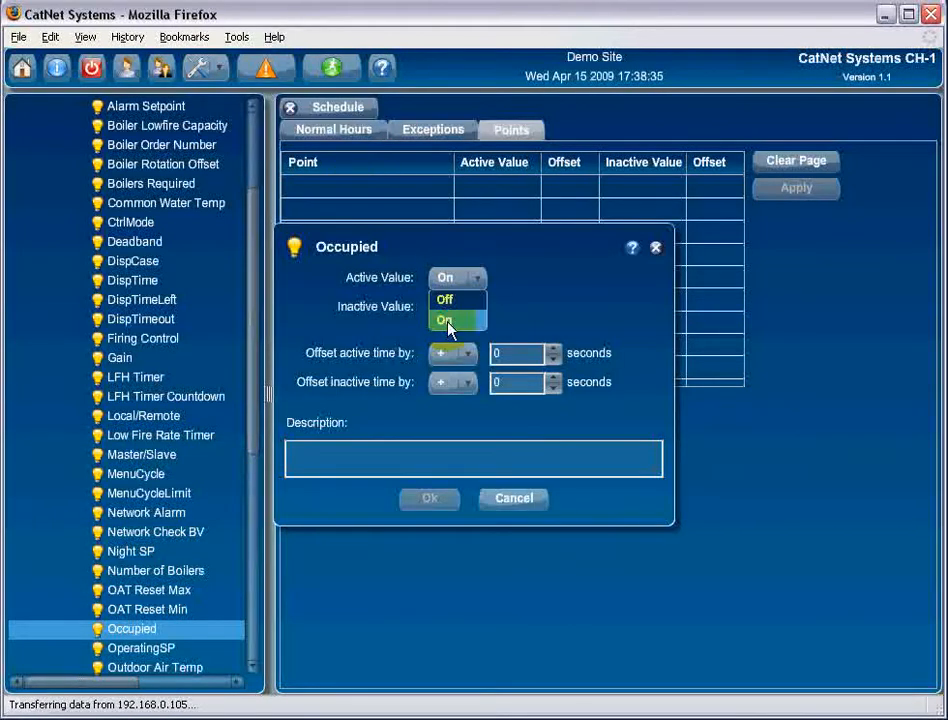
# Set Occupied On/Off and Night SP active 72 / inactive 80, then apply.
pyautogui.click(444, 300)
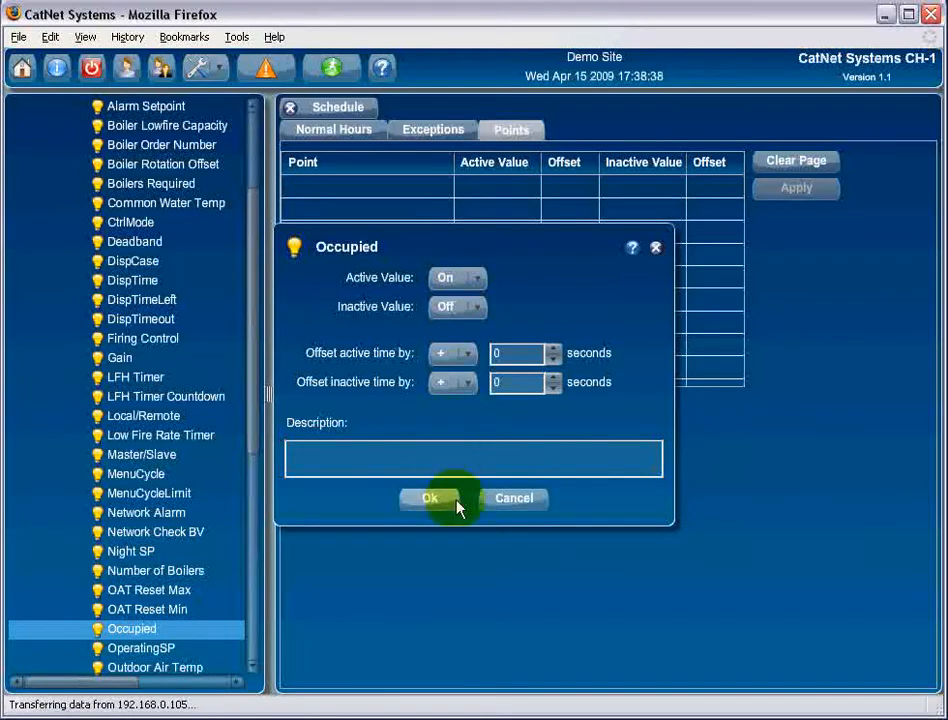
pyautogui.click(428, 498)
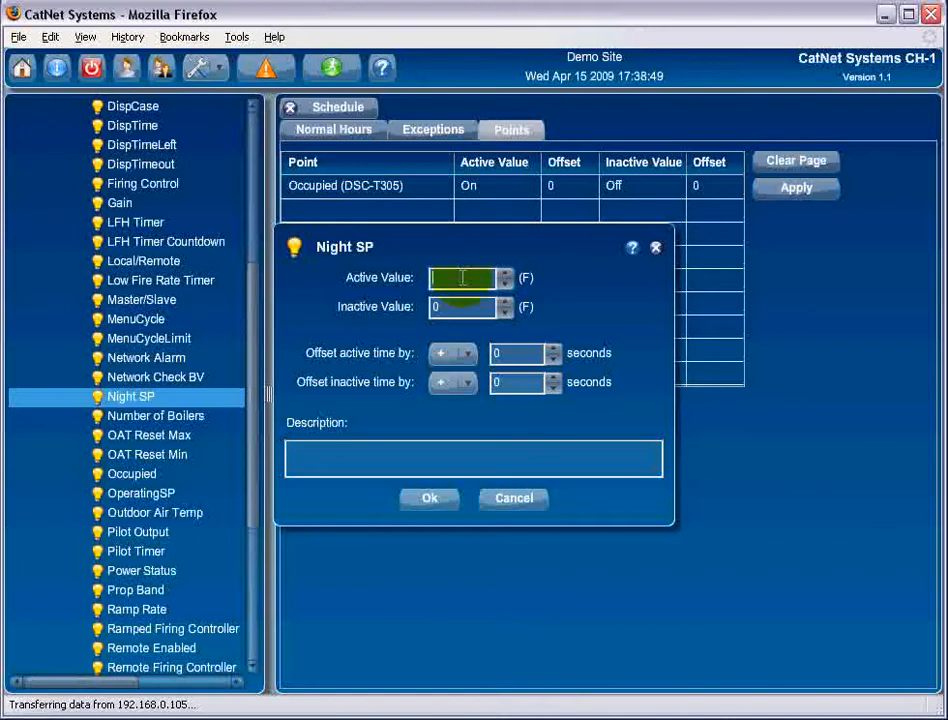
pyautogui.write('8')
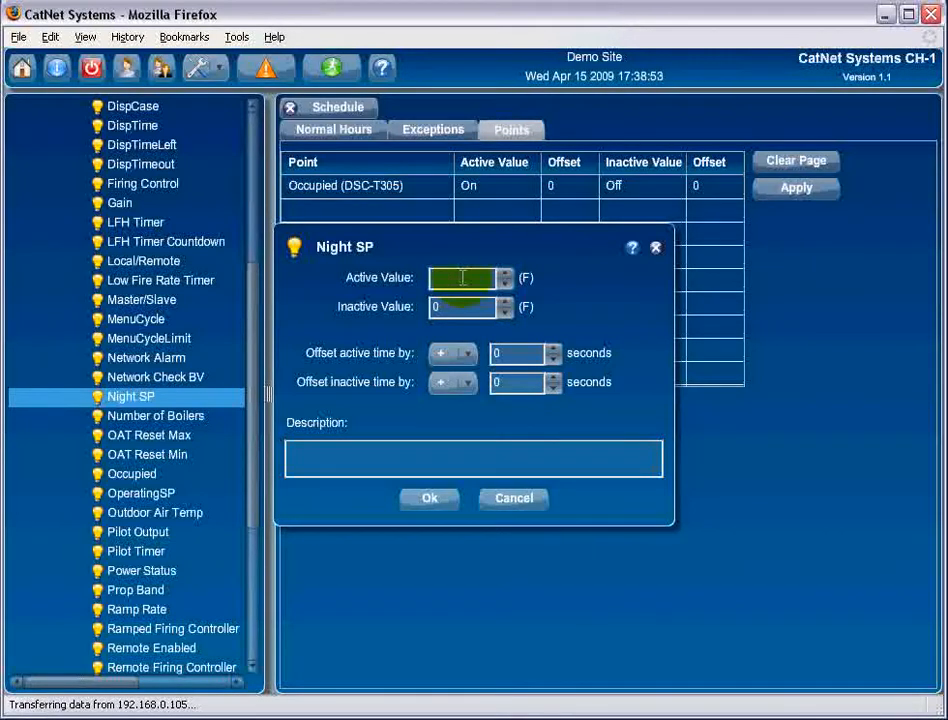
pyautogui.write('72')
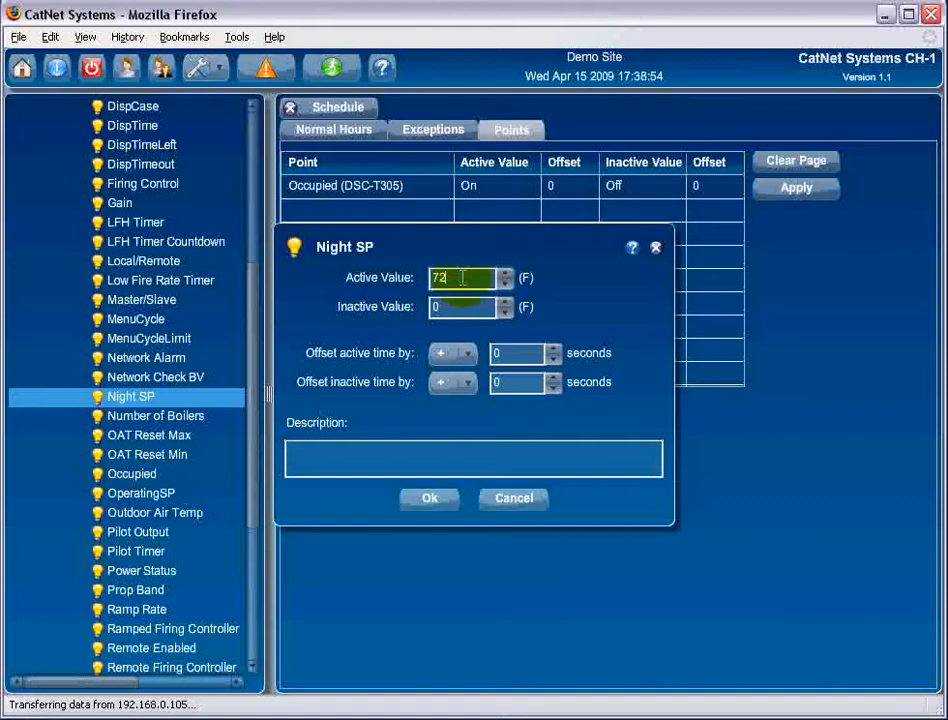
pyautogui.click(464, 308)
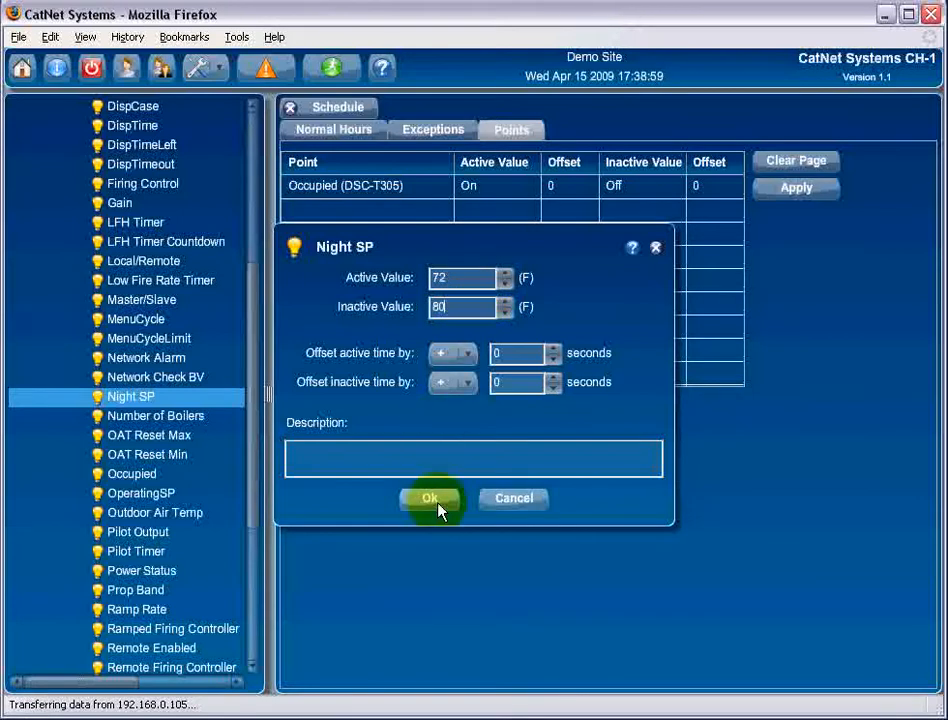
pyautogui.click(430, 498)
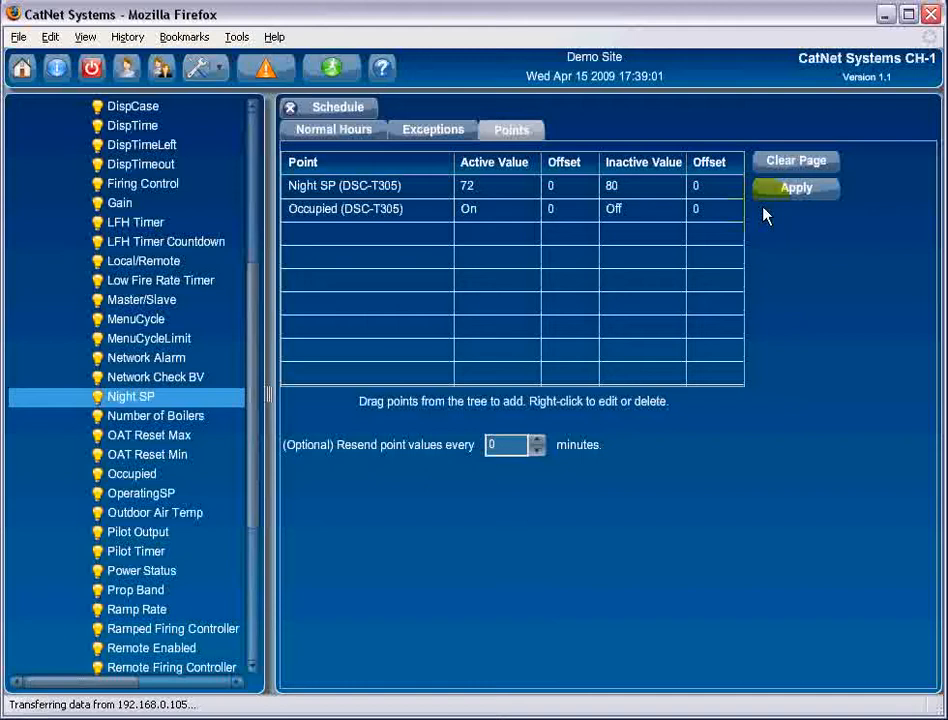
pyautogui.click(332, 128)
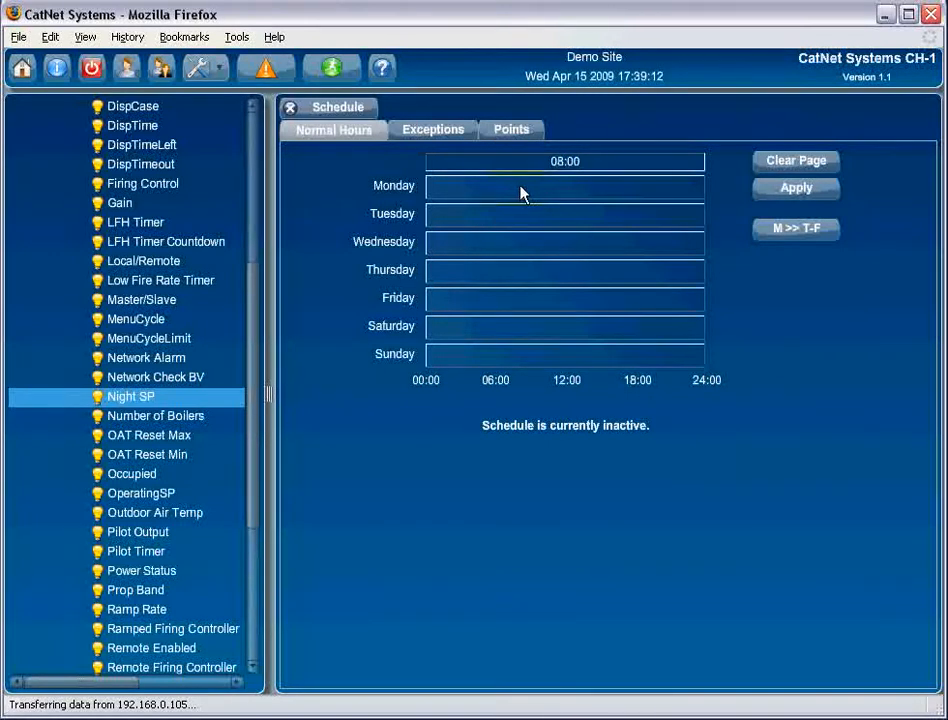
# Mark daytime hours Monday through Saturday on Normal Hours, review Points and Exceptions, and close.
pyautogui.moveTo(520, 186); pyautogui.dragTo(658, 310)
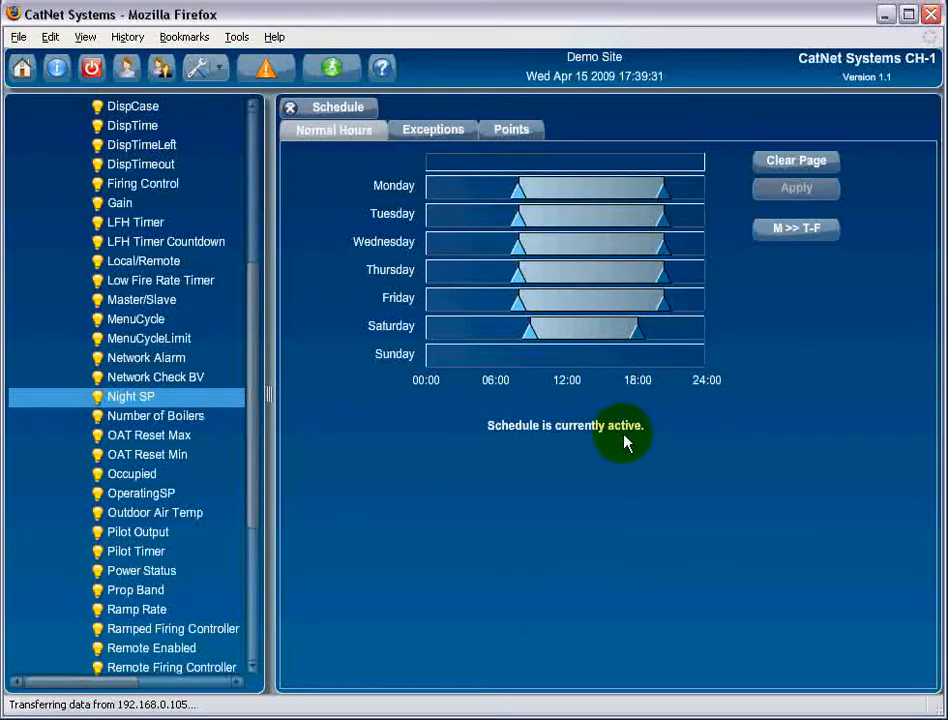
pyautogui.click(512, 128)
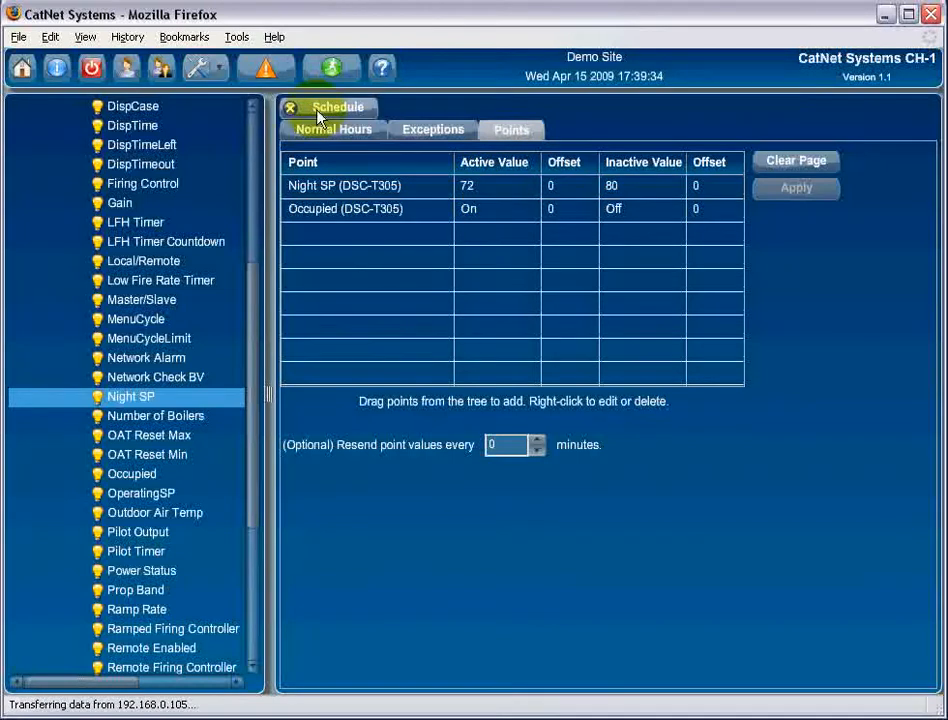
pyautogui.click(432, 128)
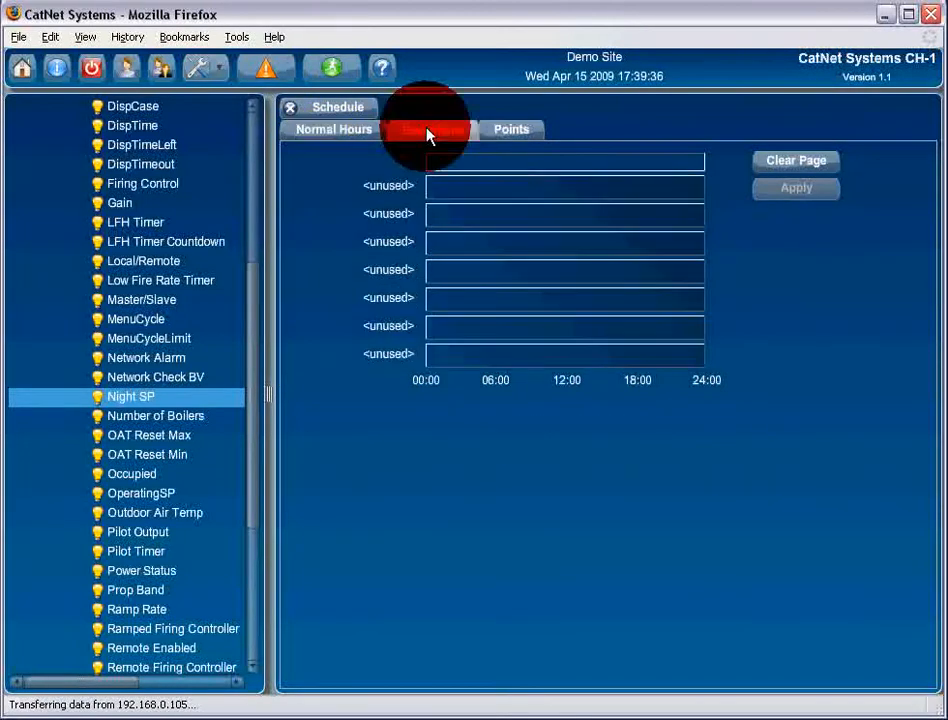
pyautogui.click(432, 128)
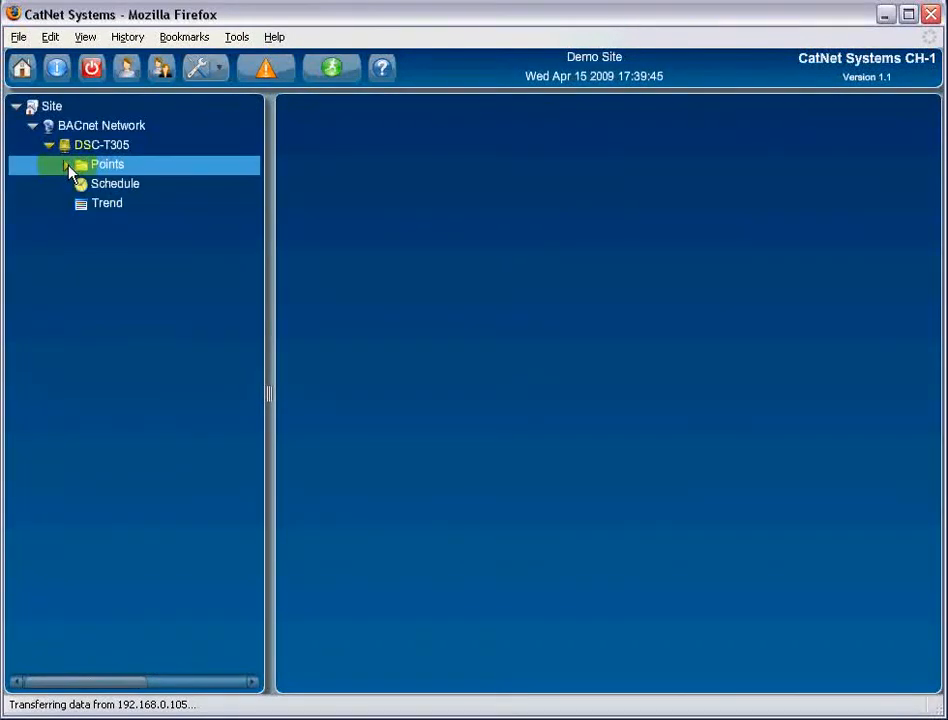
pyautogui.rightClick(106, 164)
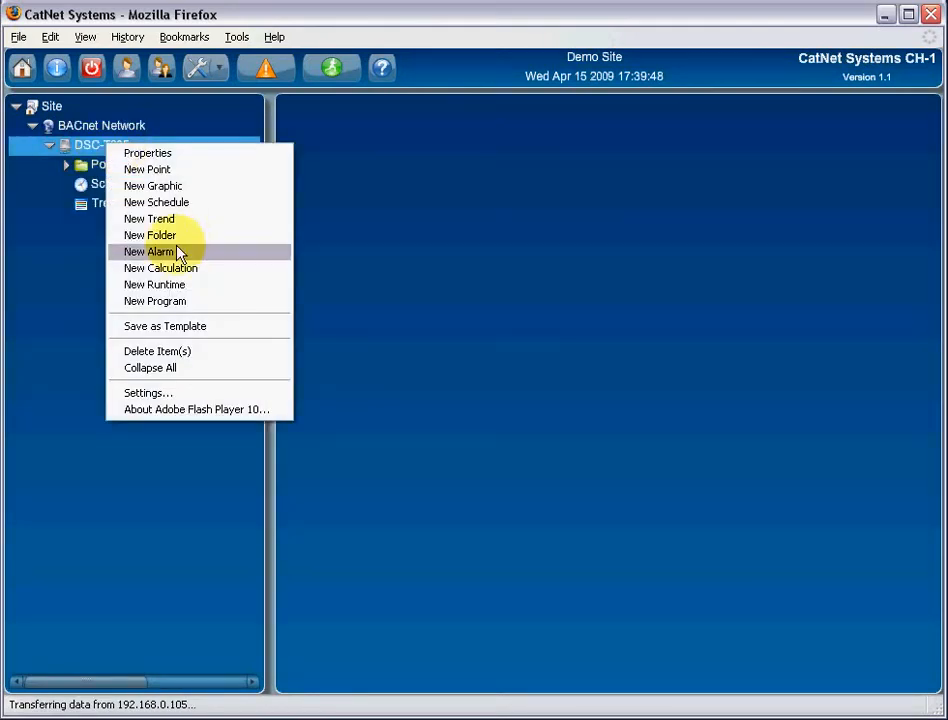
# Create a calculation labelled 'Deviation' and add Temperature and Night SP as inputs.
pyautogui.click(160, 268)
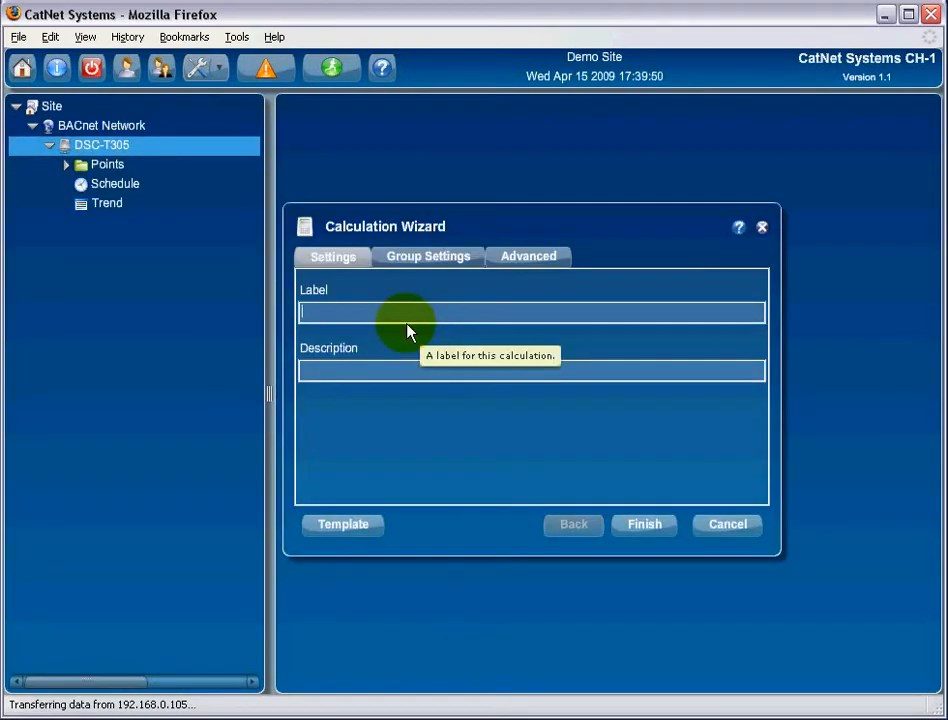
pyautogui.write('DEviation')
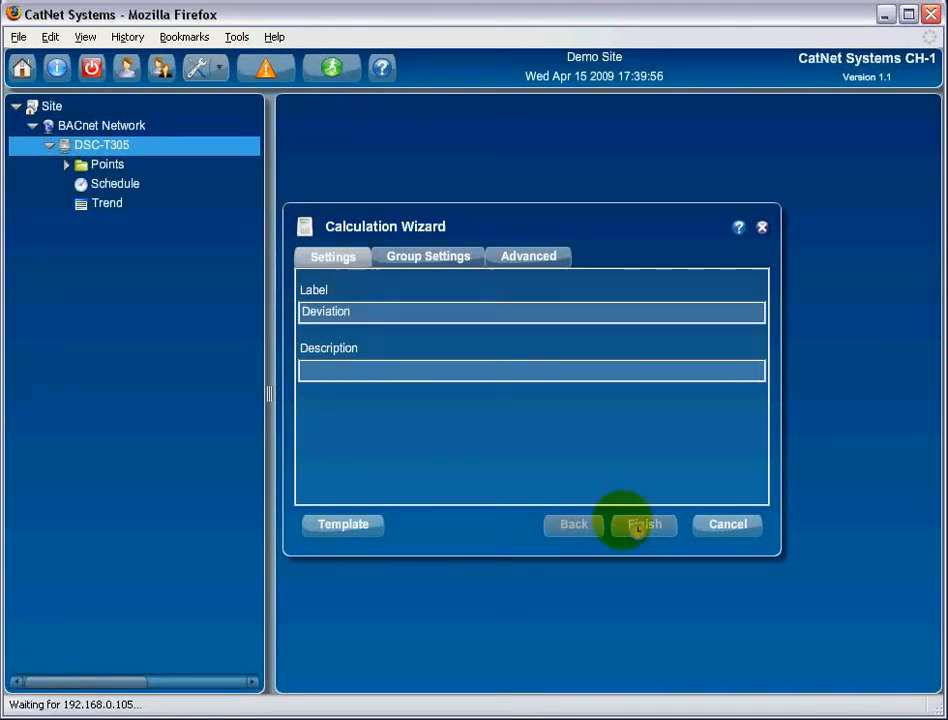
pyautogui.click(644, 524)
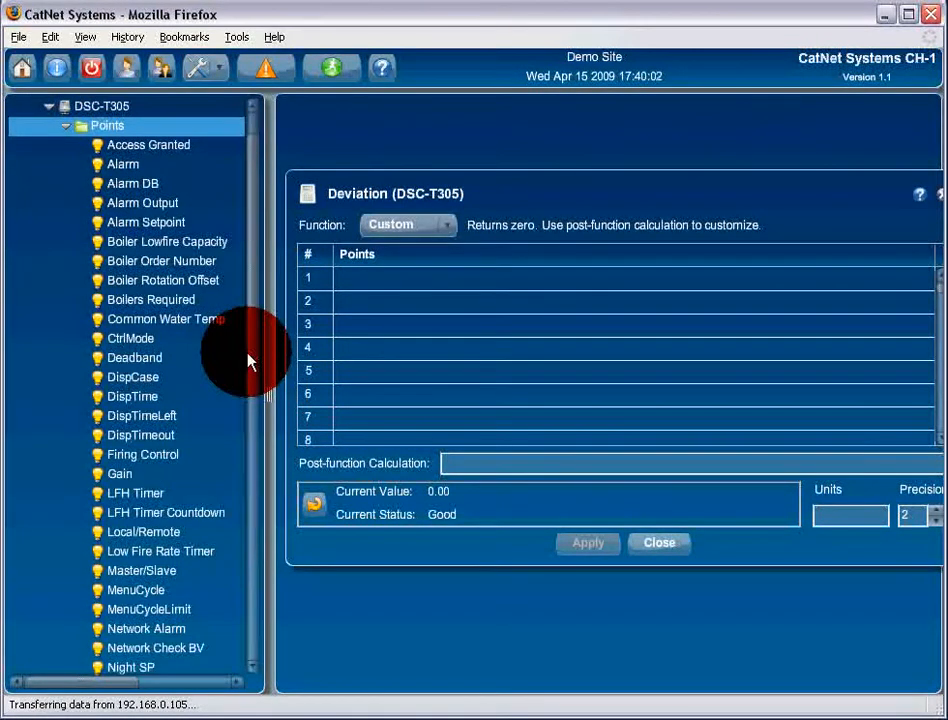
pyautogui.scroll(-3)
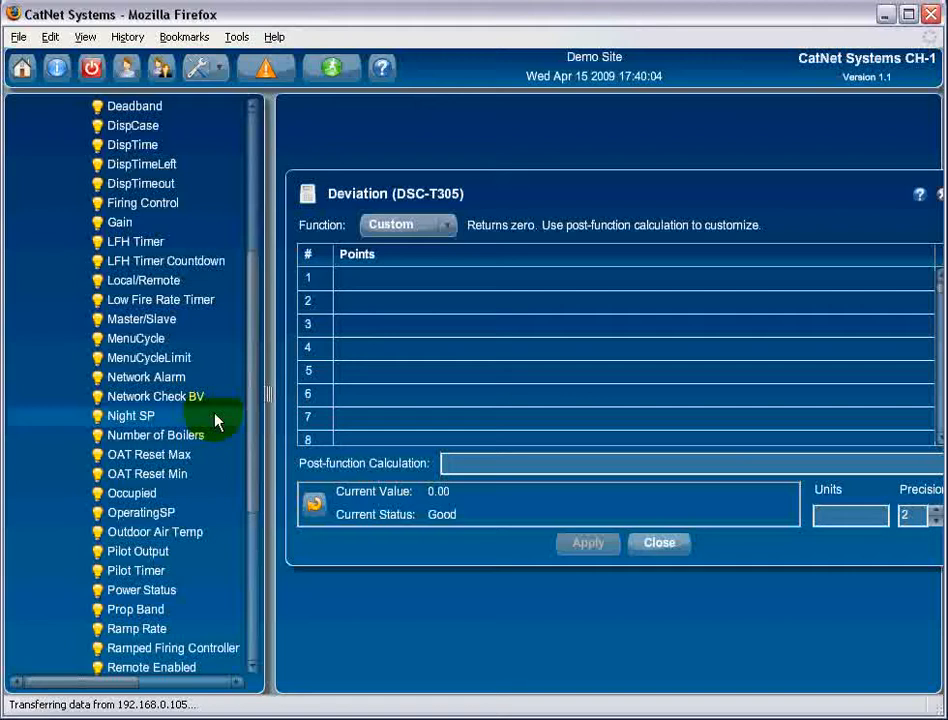
pyautogui.scroll(-3)
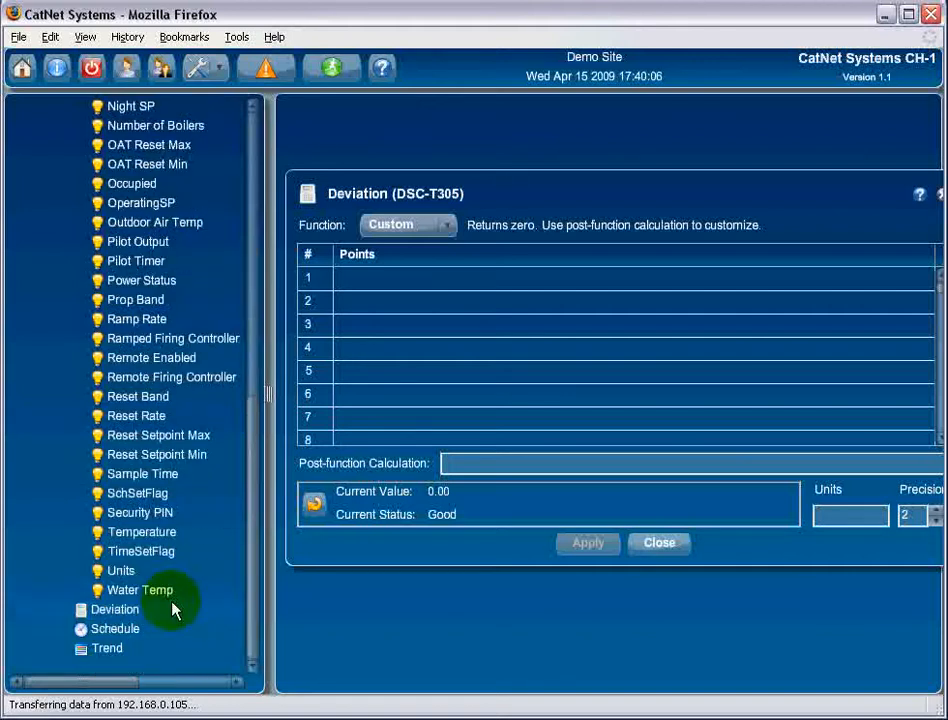
pyautogui.click(140, 532)
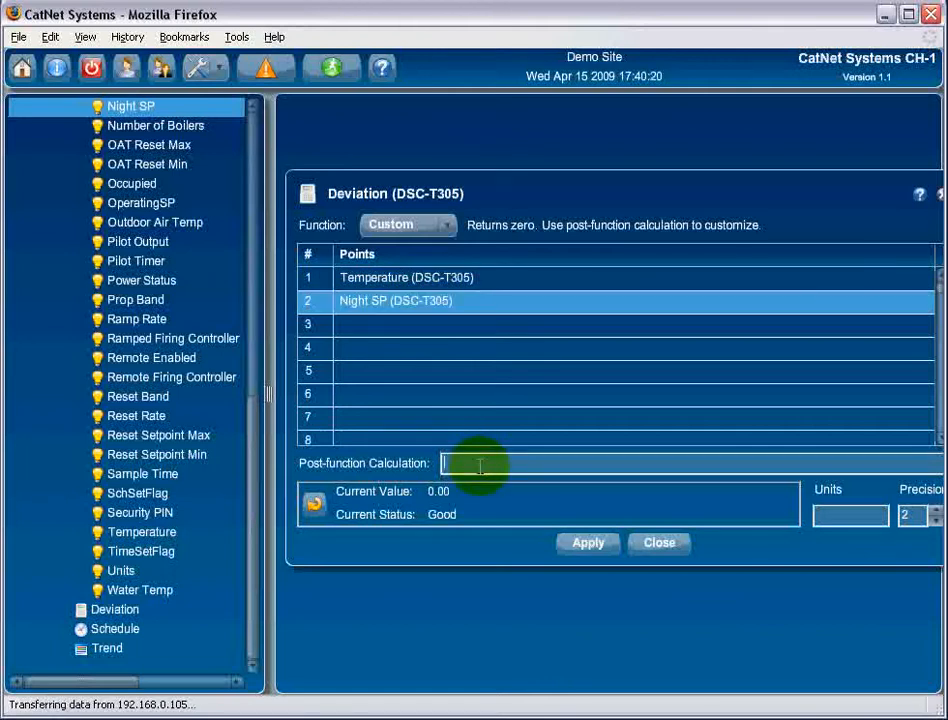
pyautogui.write('@V1')
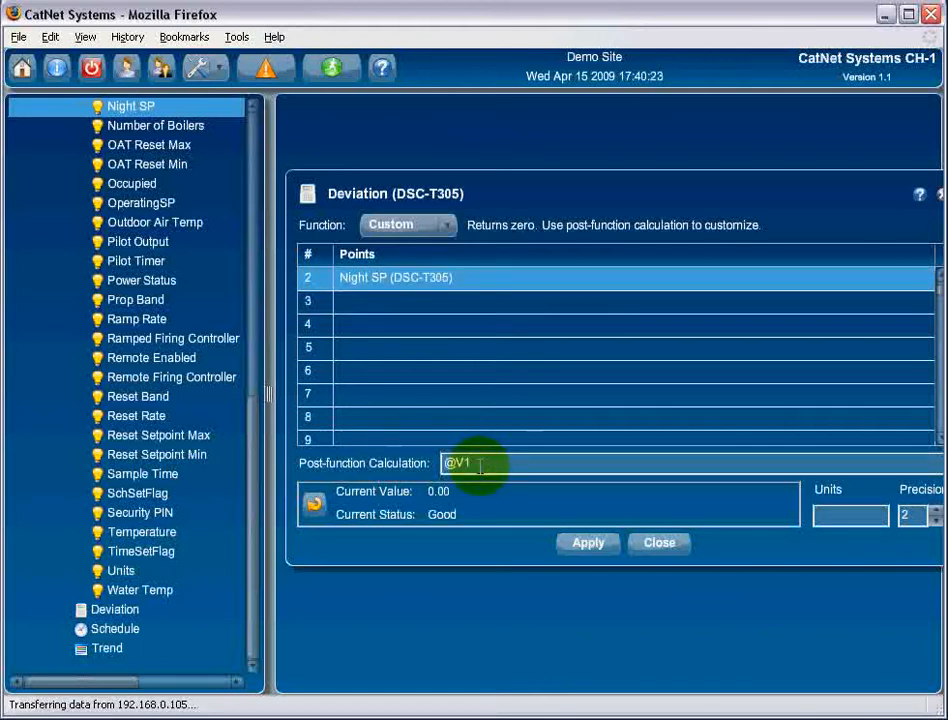
pyautogui.write('-@V')
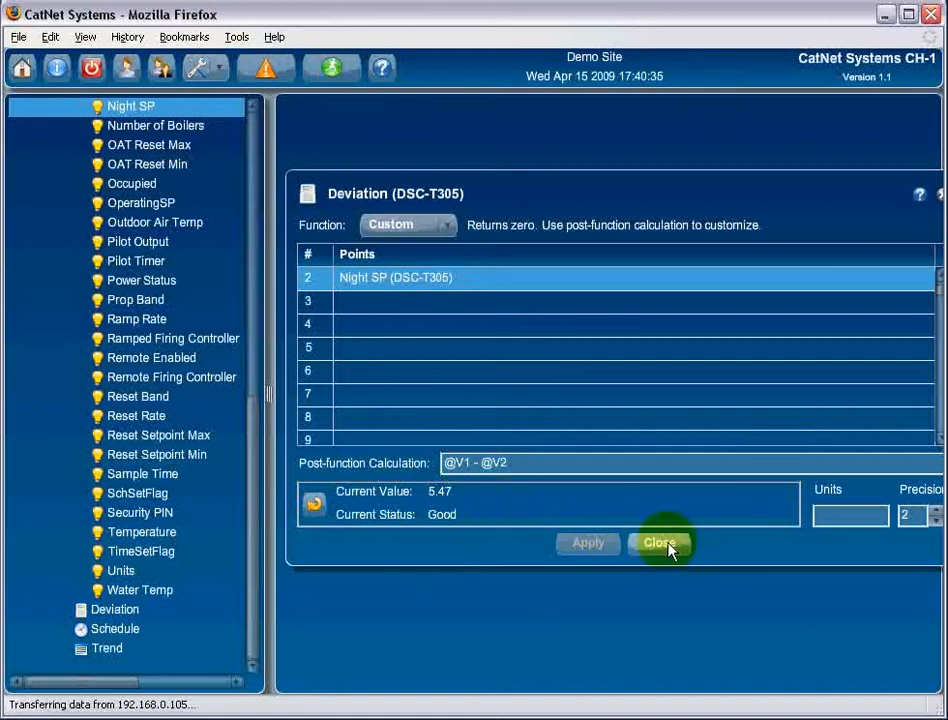
pyautogui.click(660, 544)
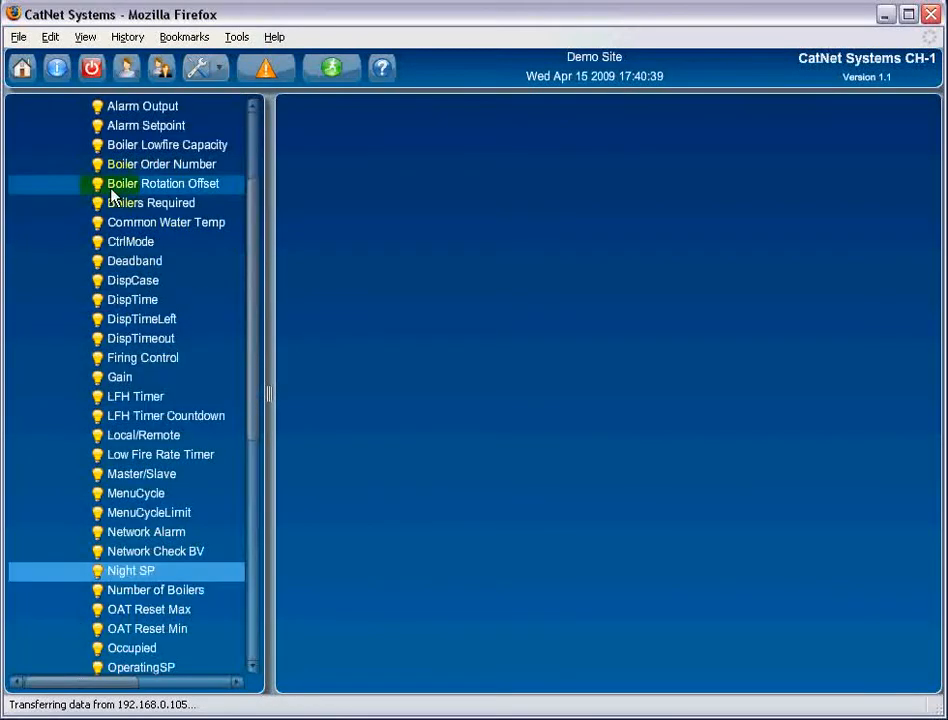
pyautogui.click(114, 184)
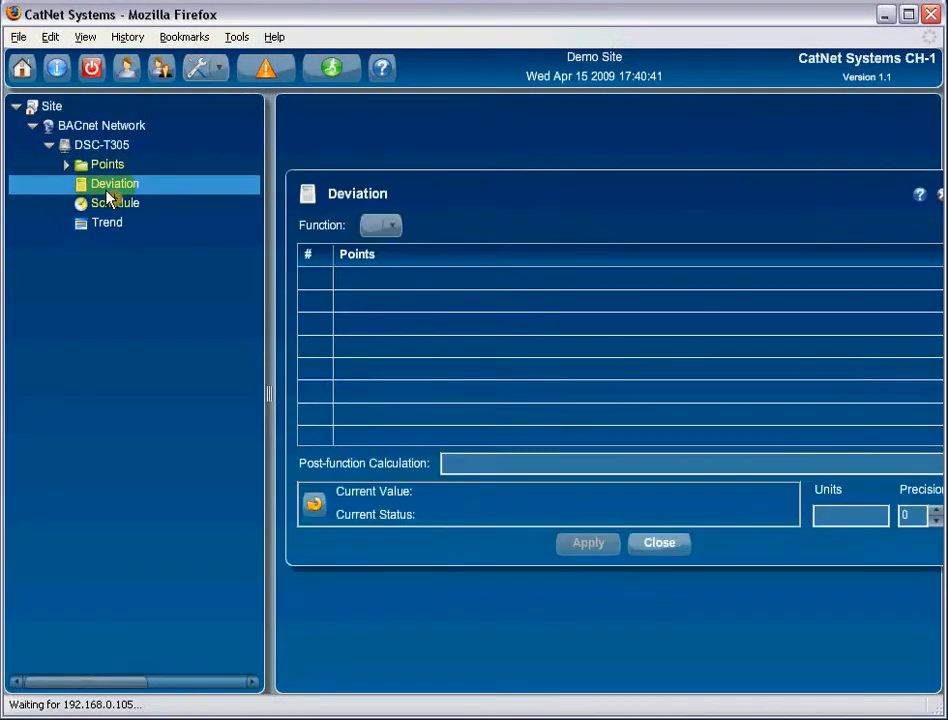
pyautogui.click(114, 184)
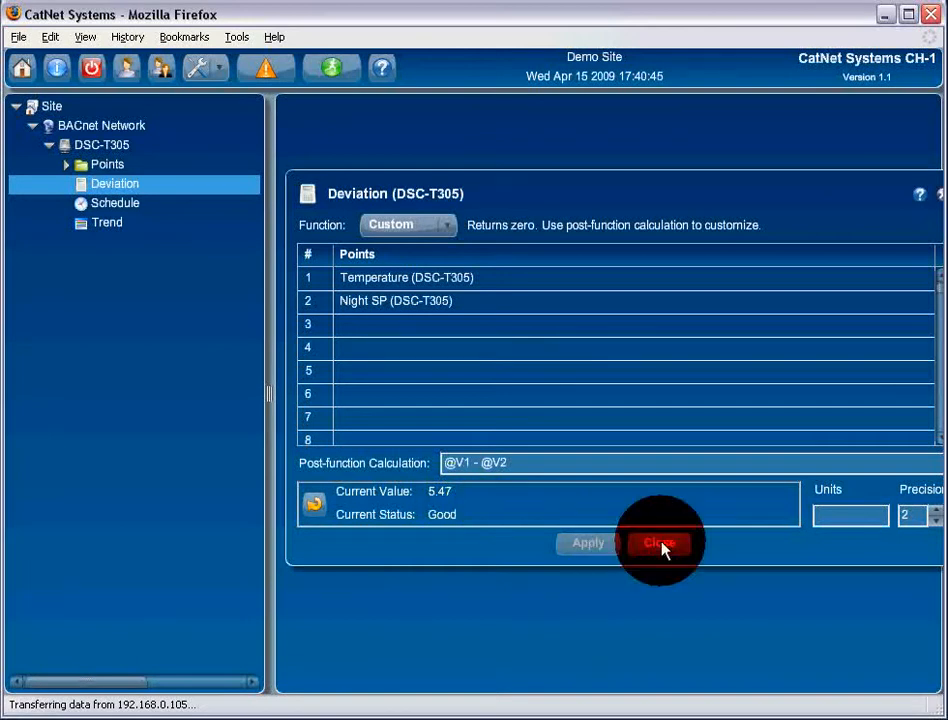
pyautogui.click(660, 544)
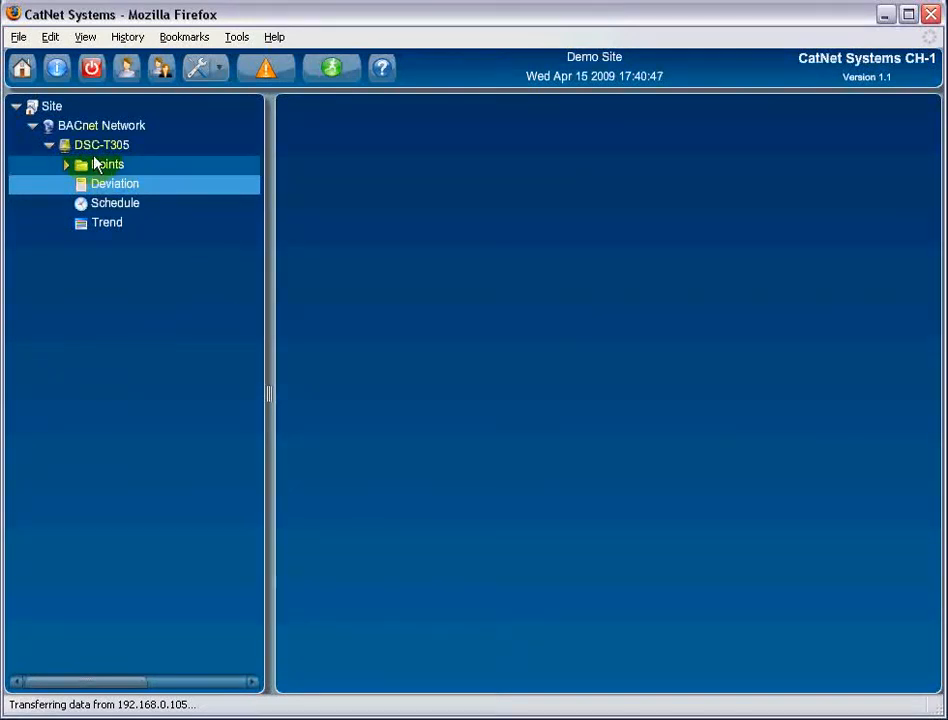
# Create a graphic labelled 'Graphic' under DSC-T305 through the wizard.
pyautogui.rightClick(100, 144)
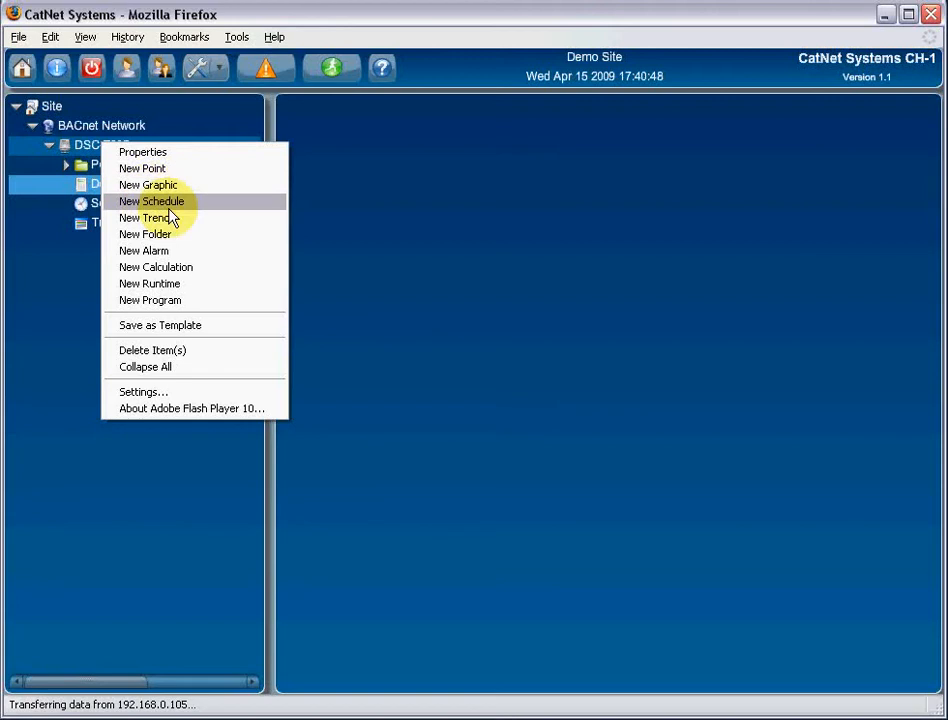
pyautogui.click(148, 184)
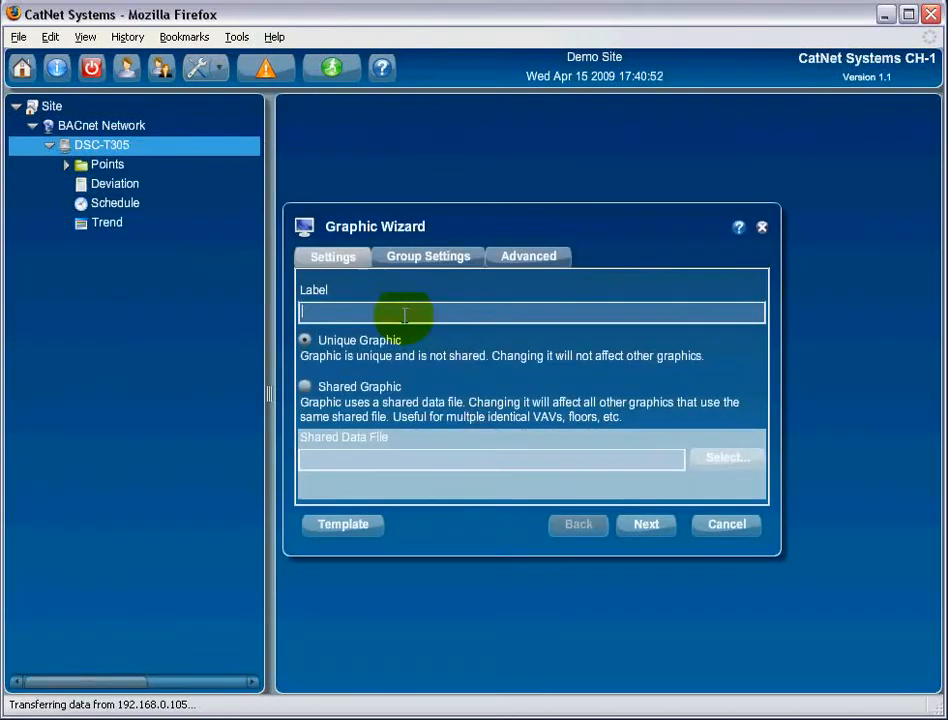
pyautogui.write('Gra')
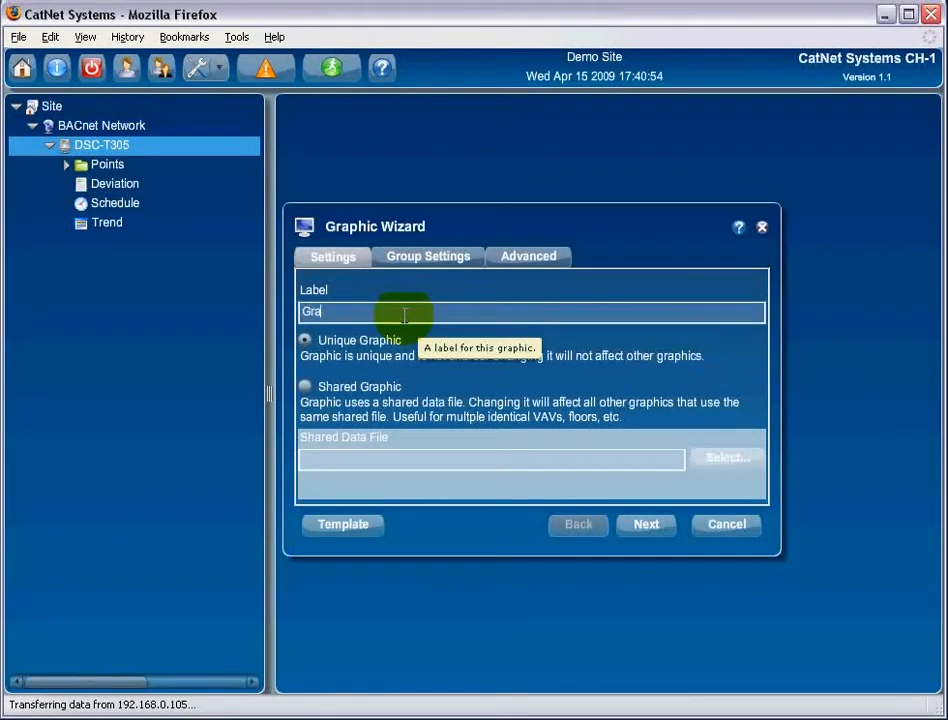
pyautogui.write('phic')
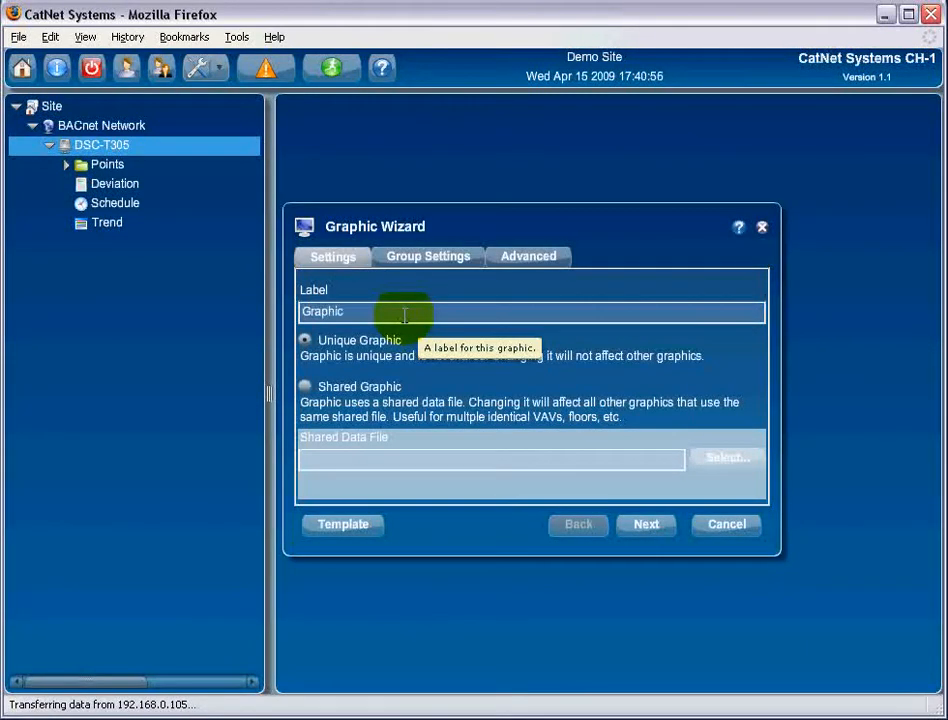
pyautogui.click(646, 524)
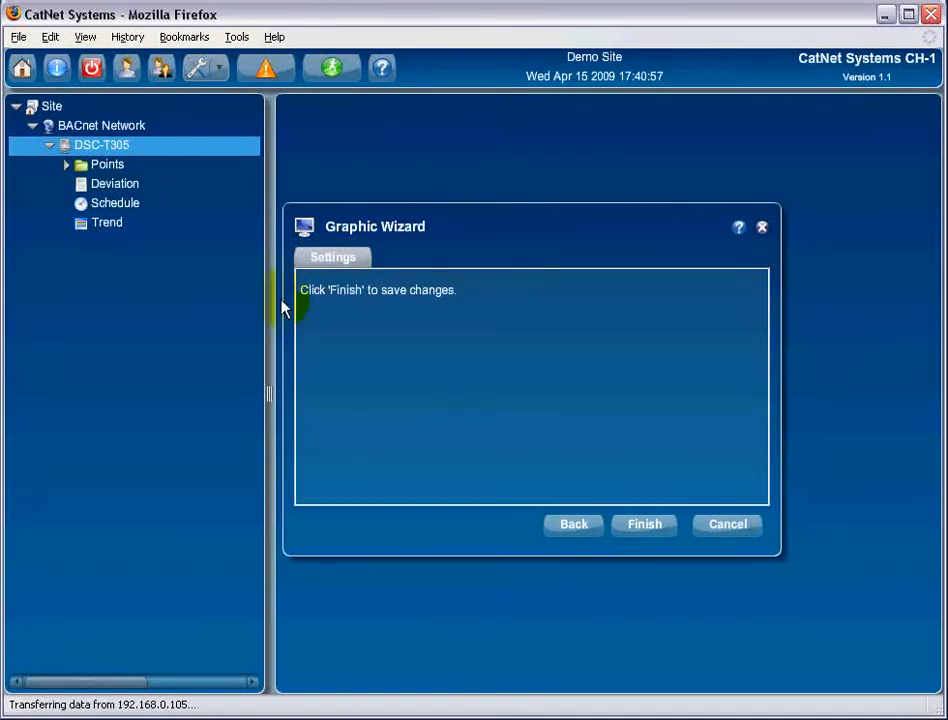
pyautogui.click(644, 524)
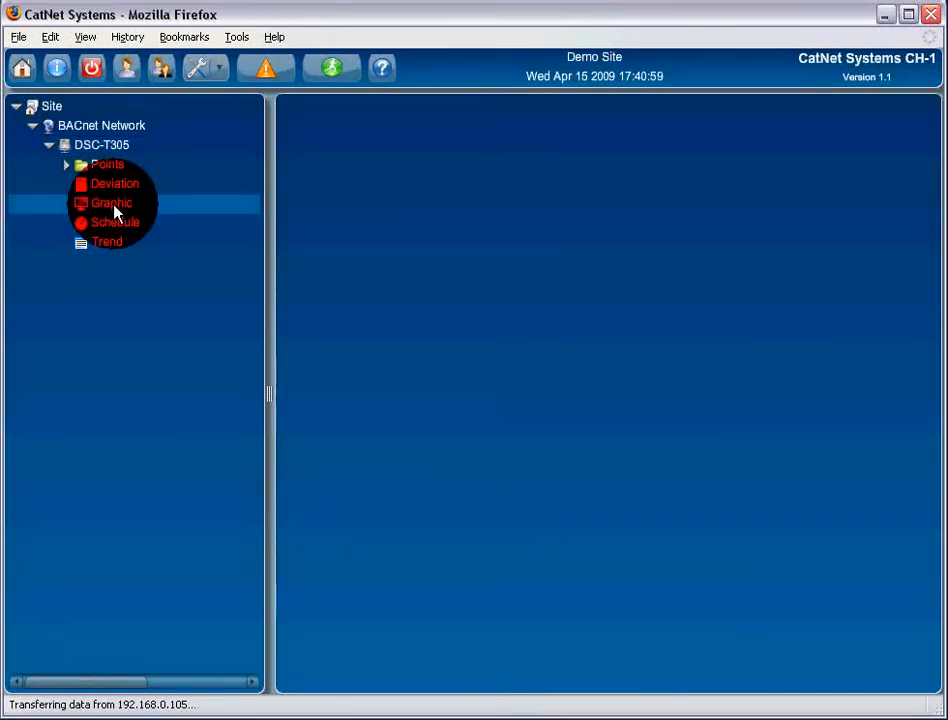
# Put the new graphic into edit mode and place the Temperature point display on the canvas.
pyautogui.click(112, 202)
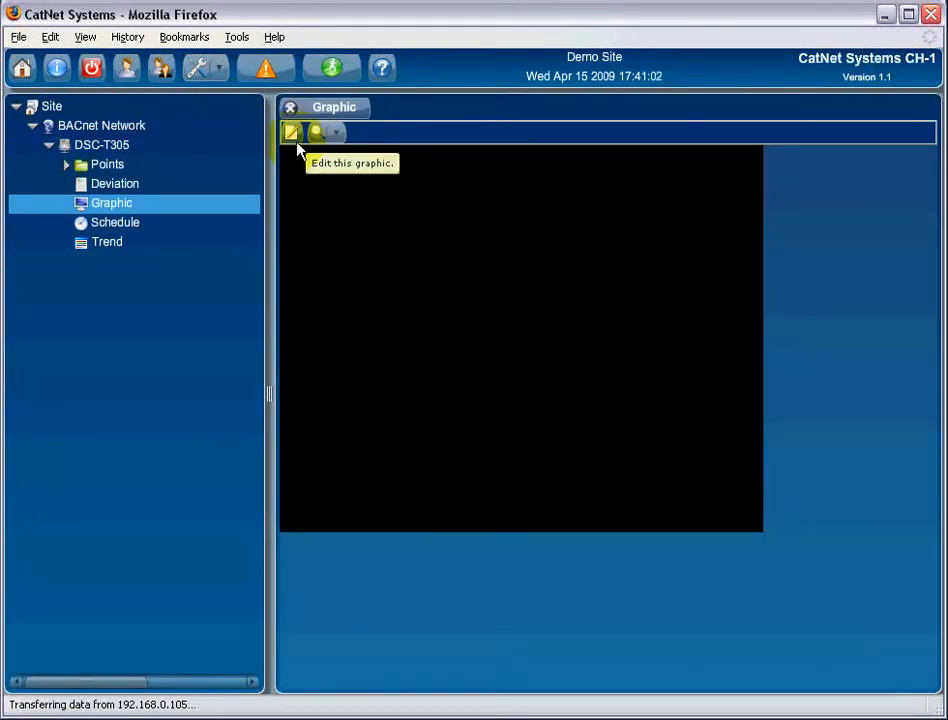
pyautogui.click(292, 132)
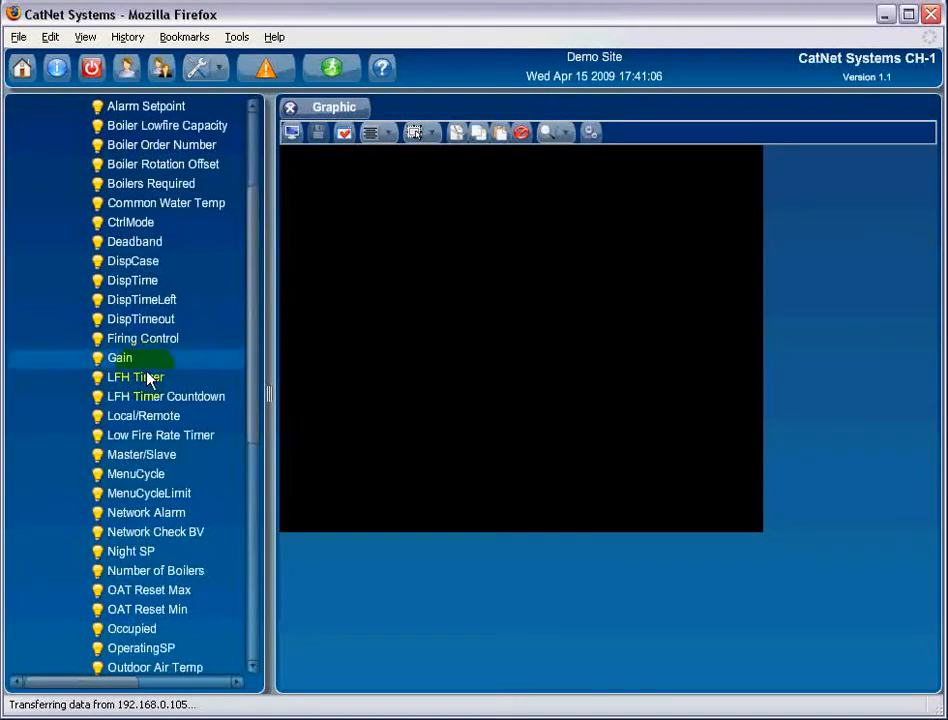
pyautogui.scroll(-3)
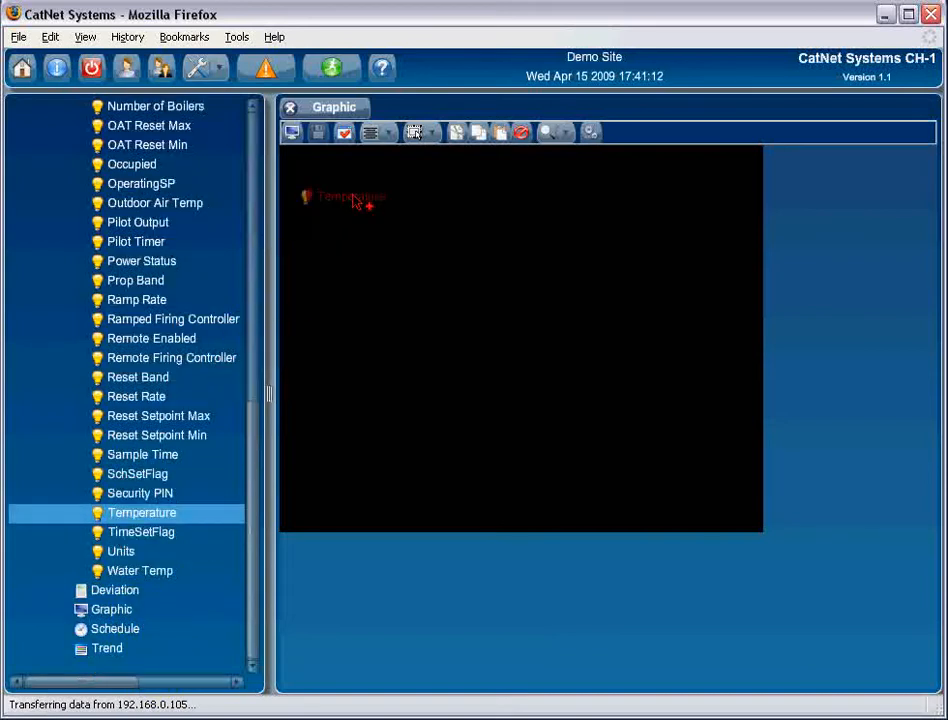
pyautogui.click(420, 132)
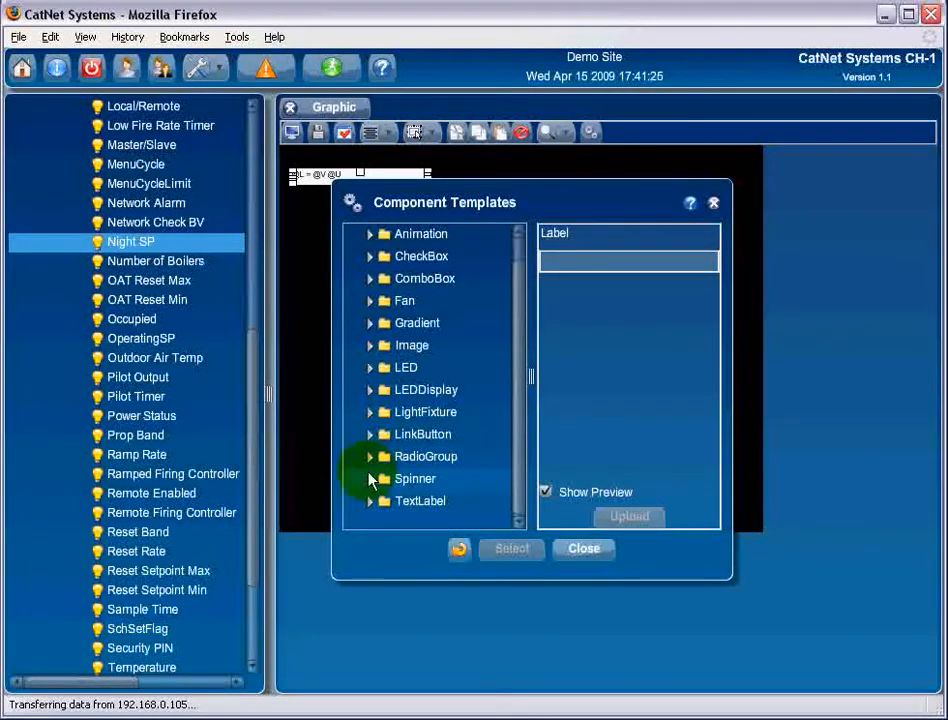
pyautogui.click(584, 548)
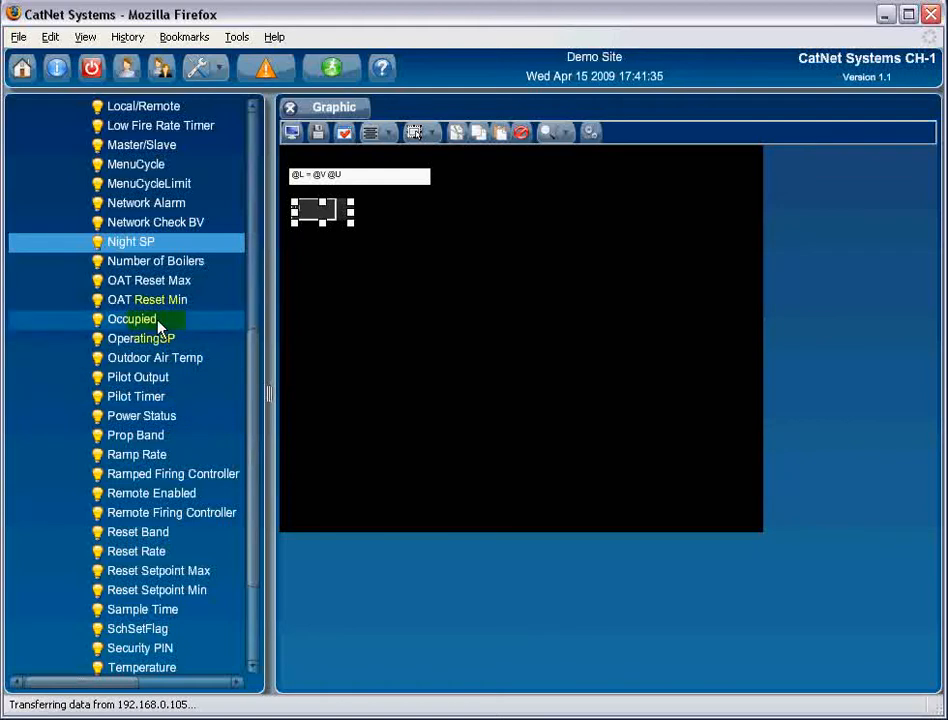
# Add the Occupied point as a default checkbox and a default text label to the graphic.
pyautogui.click(420, 132)
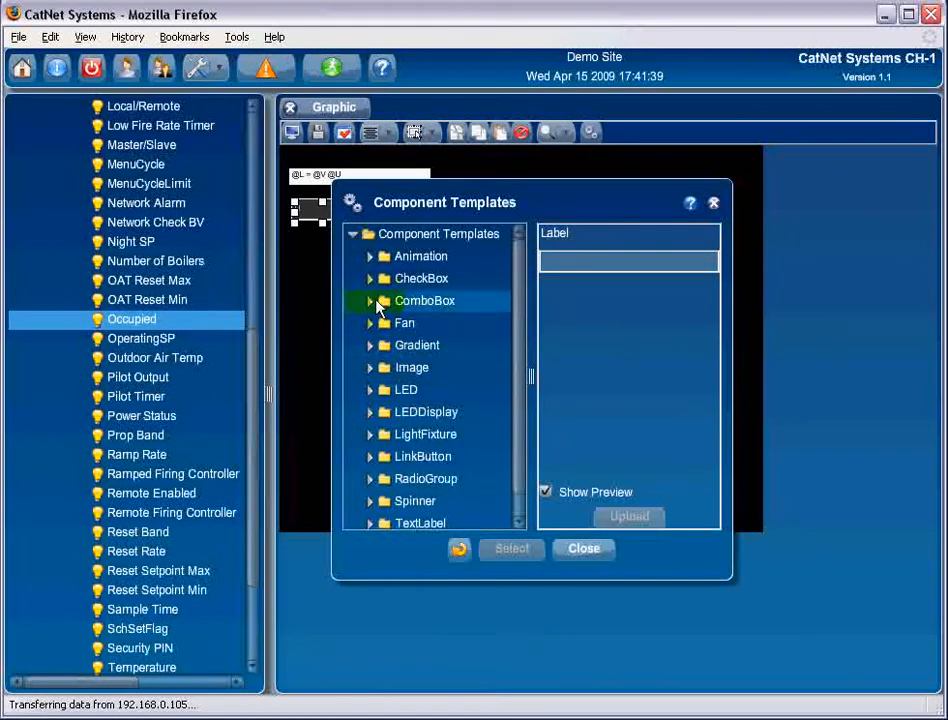
pyautogui.click(374, 278)
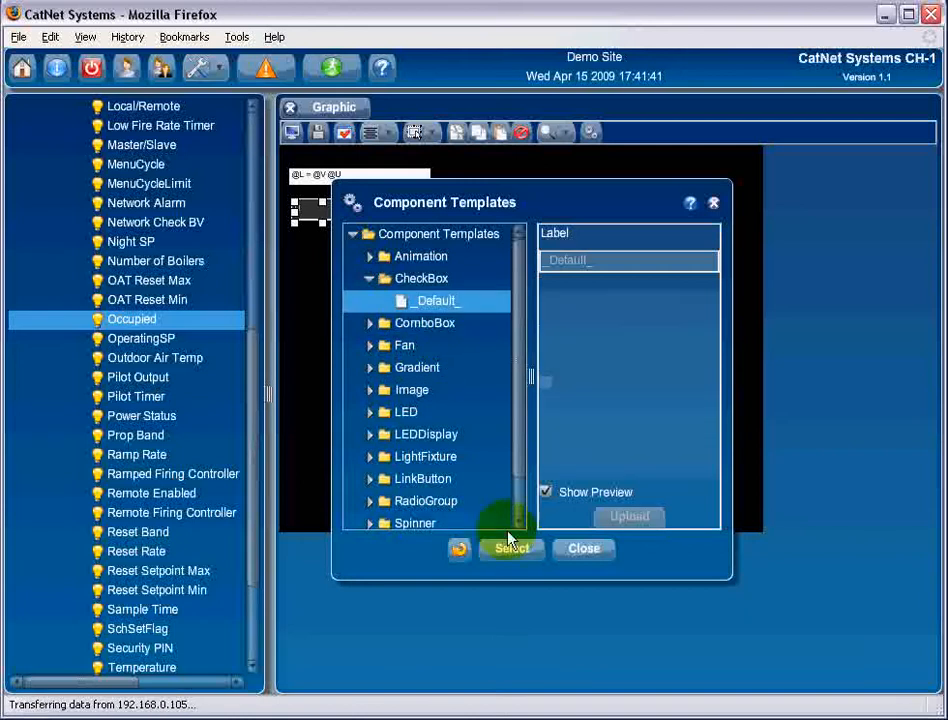
pyautogui.click(512, 548)
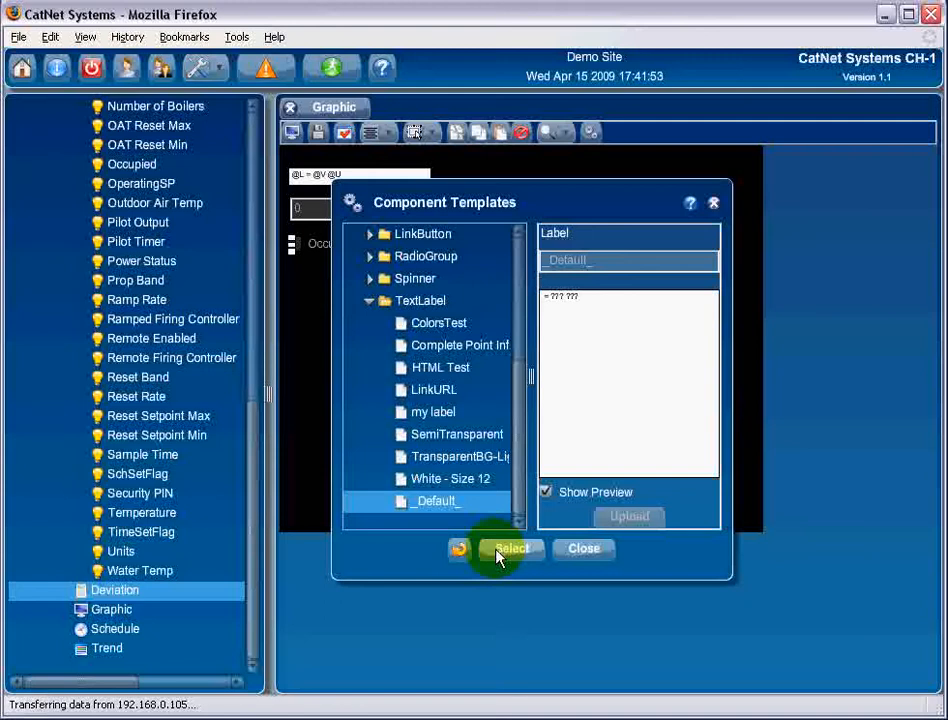
pyautogui.click(512, 548)
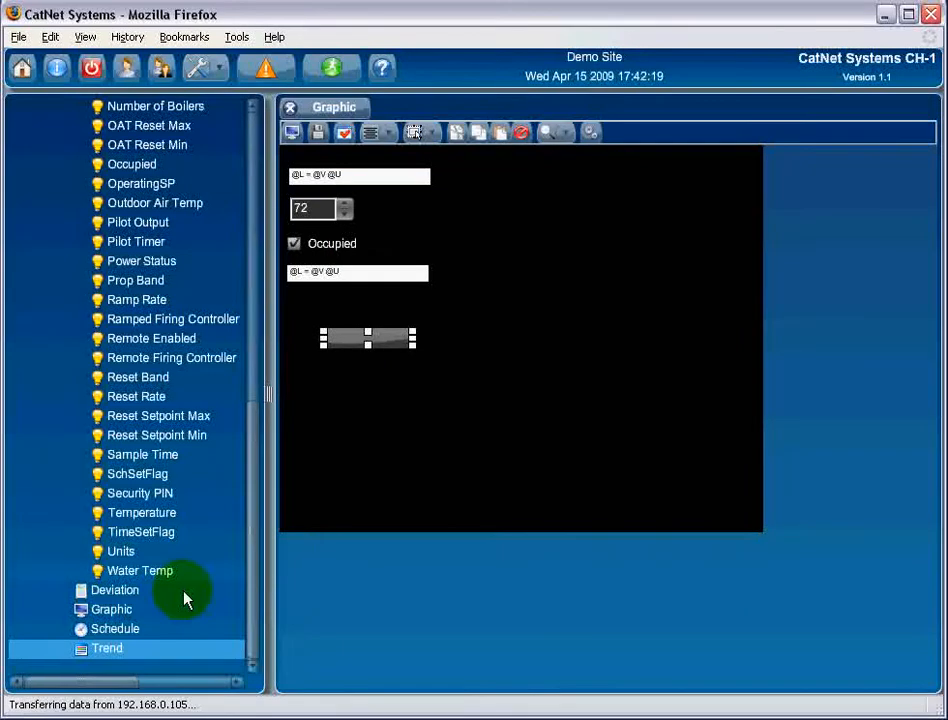
# Select the Schedule item and browse LinkButton templates for the Schedule button.
pyautogui.click(114, 628)
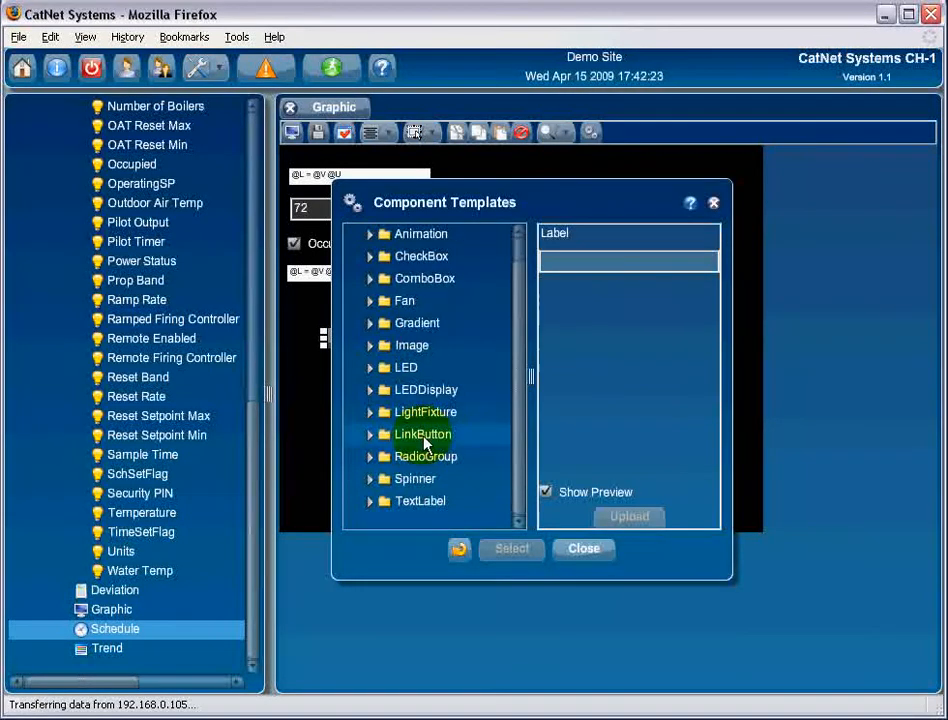
pyautogui.click(422, 434)
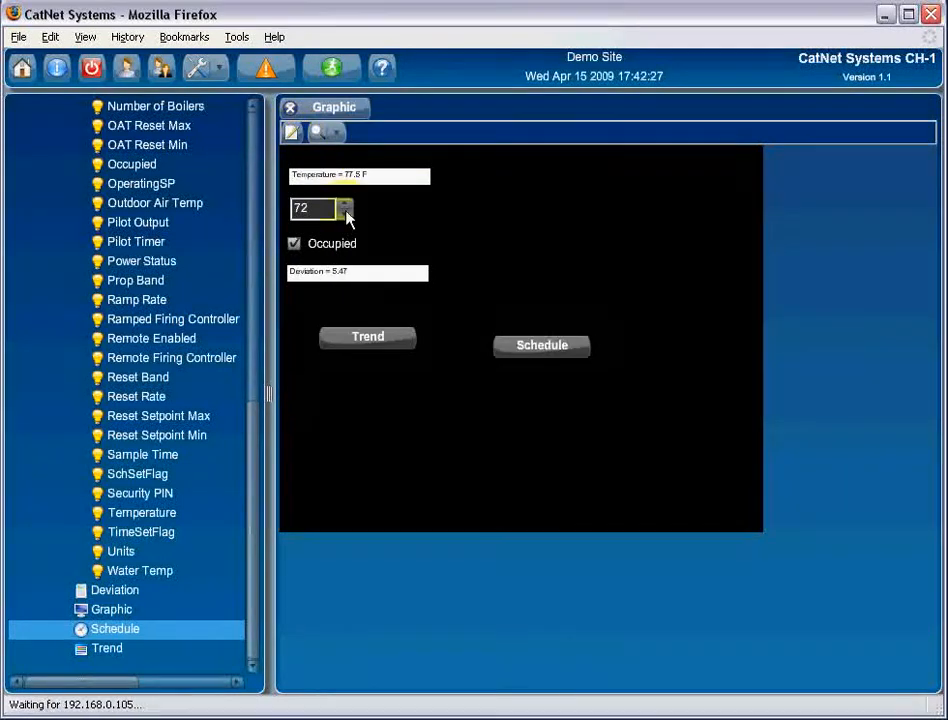
# Test the Schedule and Trend buttons, closing each page, then collapse the device's Points folder.
pyautogui.click(542, 344)
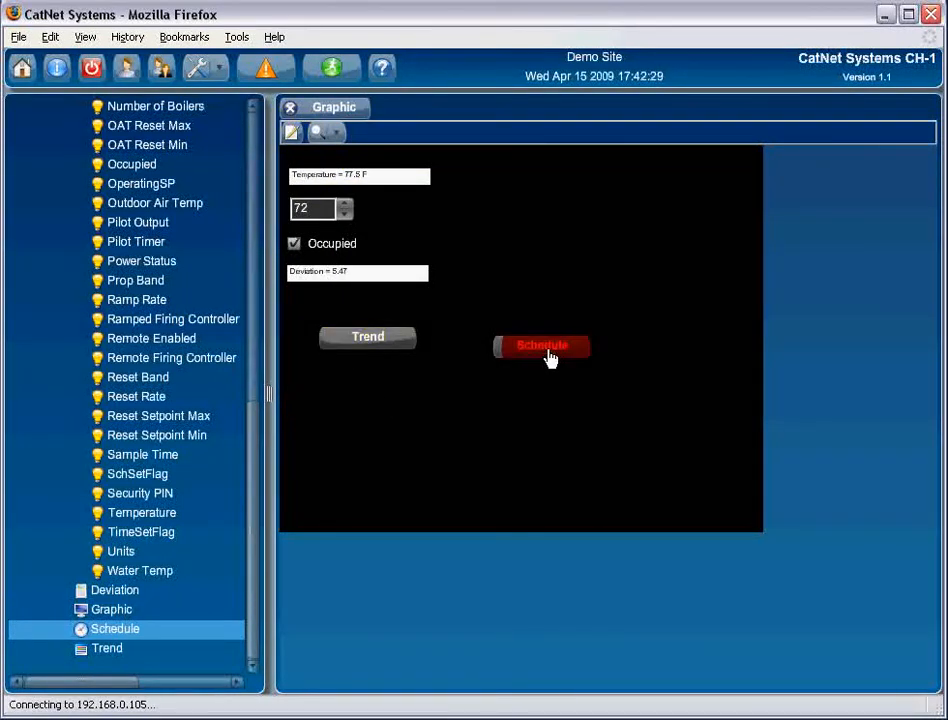
pyautogui.click(540, 346)
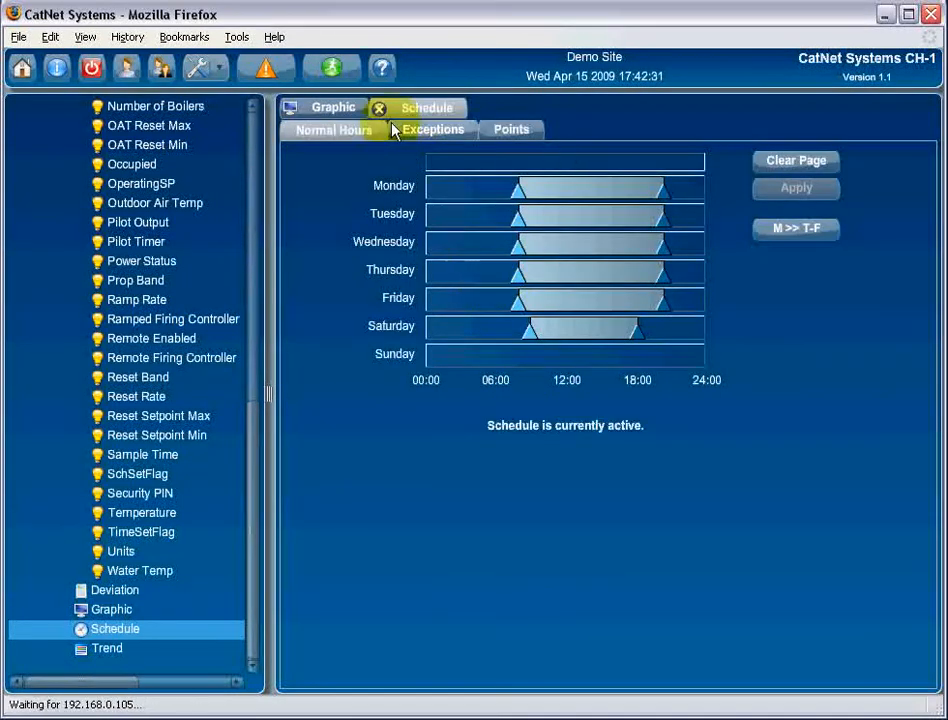
pyautogui.click(332, 108)
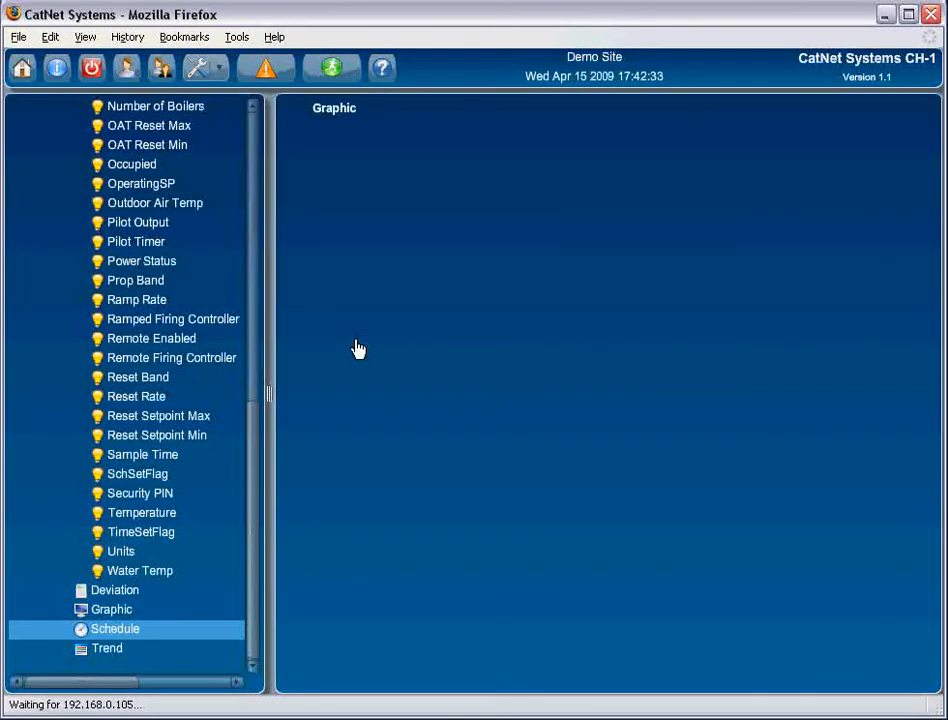
pyautogui.click(106, 648)
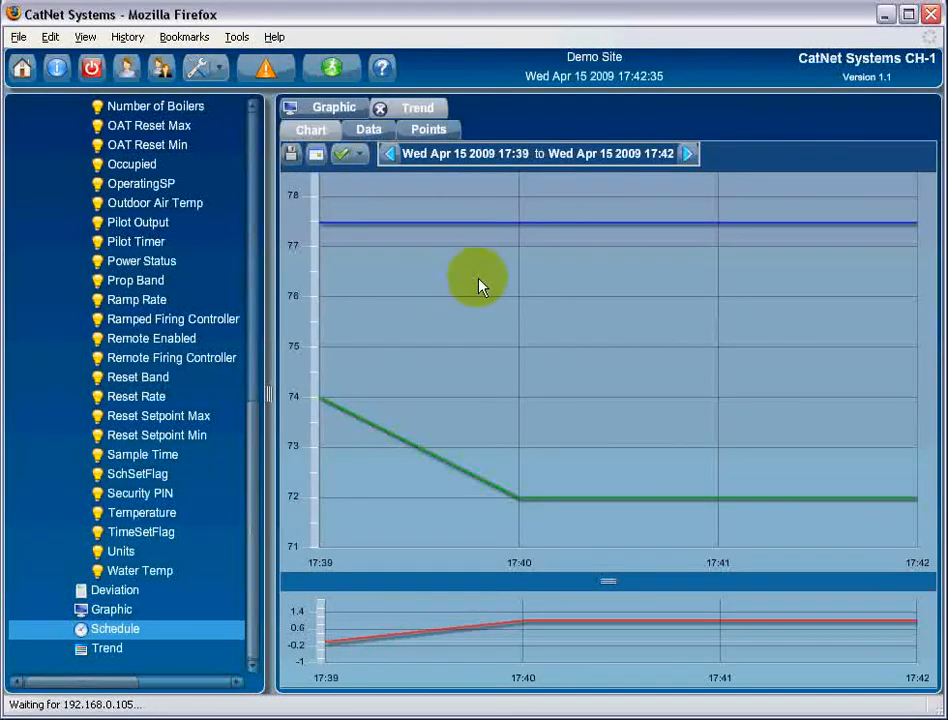
pyautogui.click(368, 130)
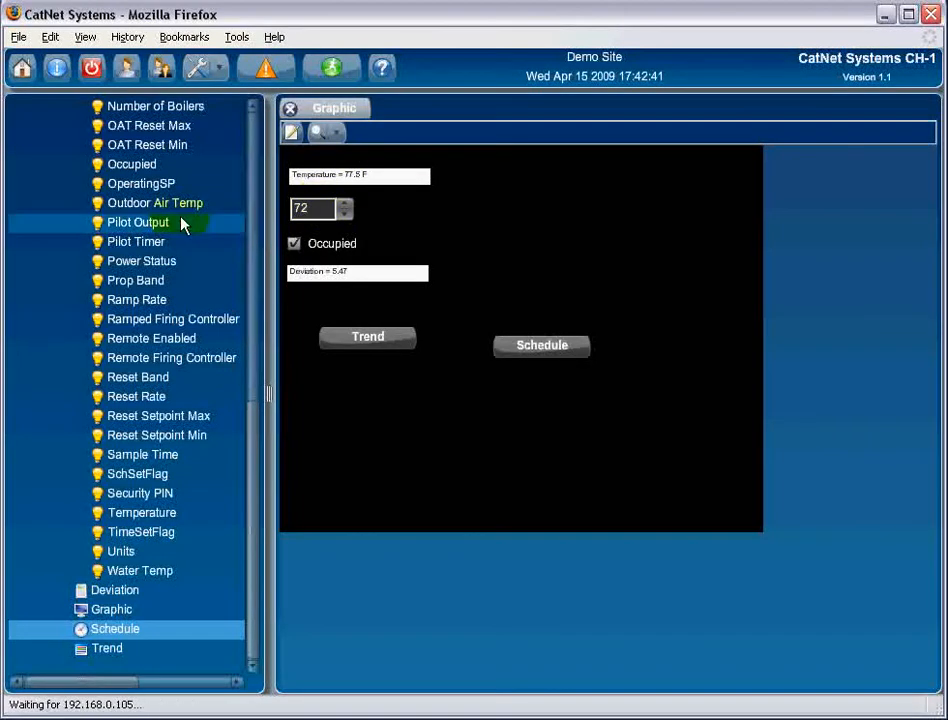
pyautogui.click(64, 164)
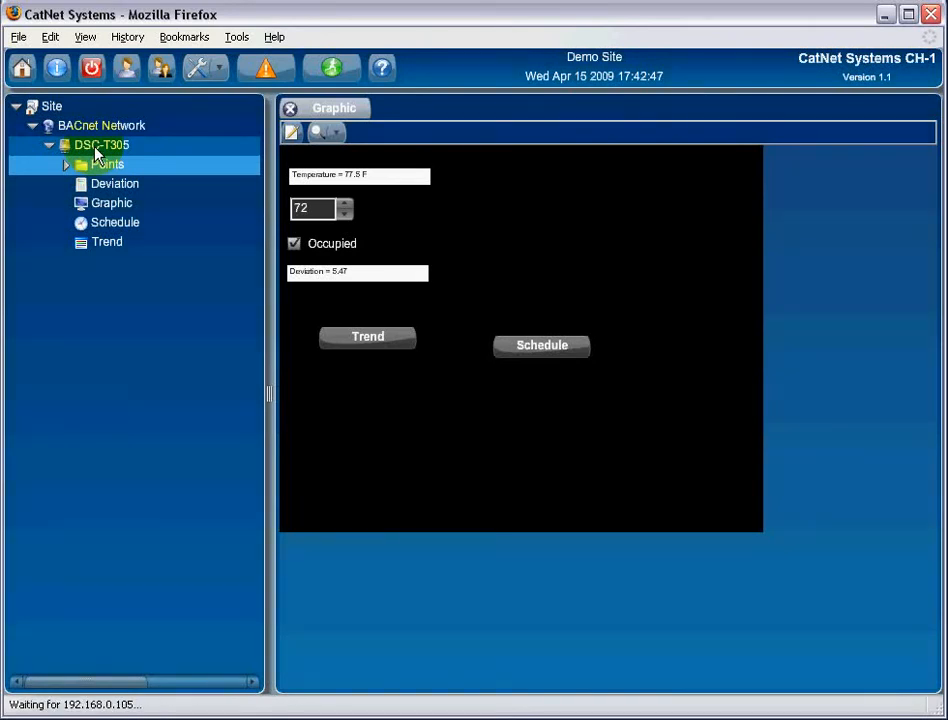
# Save DSC-T305 as a device template under its own name and close the graphic.
pyautogui.click(152, 330)
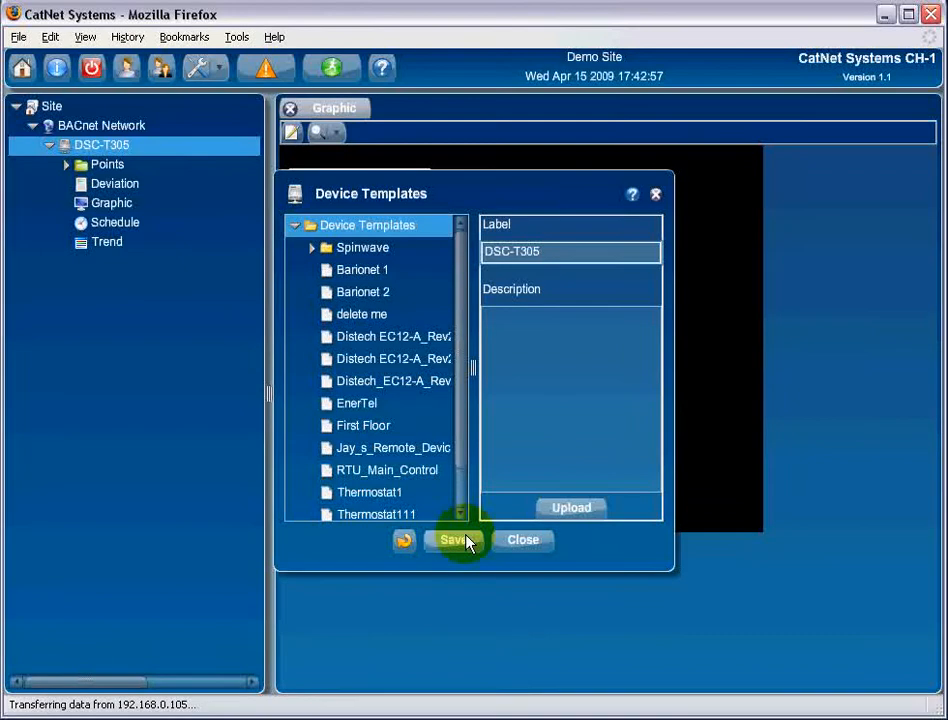
pyautogui.click(450, 540)
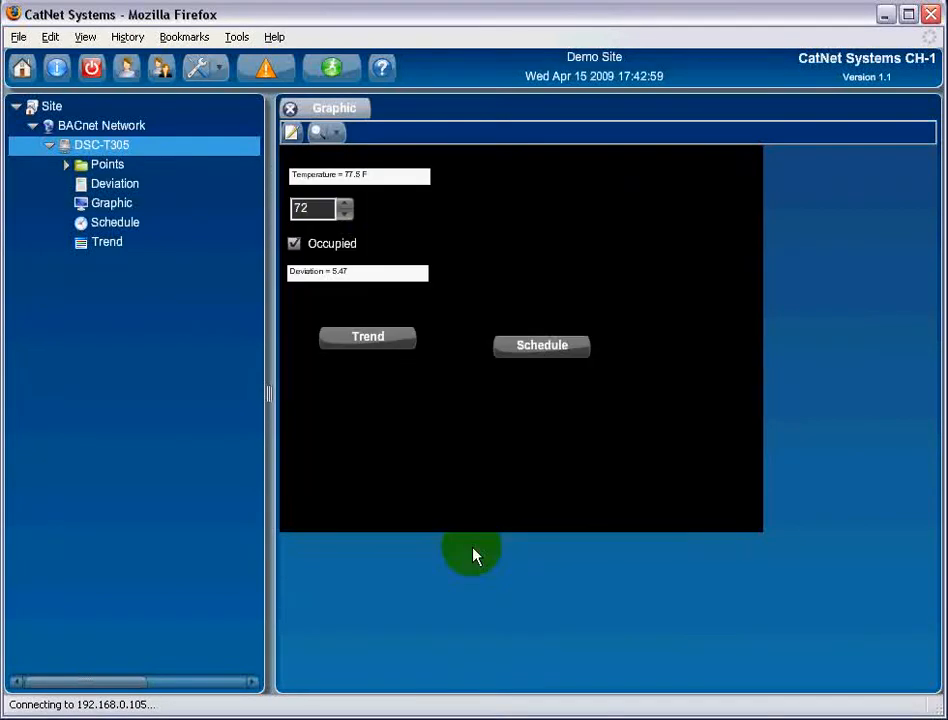
pyautogui.click(108, 164)
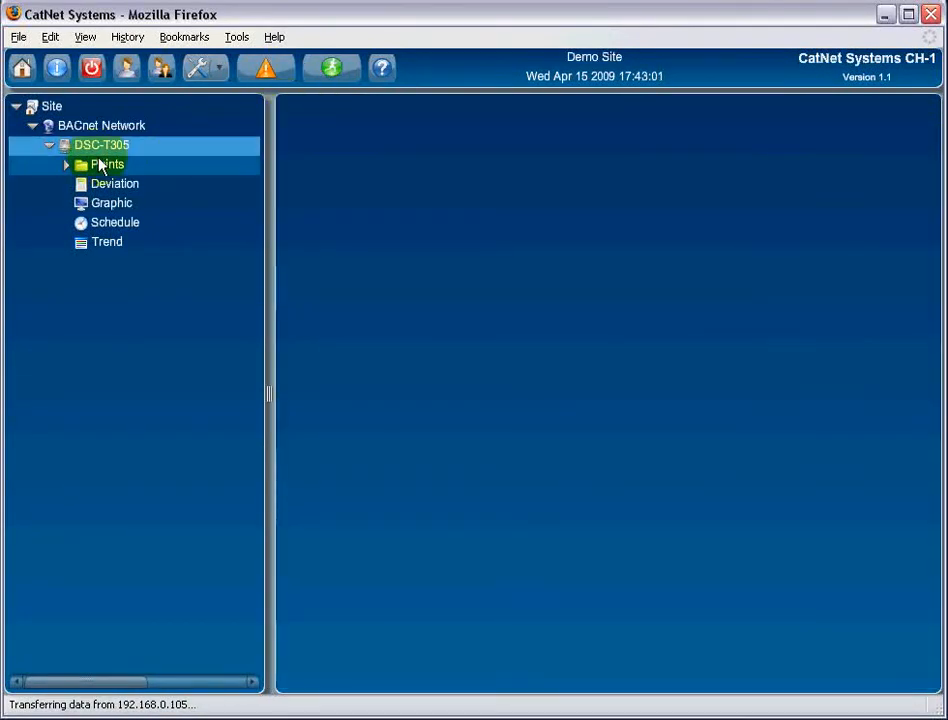
# Create a new device under BACnet Network from the DSC-T305 template, named DSC-T305 #2.
pyautogui.rightClick(100, 144)
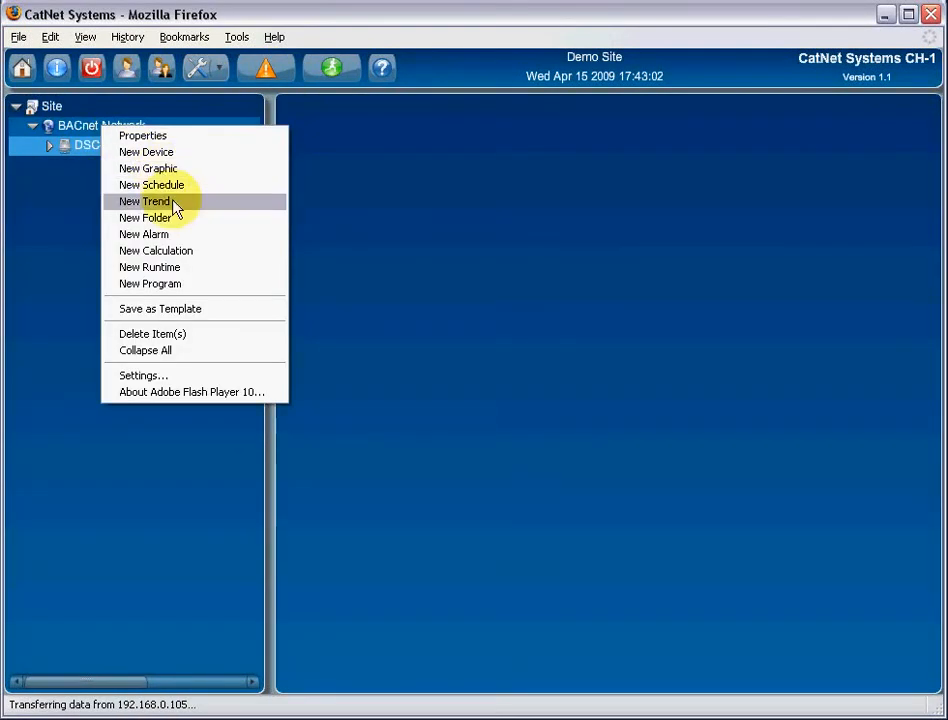
pyautogui.click(146, 152)
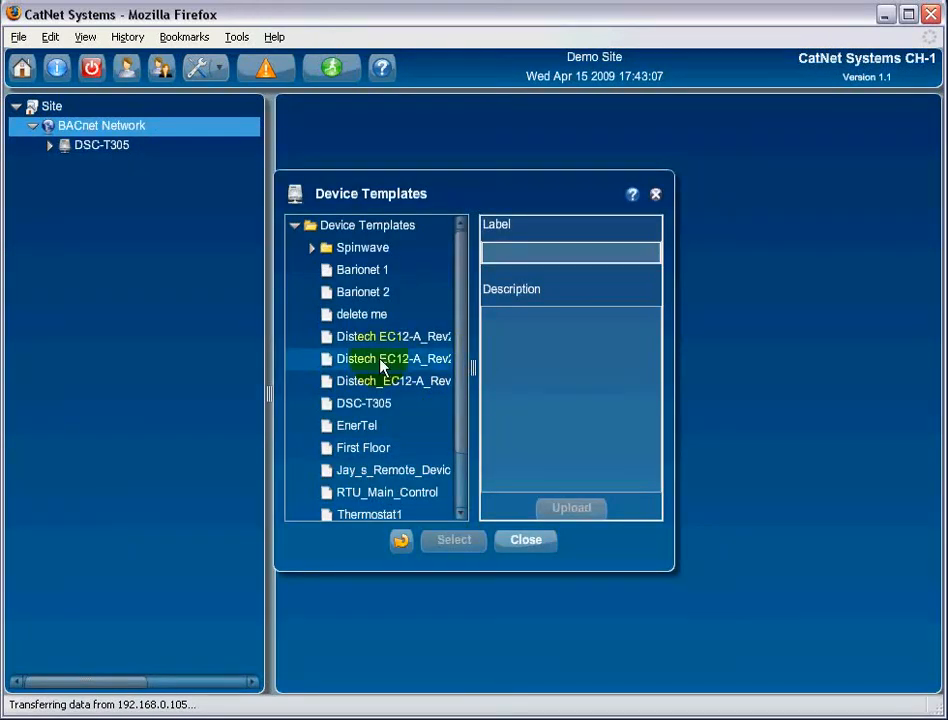
pyautogui.click(364, 404)
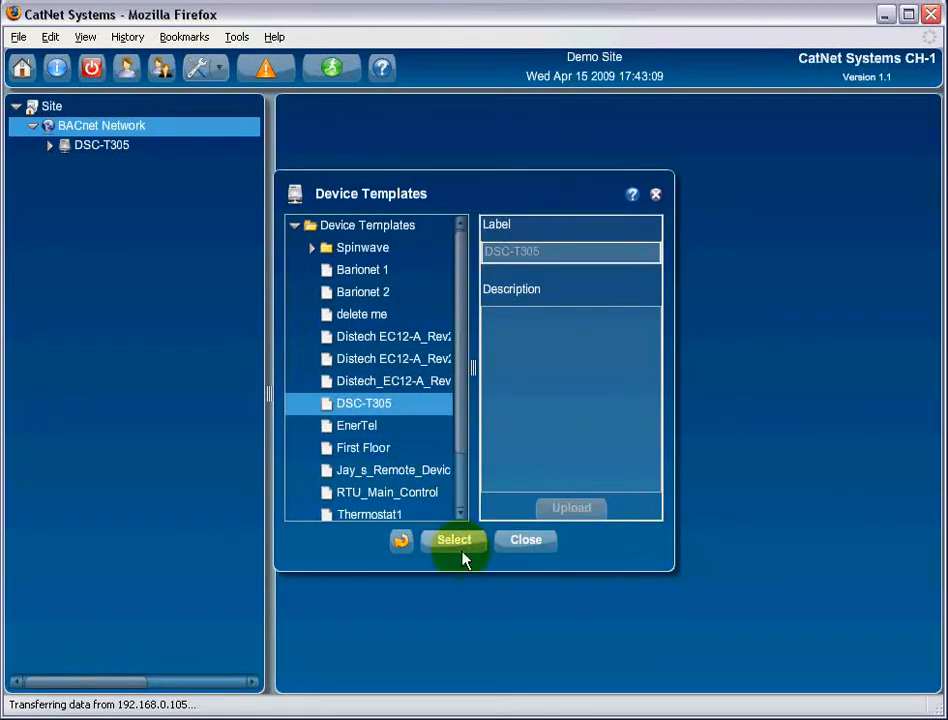
pyautogui.click(452, 540)
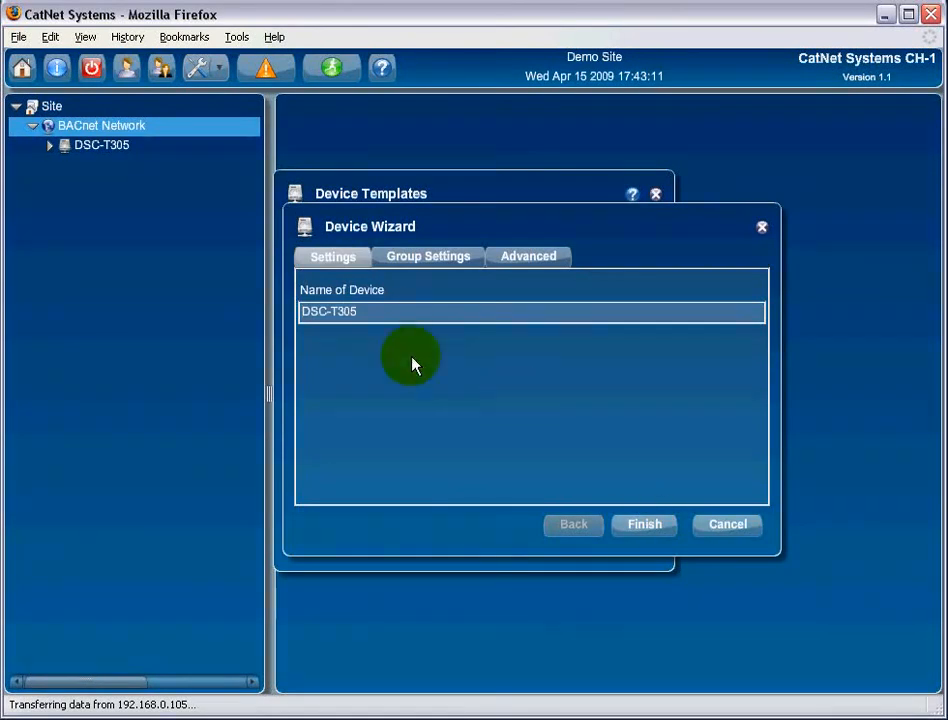
pyautogui.write('#')
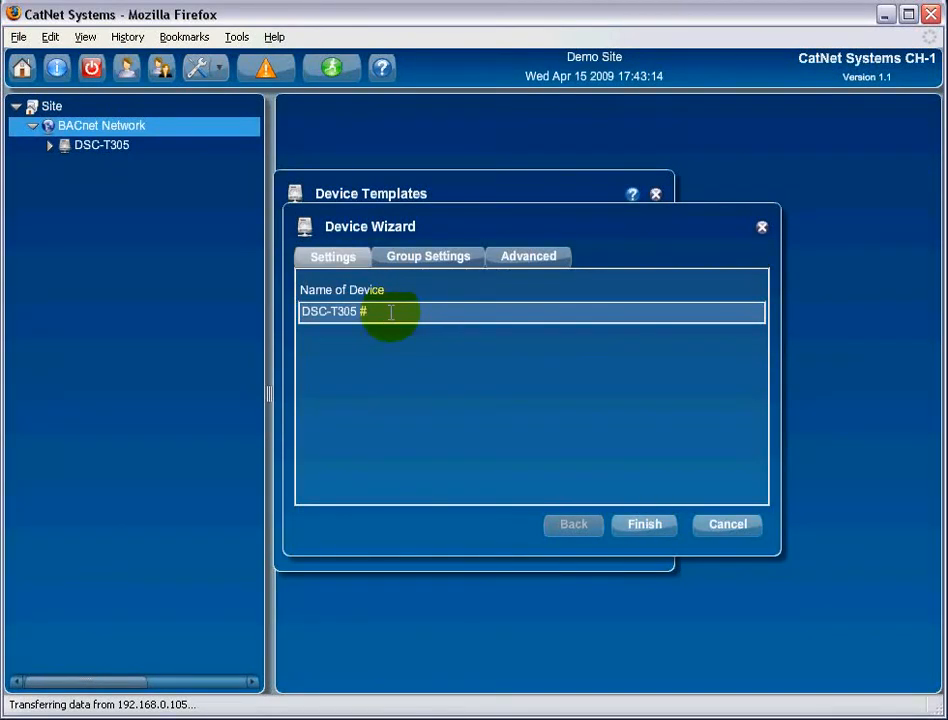
pyautogui.click(644, 524)
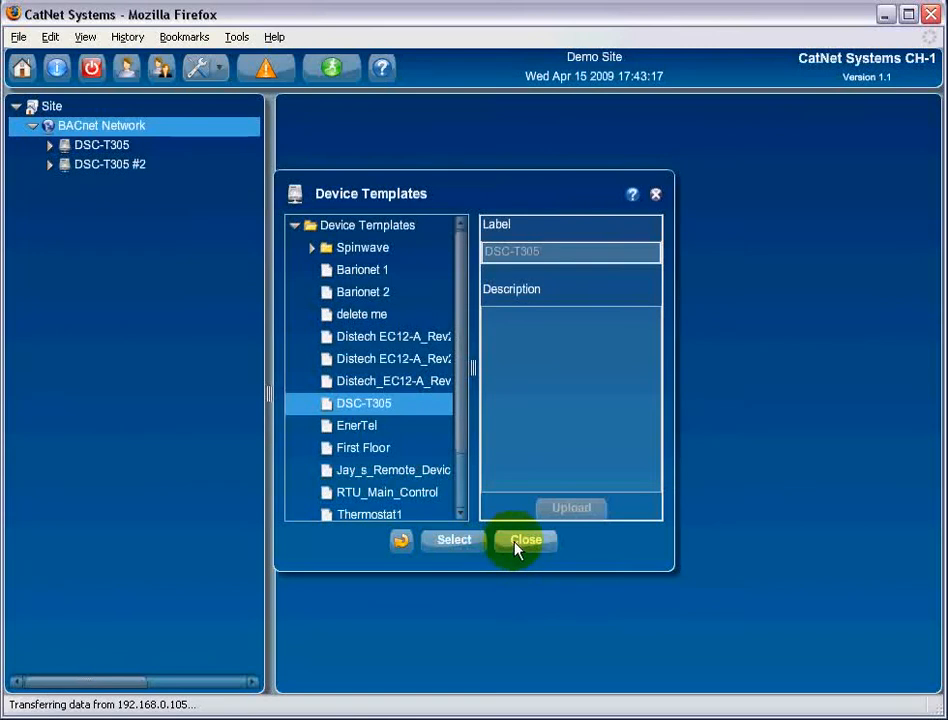
pyautogui.click(524, 540)
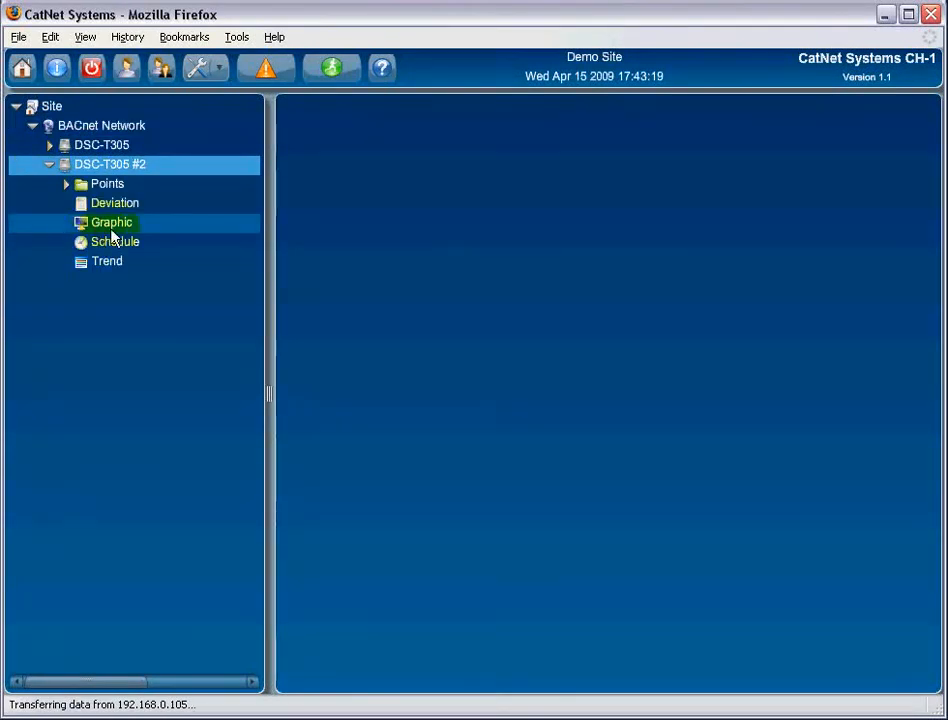
pyautogui.click(112, 222)
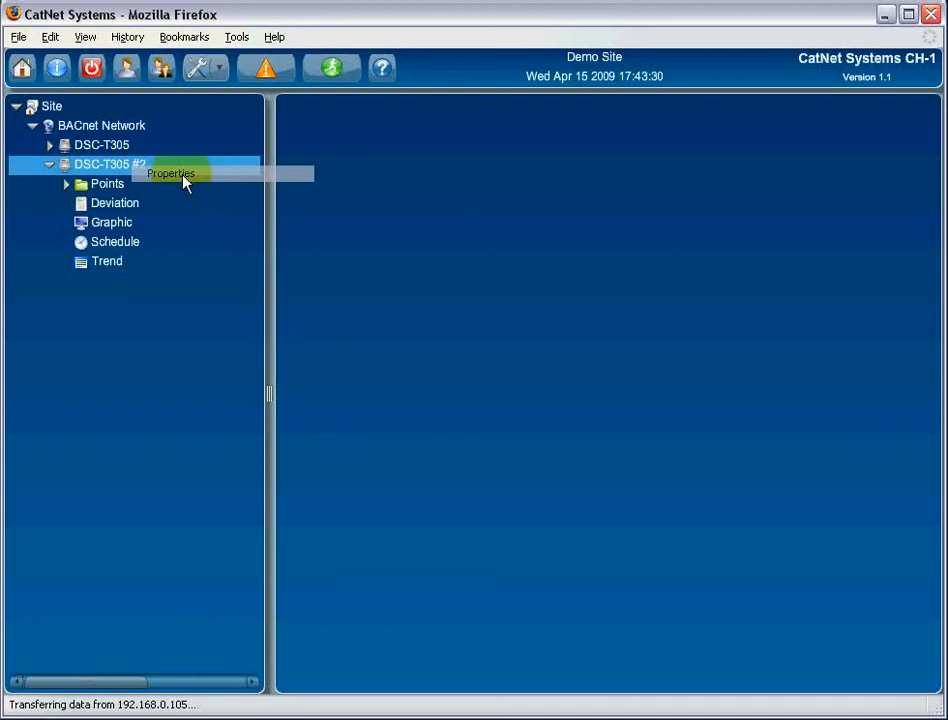
pyautogui.click(172, 172)
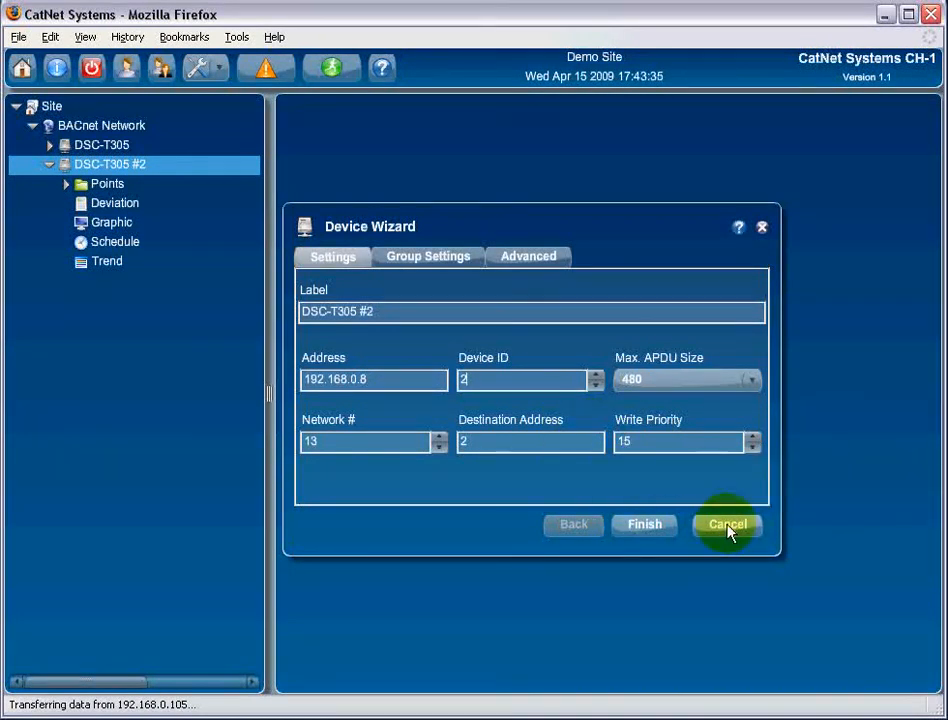
pyautogui.click(728, 524)
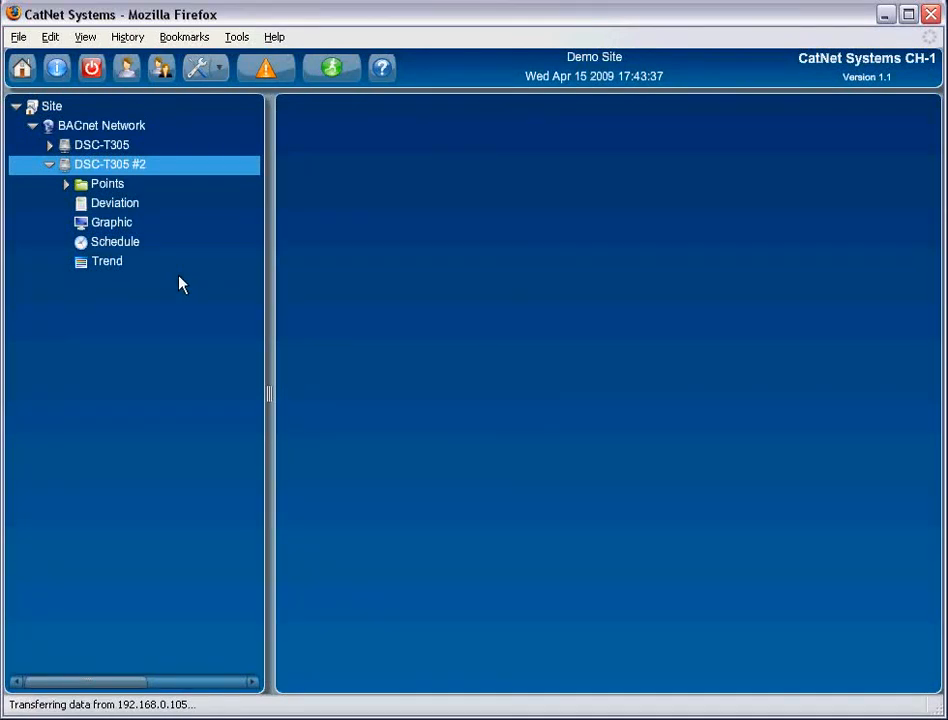
pyautogui.moveTo(616, 168)
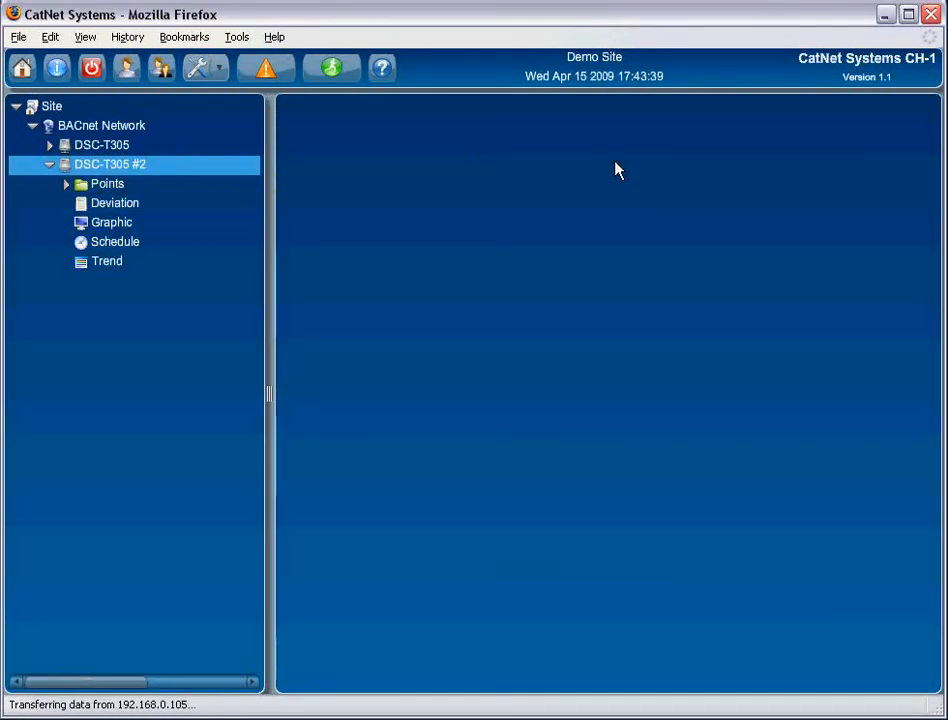
pyautogui.moveTo(532, 216)
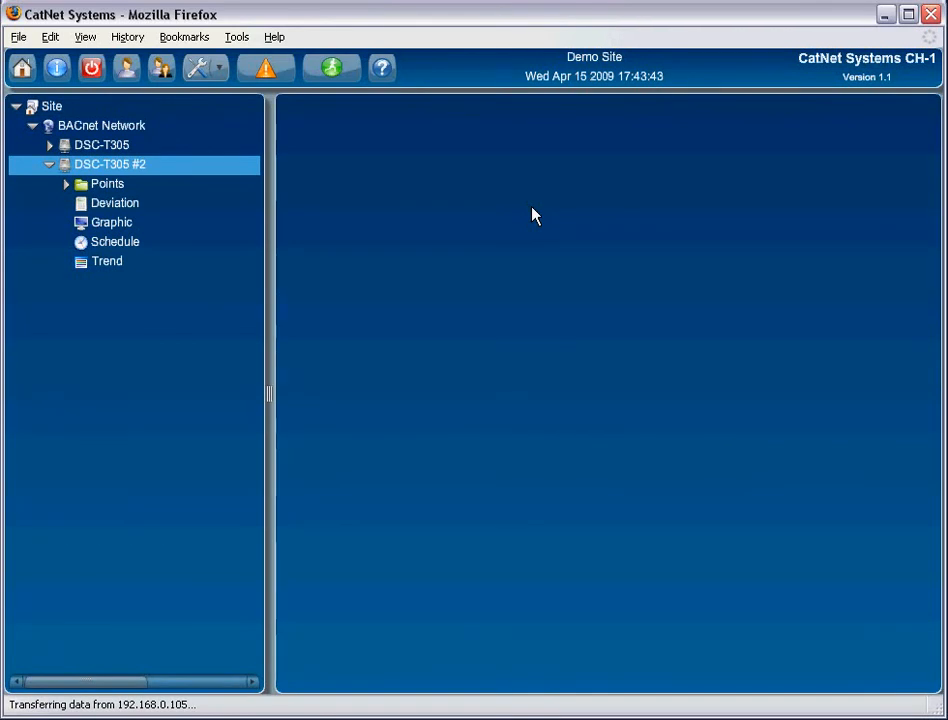
pyautogui.moveTo(536, 204)
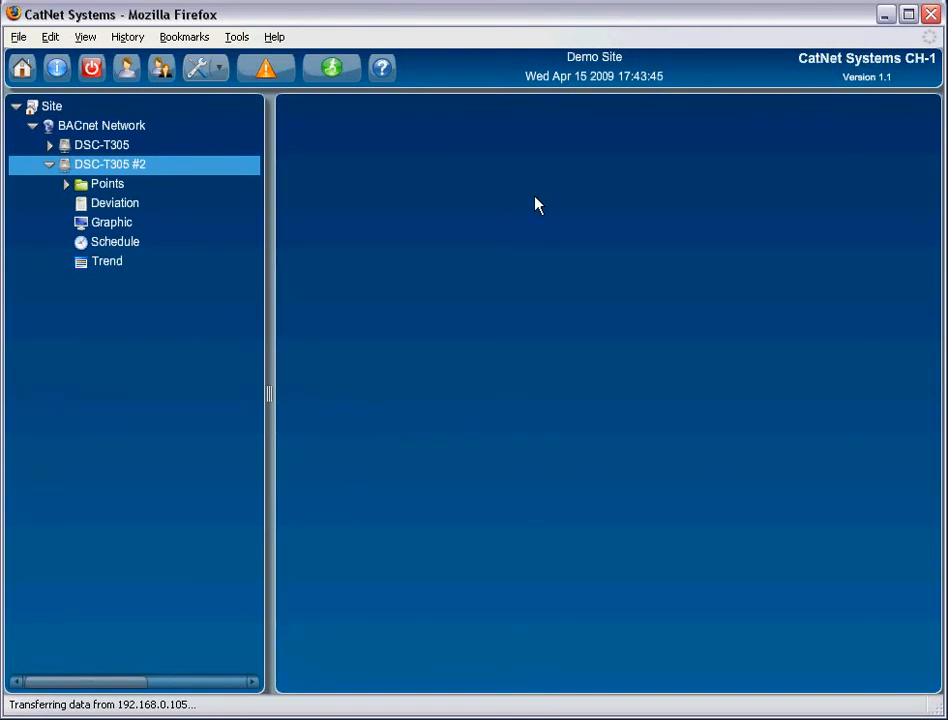